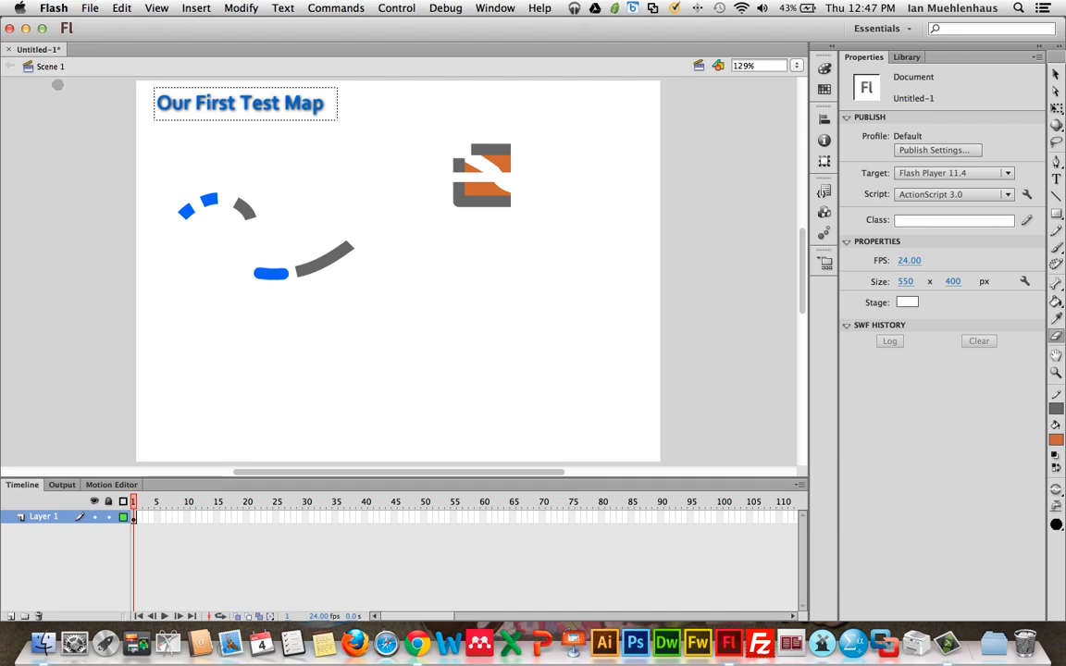
Step: Close the Untitled-1 map document, discarding its unsaved changes
click(121, 8)
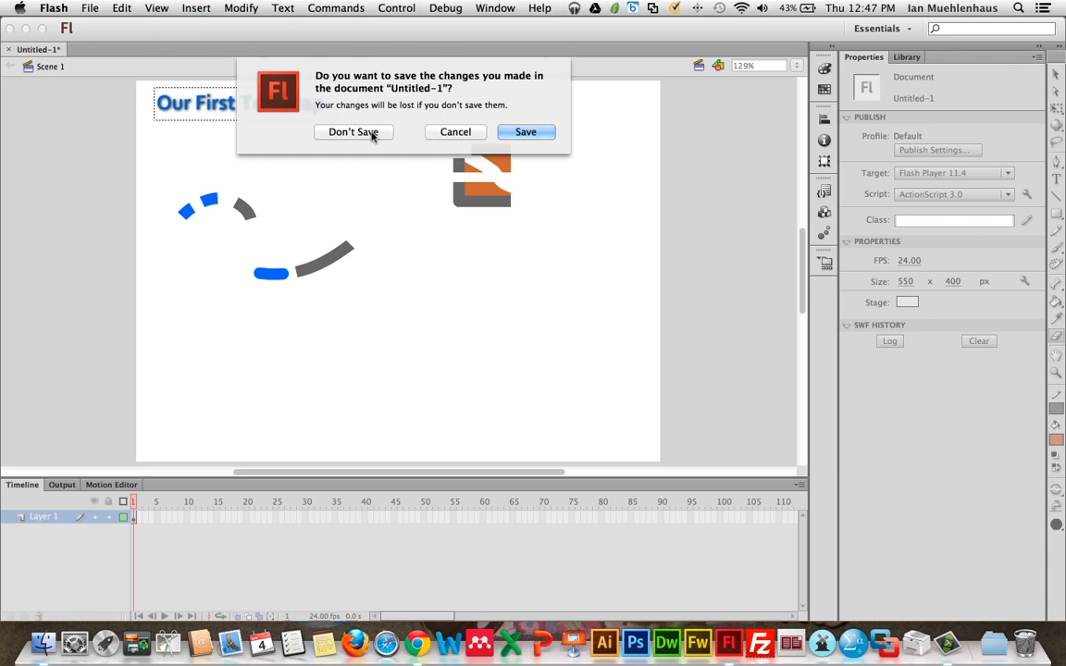
click(354, 132)
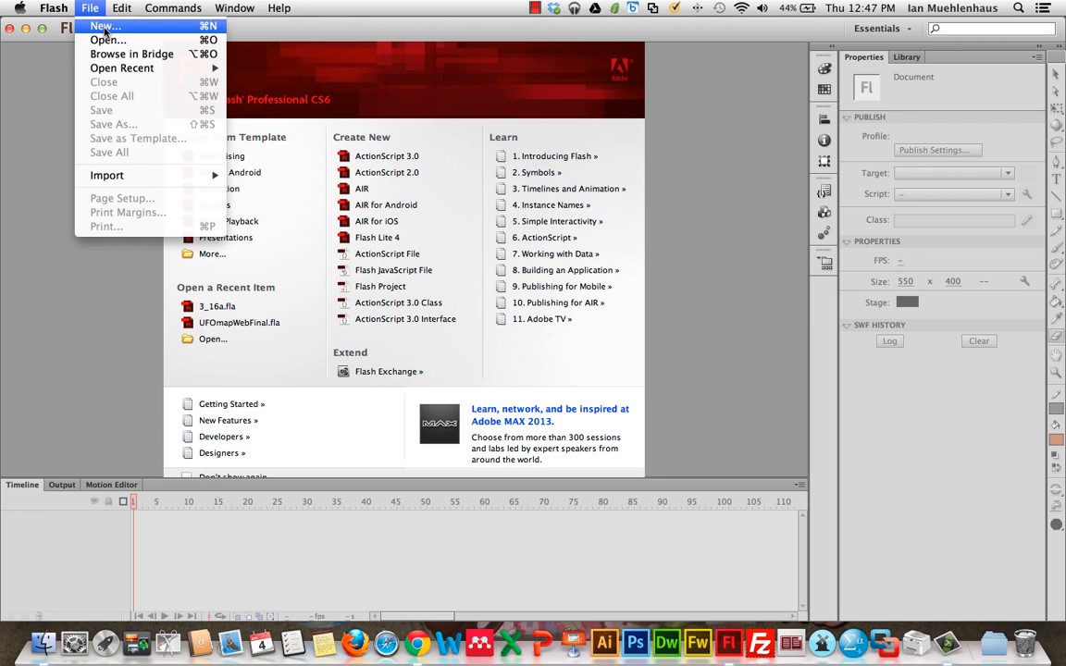
mouse_move(325, 53)
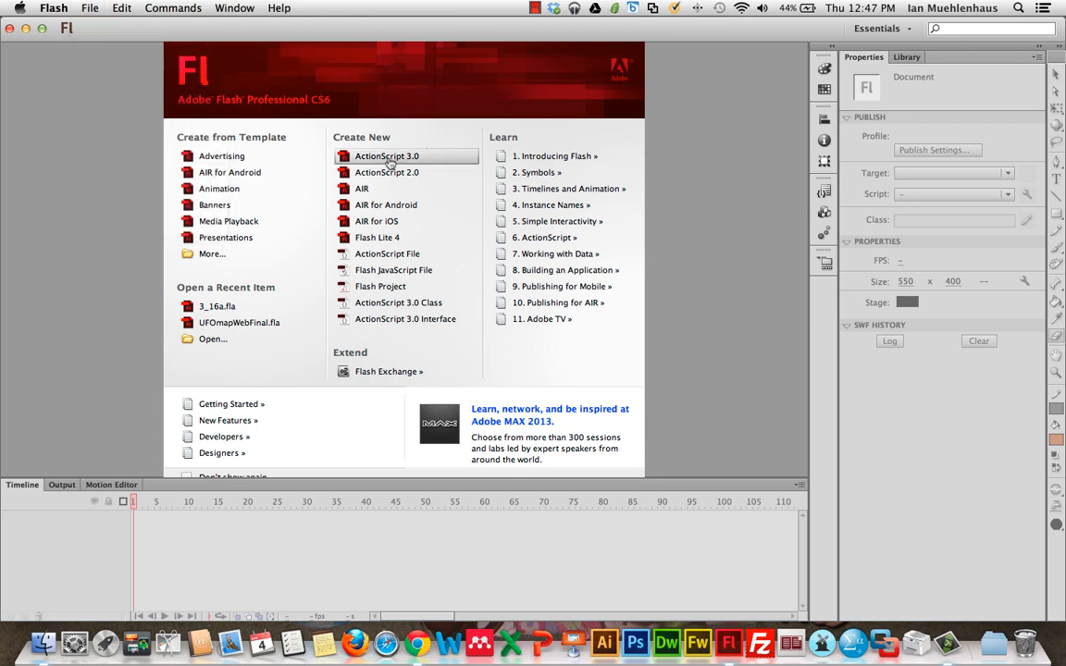
mouse_move(446, 162)
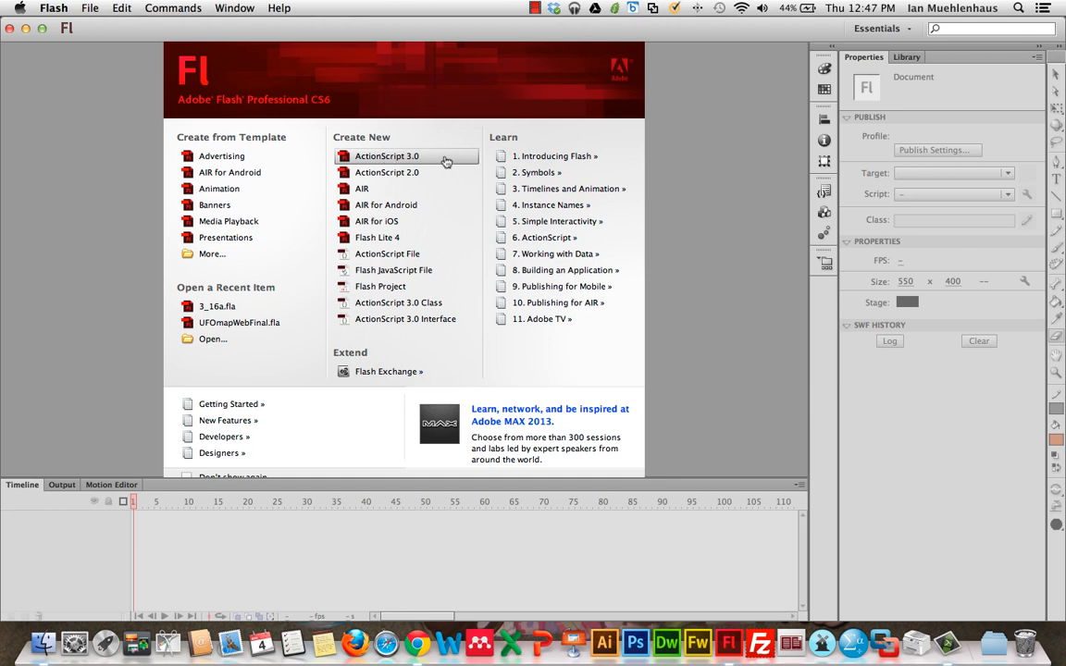
Step: Create a new ActionScript 3.0 document, Untitled-2, at the default 550 by 400 pixels
click(90, 7)
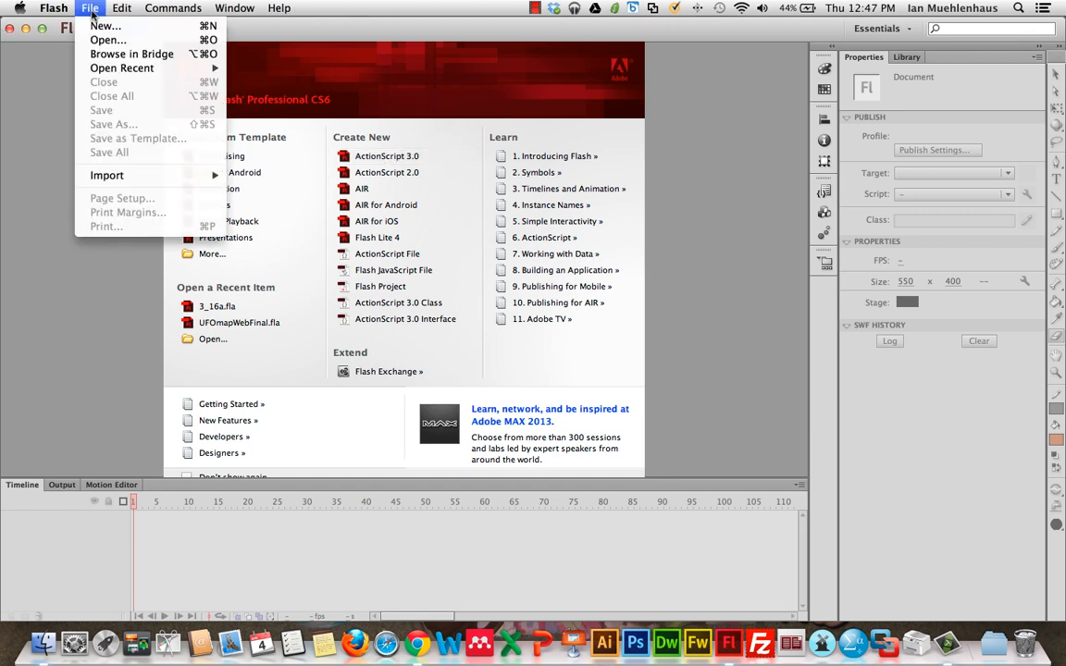
click(89, 7)
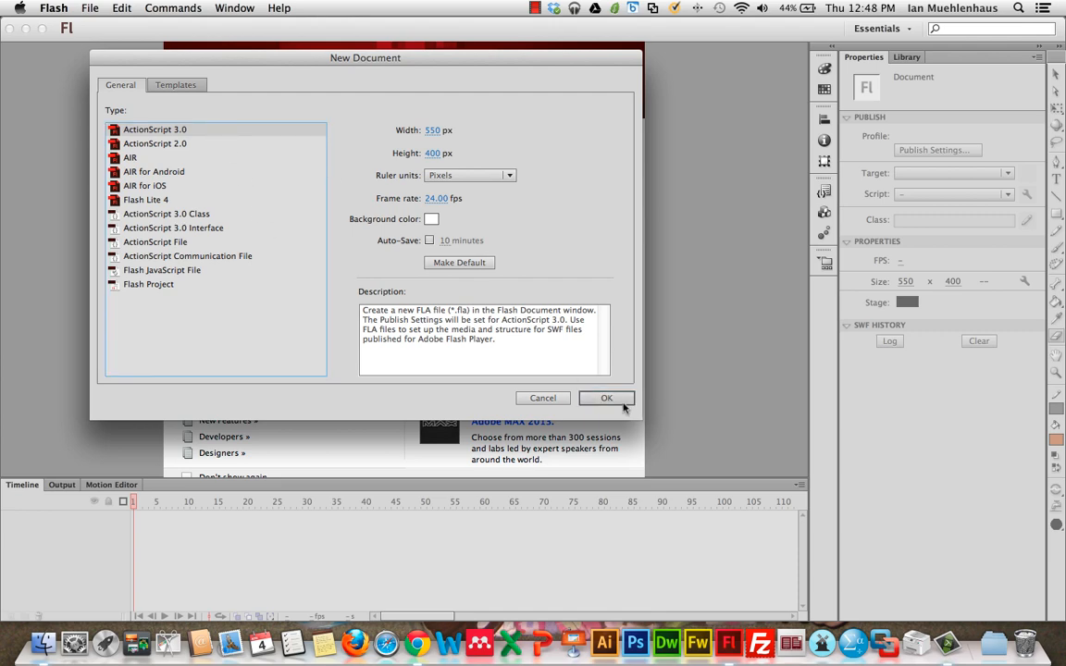
click(606, 398)
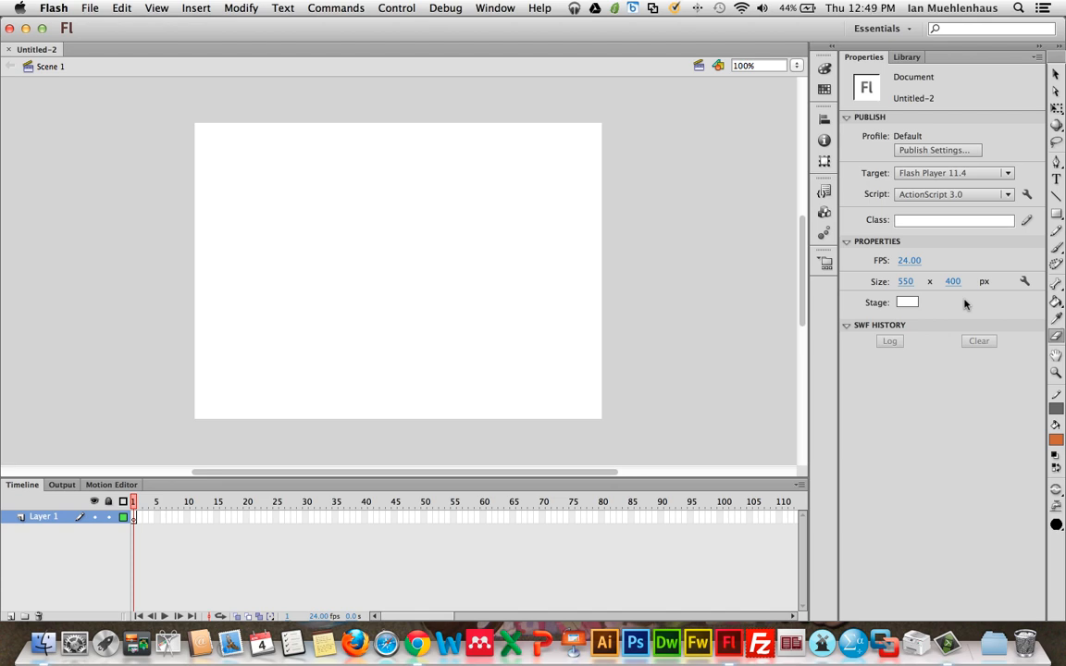
mouse_move(1048, 183)
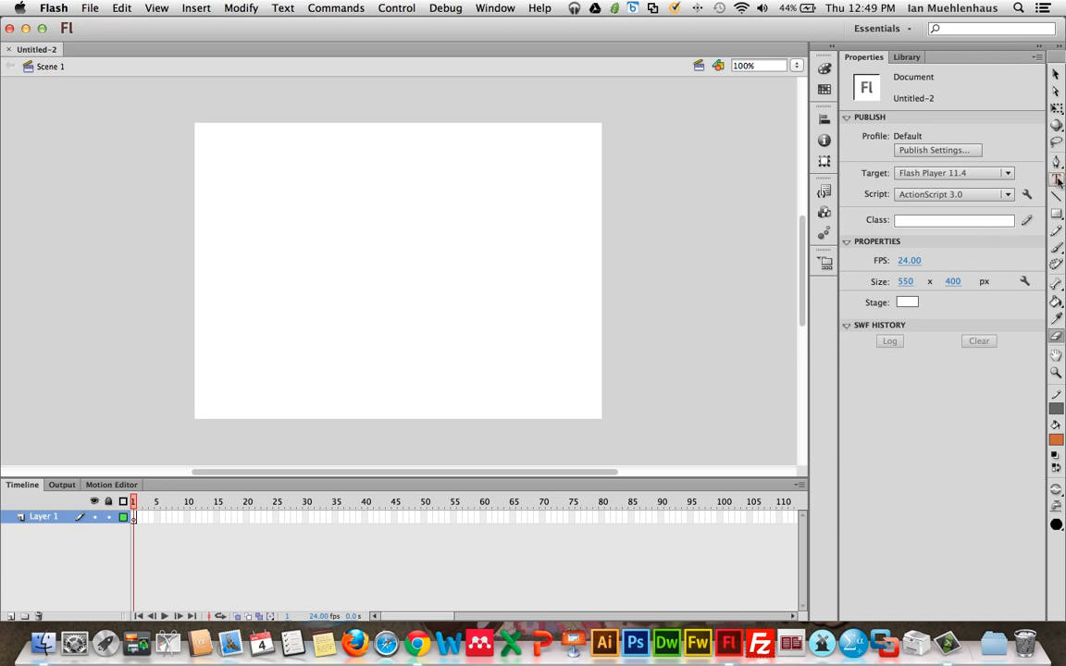
mouse_move(1057, 181)
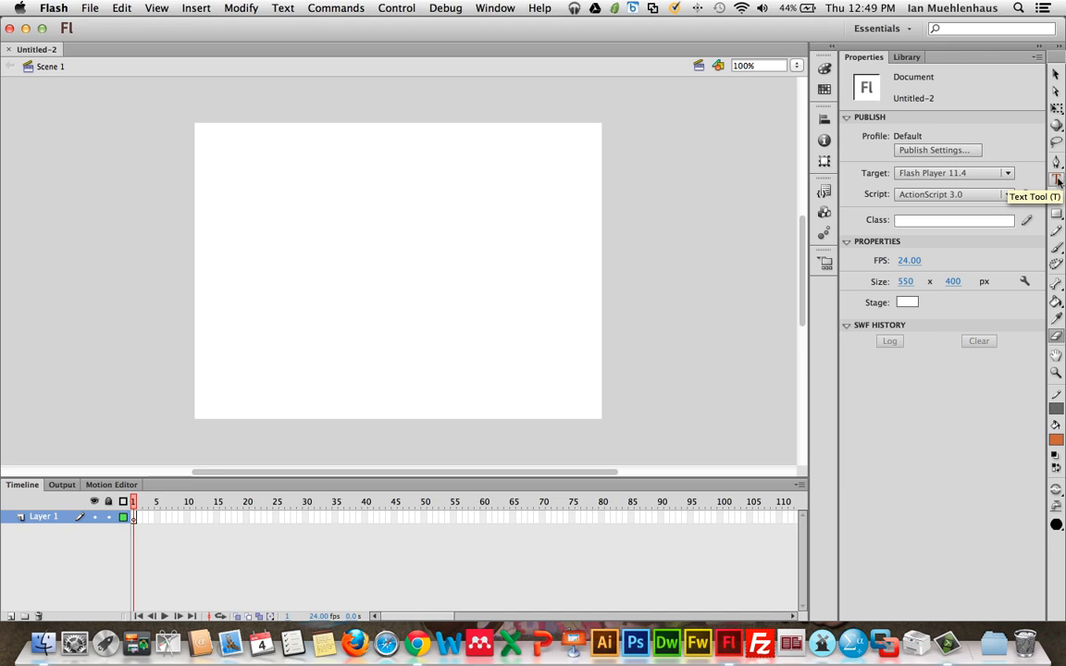
mouse_move(947, 266)
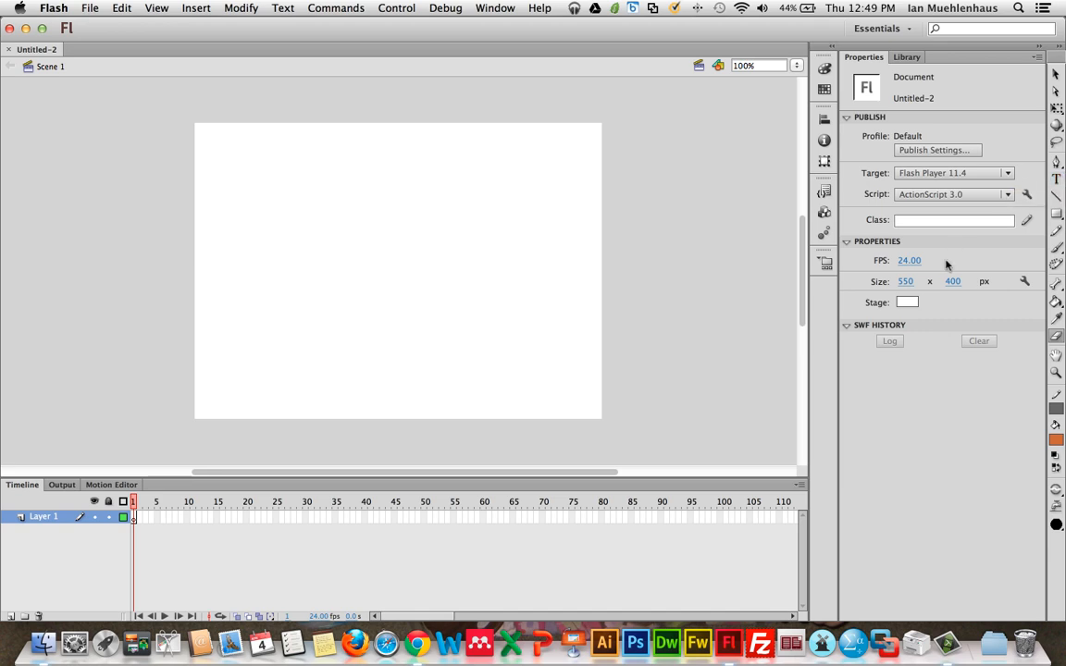
mouse_move(939, 260)
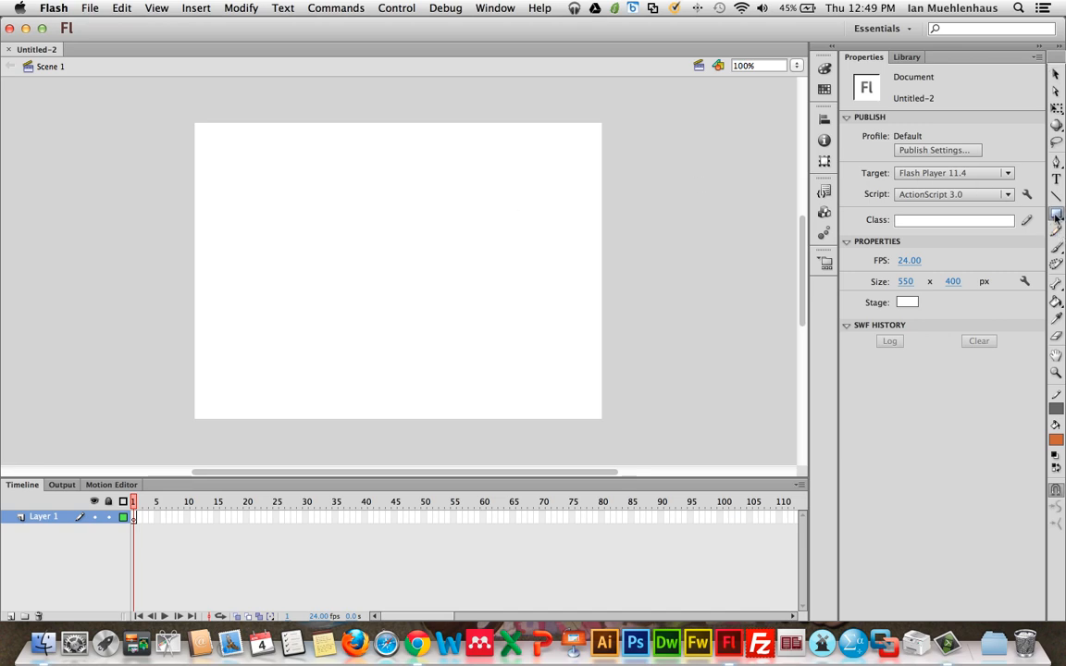
Step: Draw and select an orange, grey-outlined rectangle near the stage's top-left, then open the Stage color swatch
drag(227, 162, 313, 224)
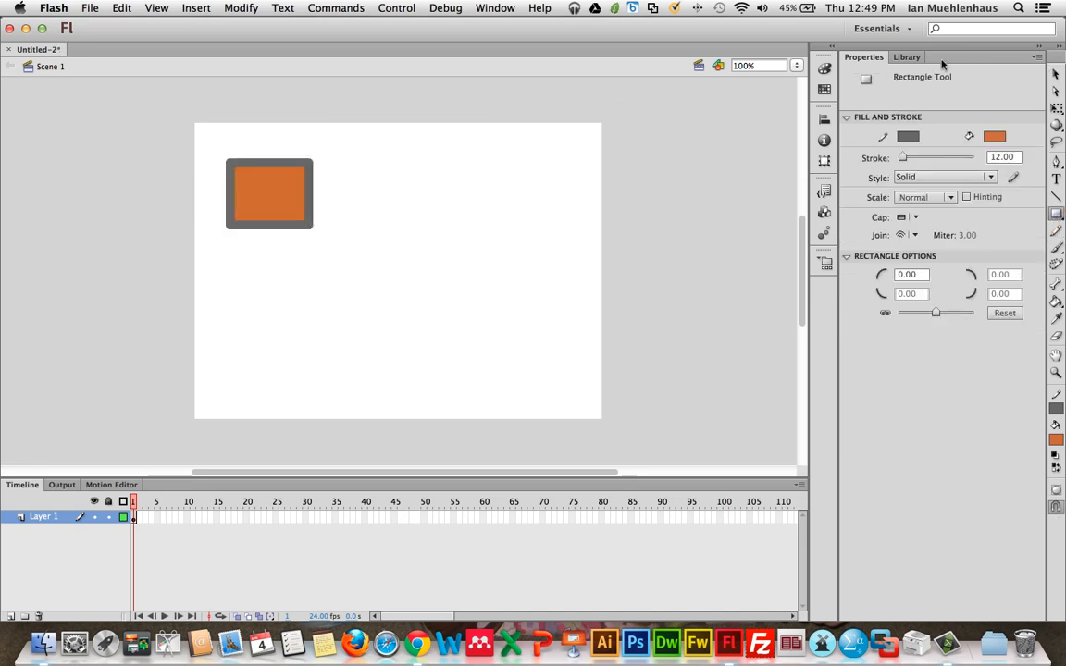
click(269, 194)
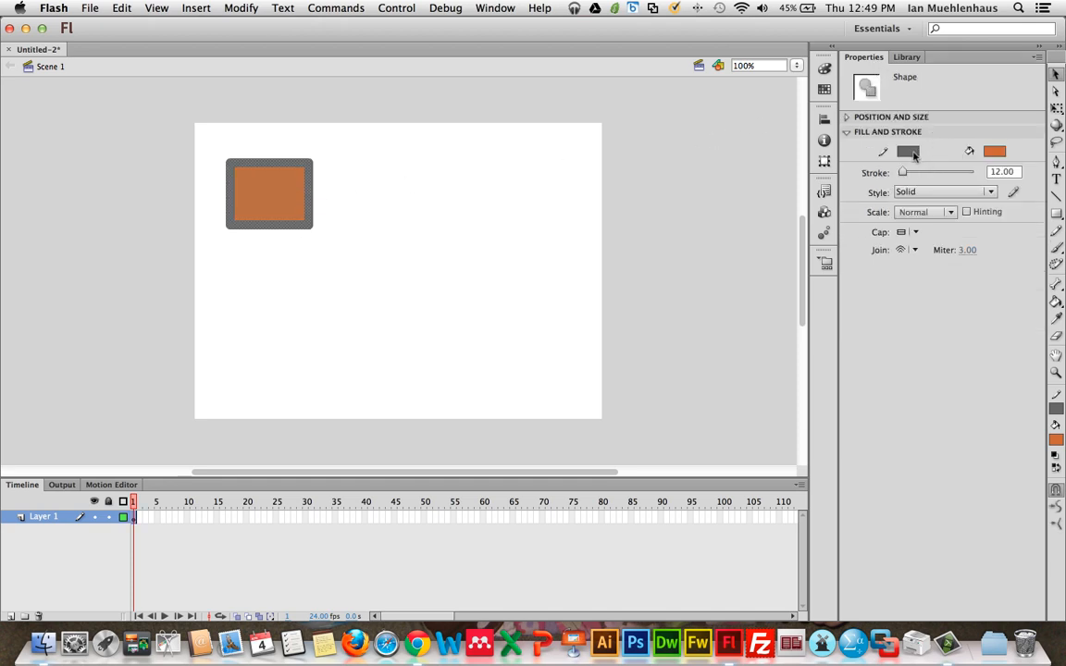
mouse_move(908, 152)
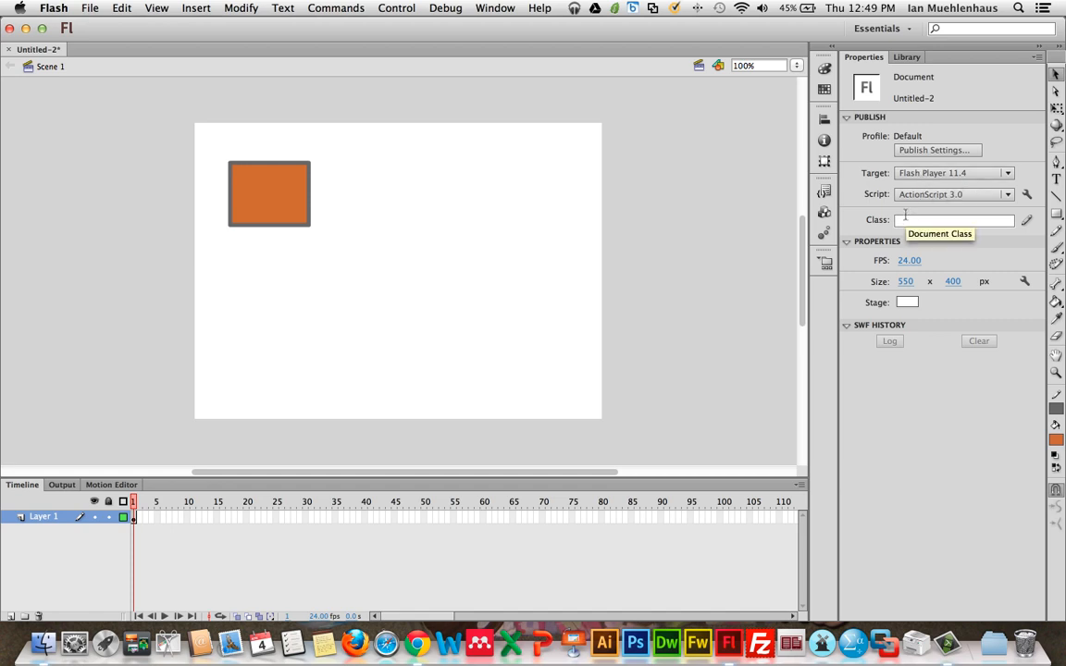
mouse_move(876, 287)
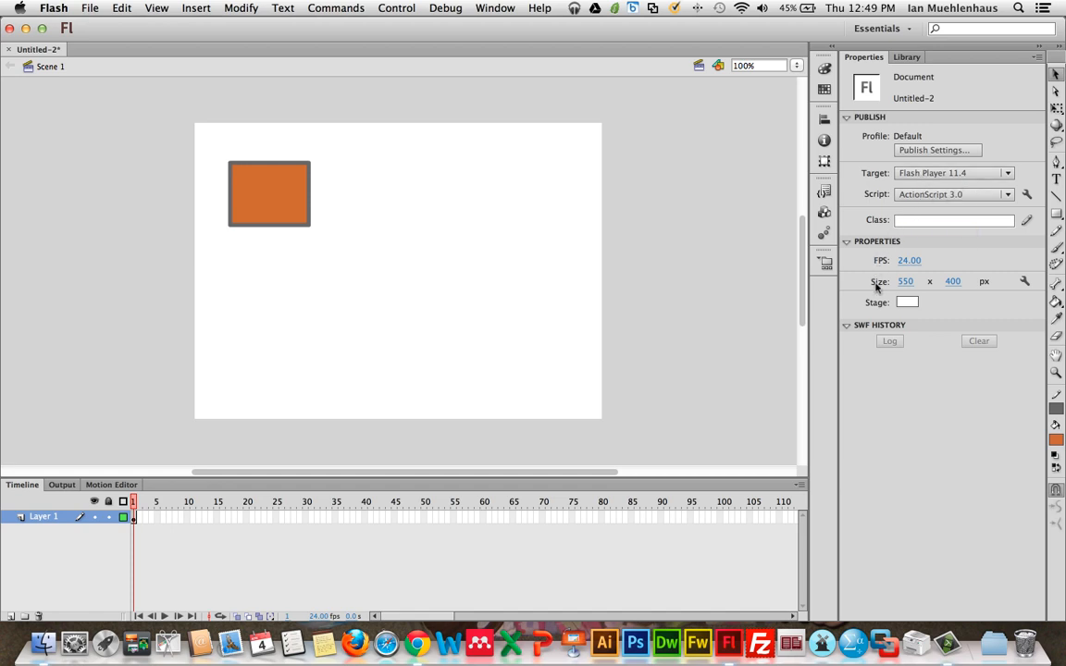
click(907, 301)
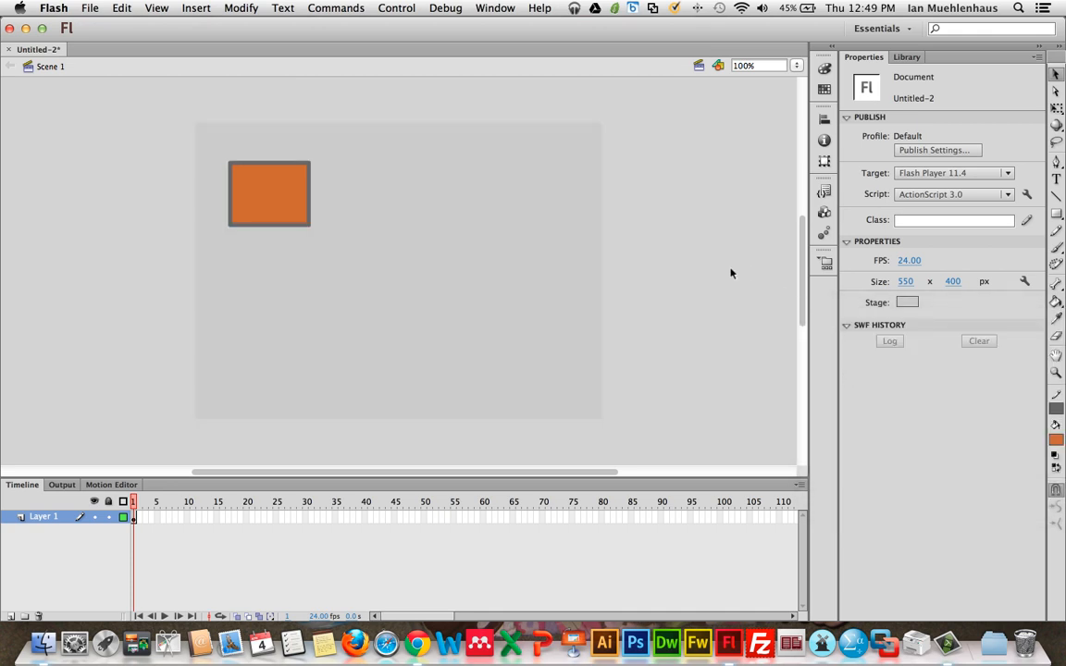
Step: Give the stage a light blue background and resize it to 600 by 800 pixels
click(907, 301)
text(600)
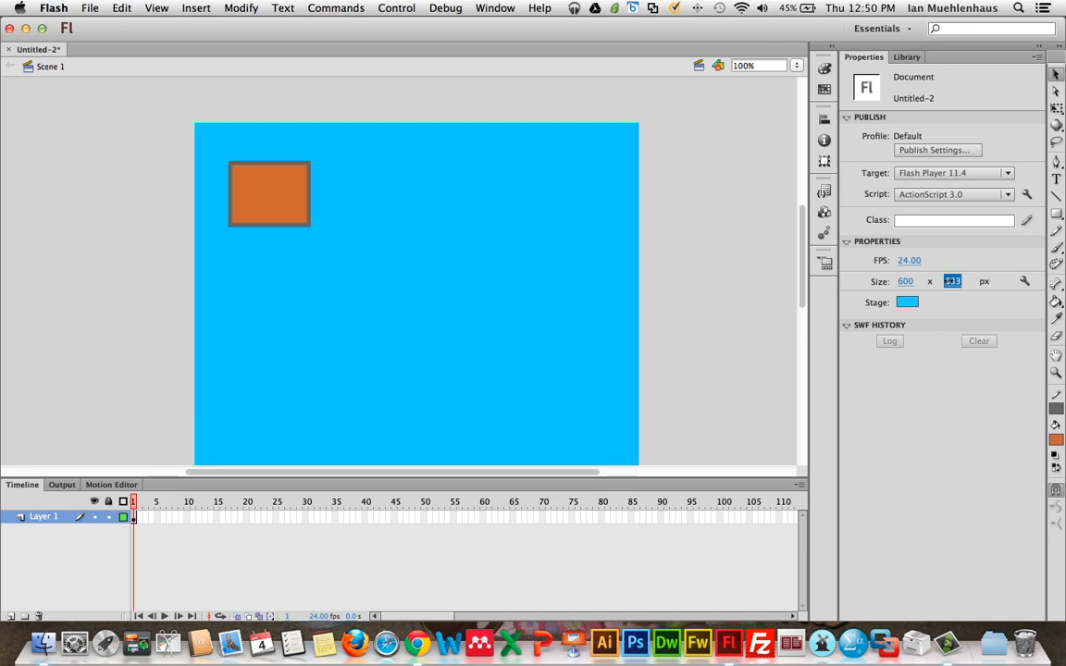
text(655)
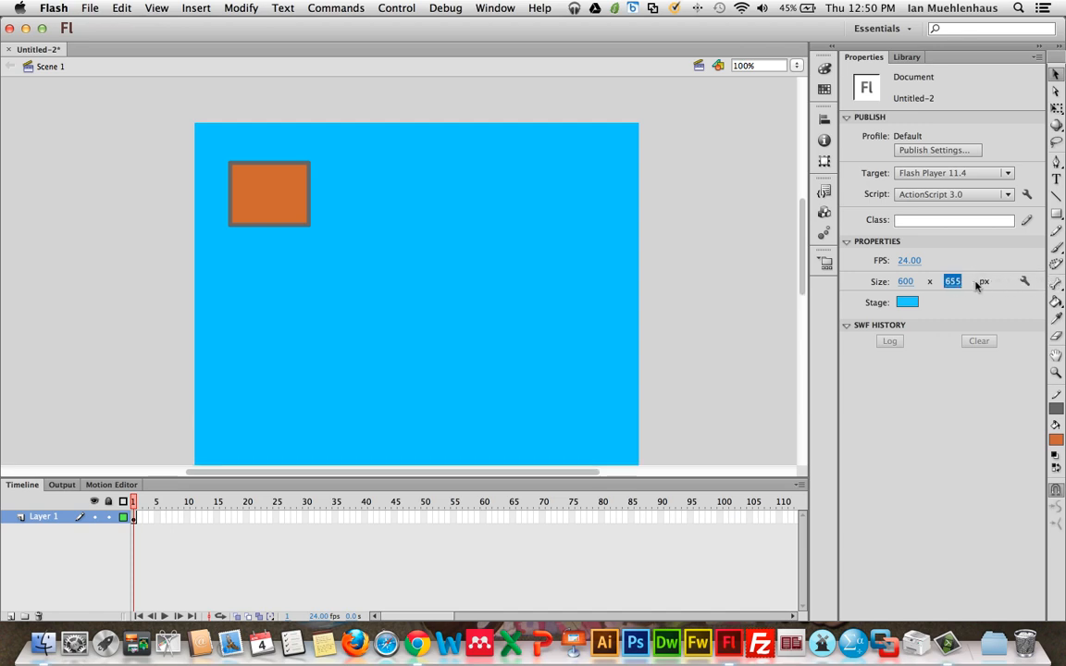
text(730)
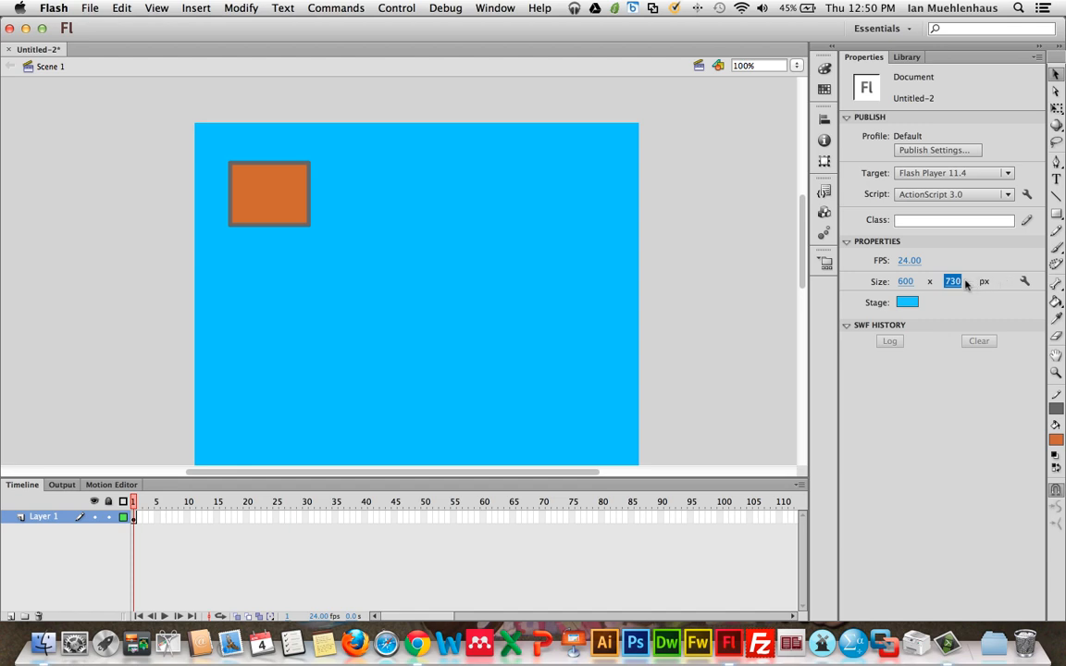
text(770)
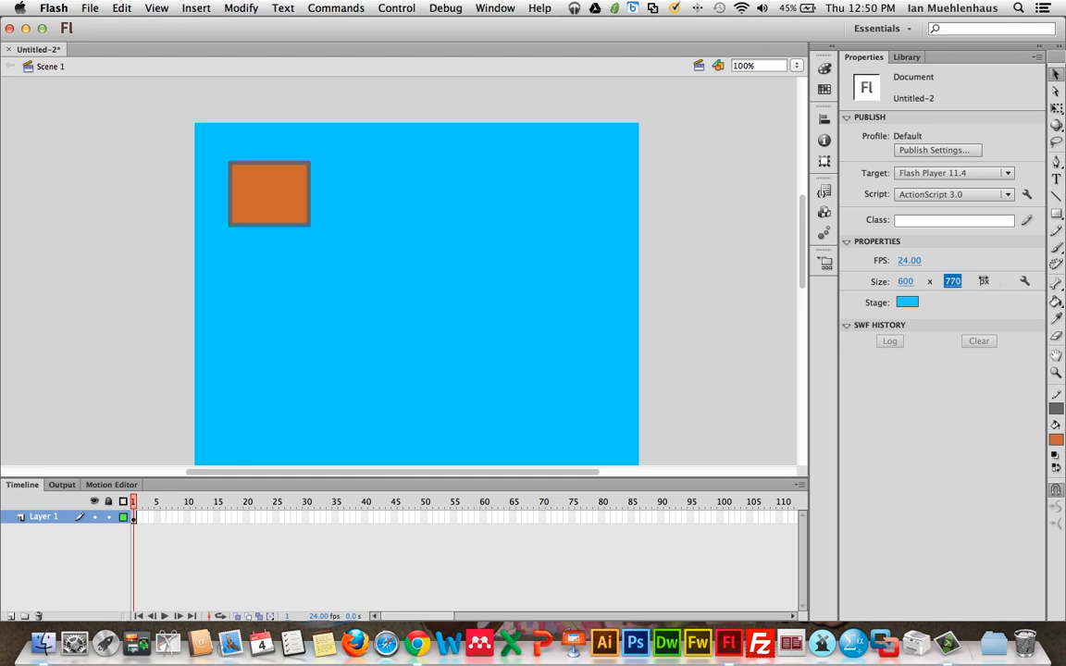
text(796)
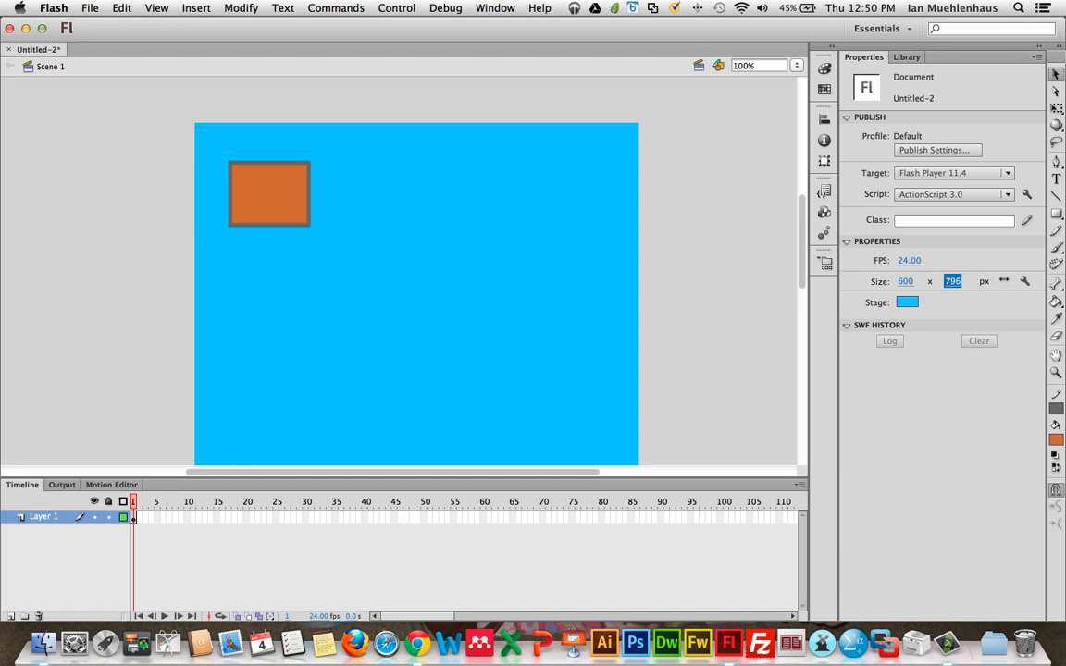
text(800)
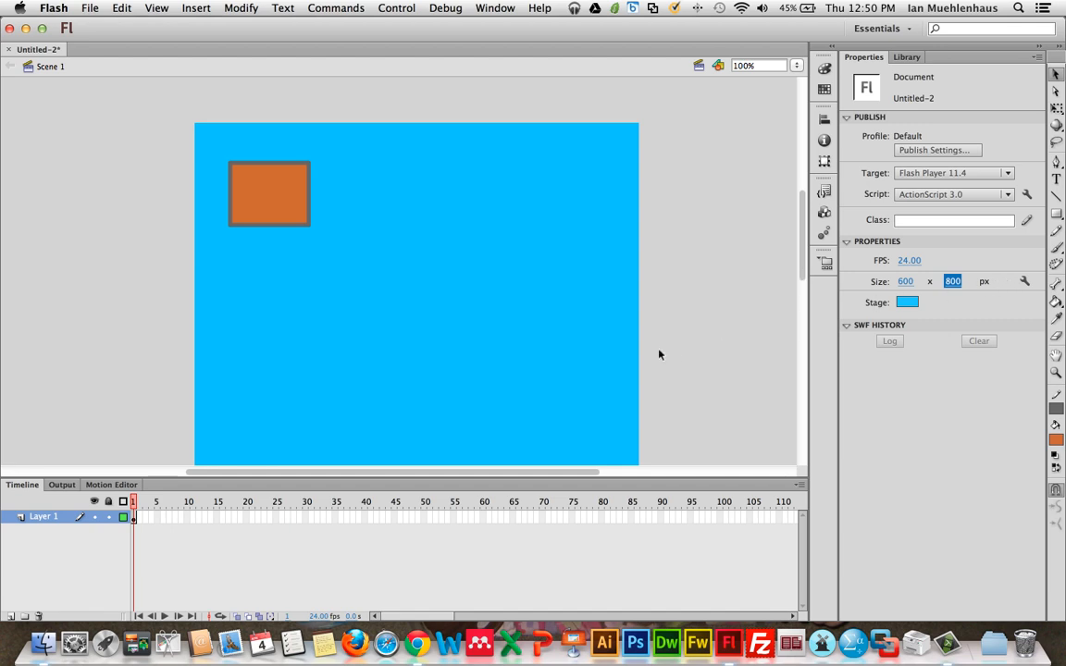
text(2)
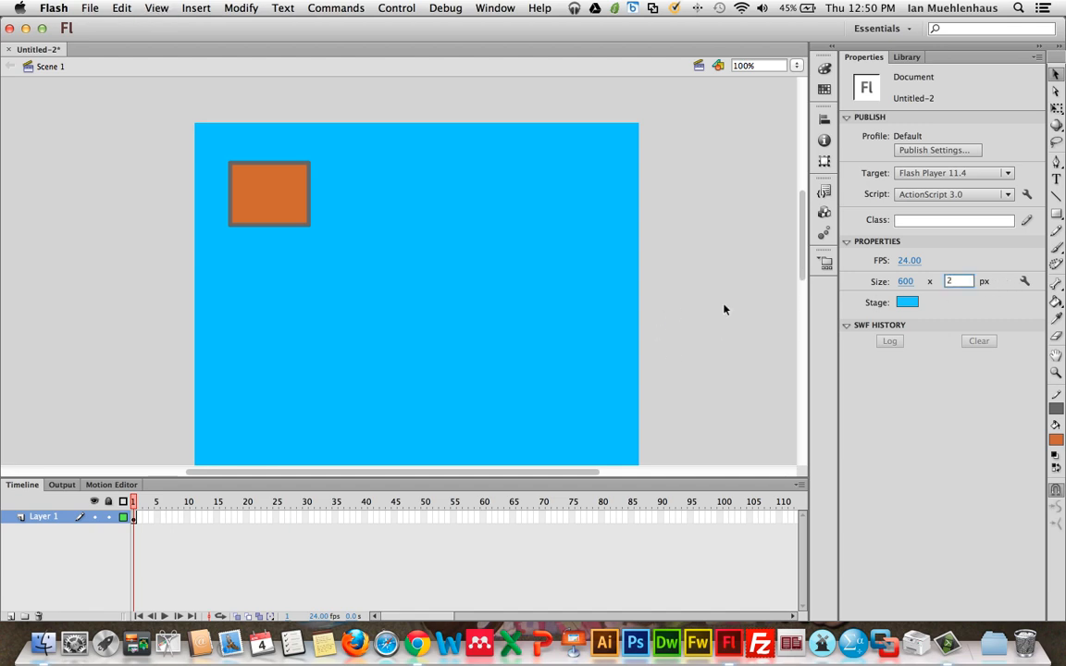
click(959, 281)
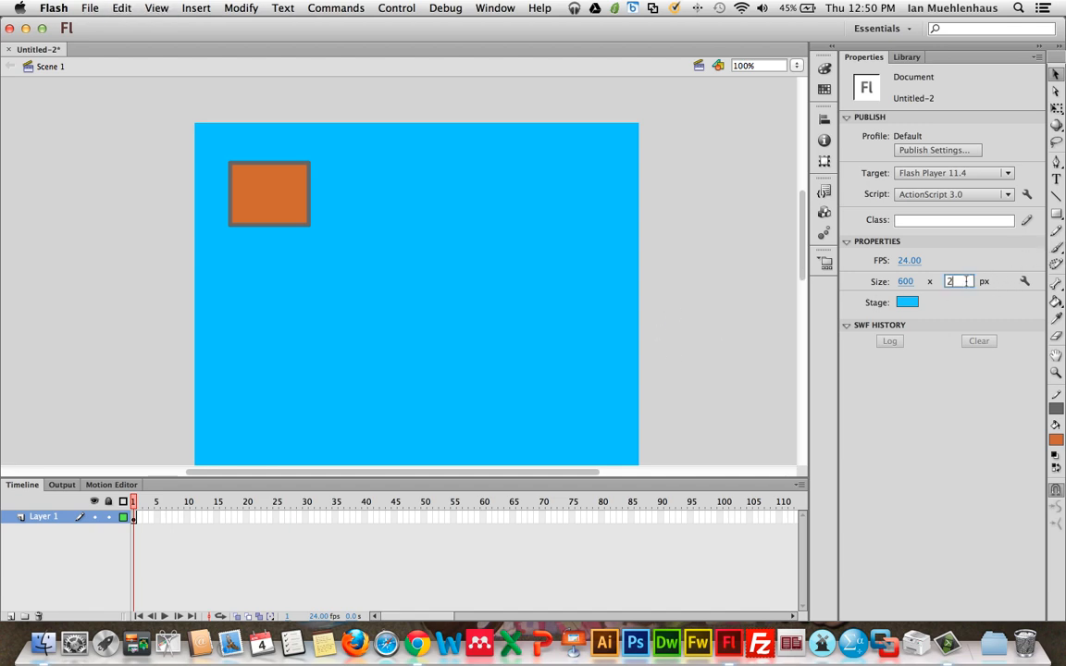
text(800)
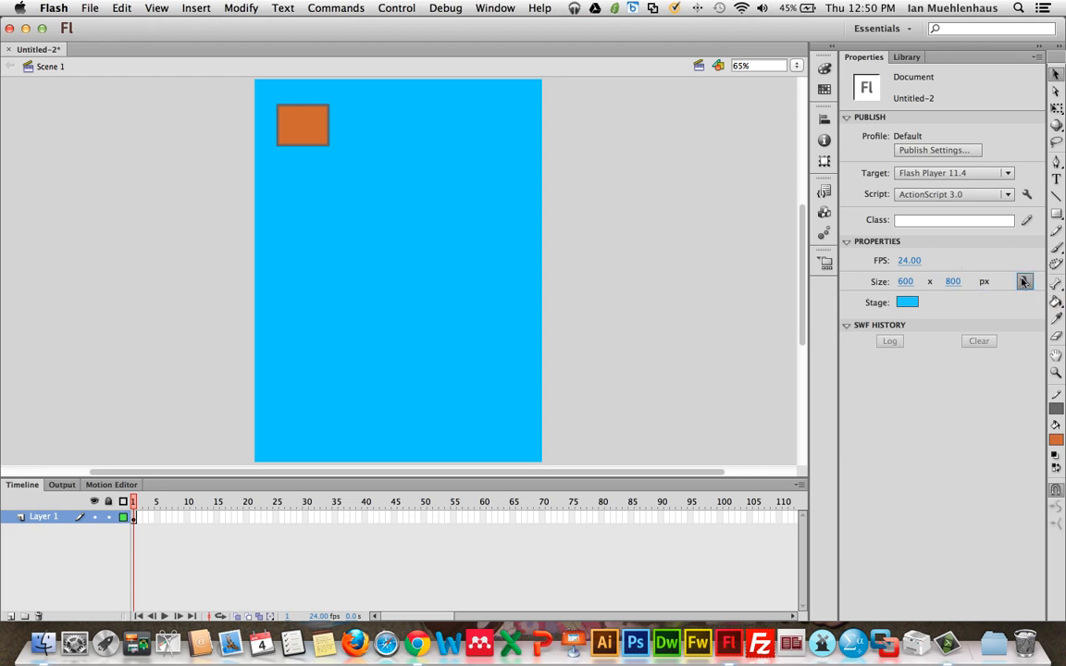
Step: Shrink the stage to match its contents in Document settings, then start entering width 800
click(1024, 281)
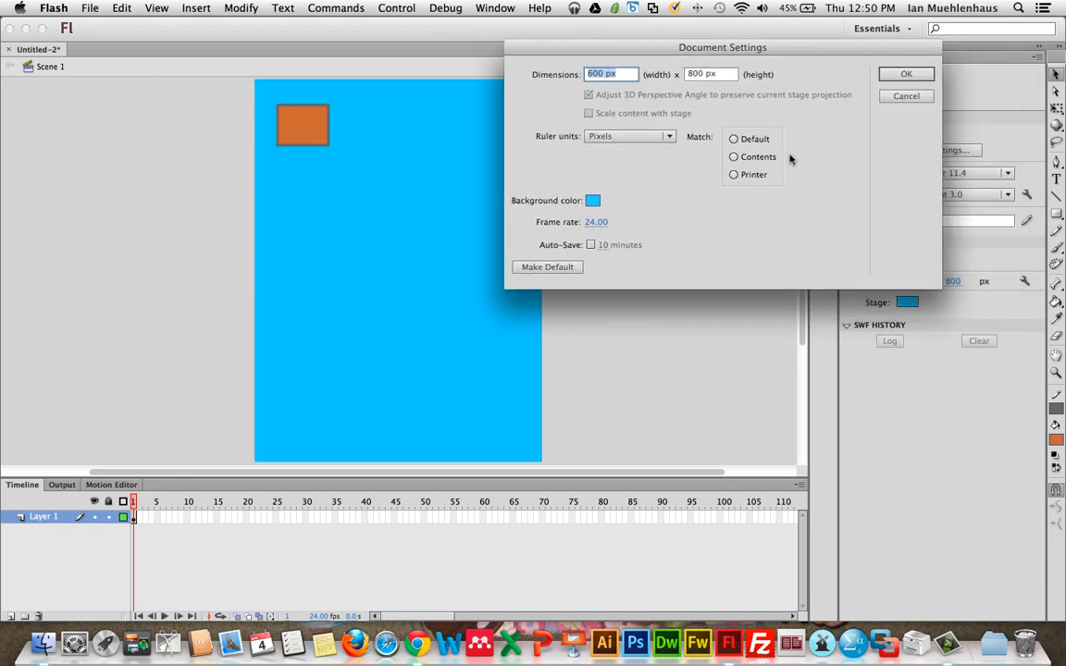
click(734, 156)
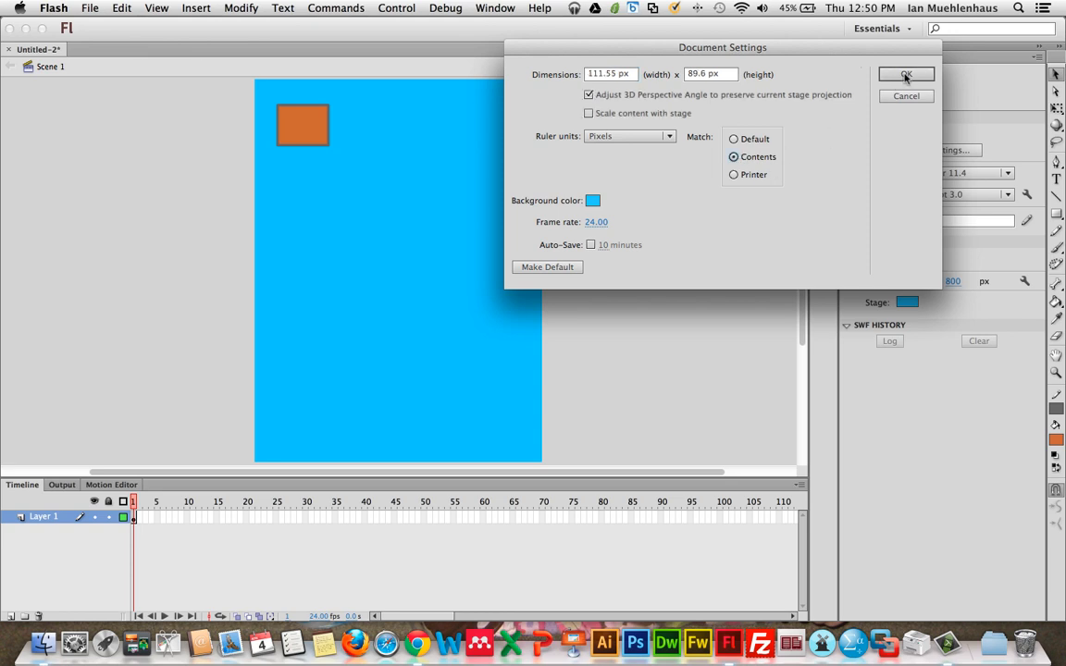
click(904, 75)
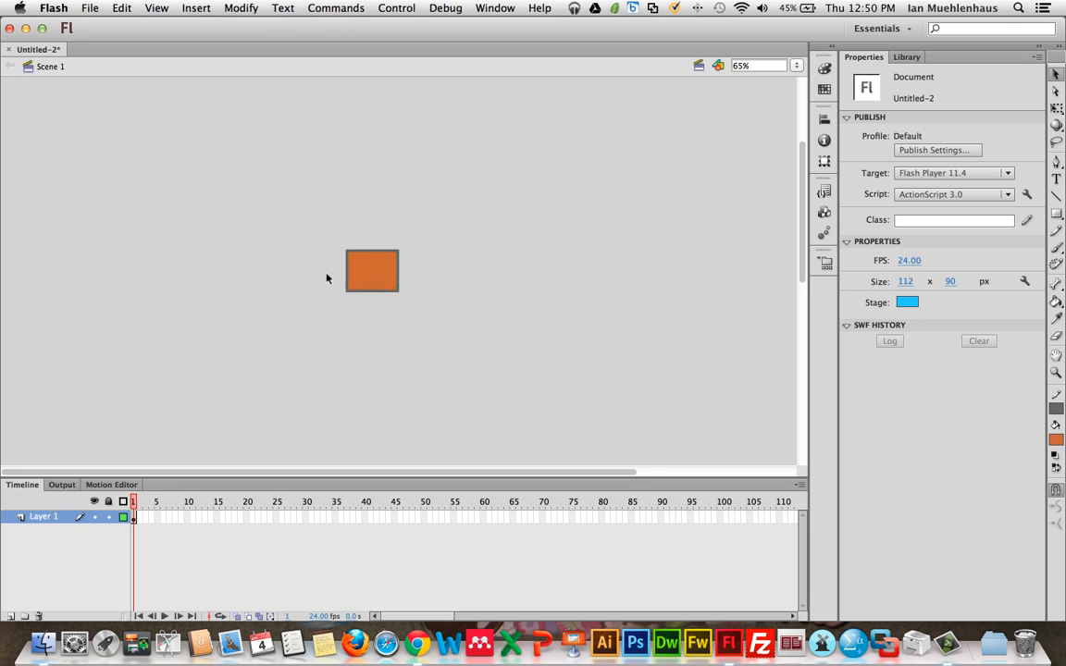
click(905, 281)
text(800)
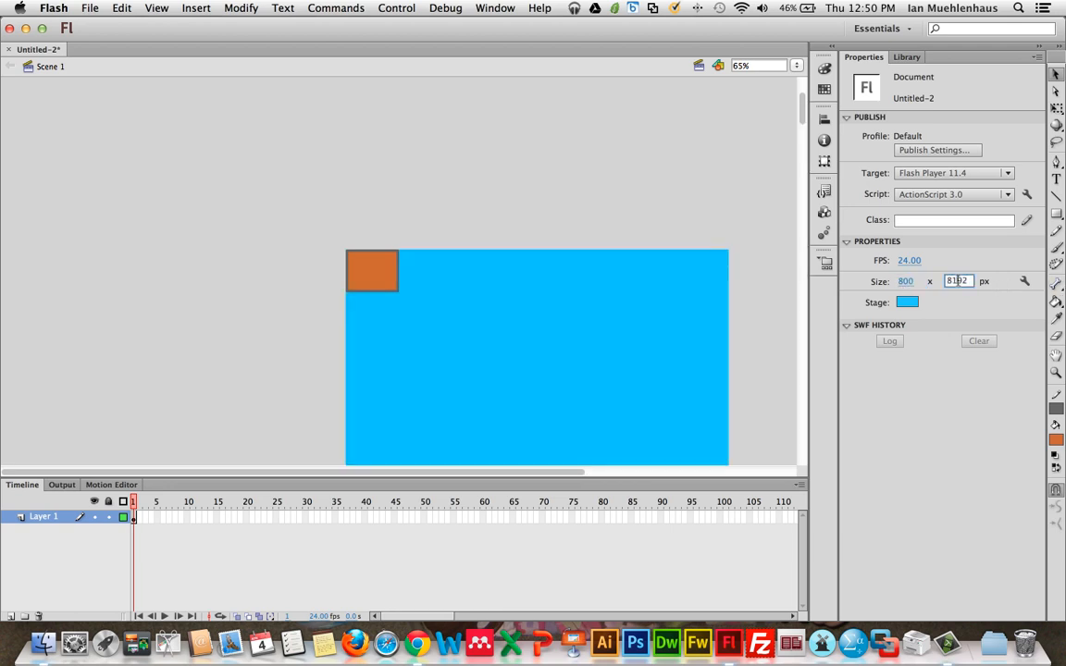
Step: Set the stage height to 600 pixels and open the background color choices
click(958, 281)
text(600)
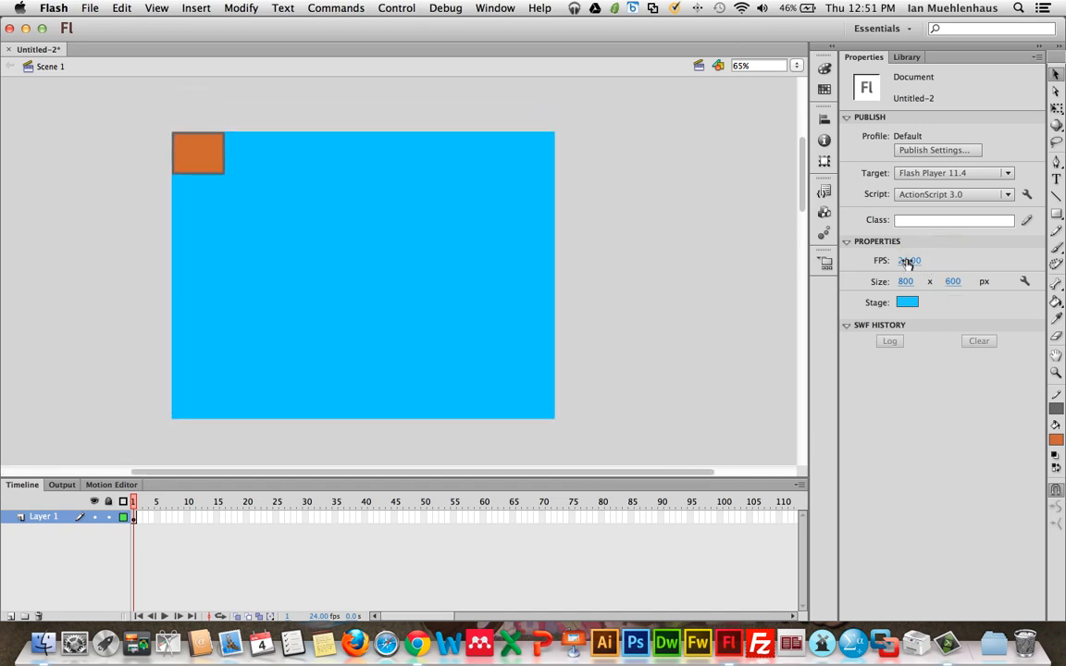
mouse_move(910, 260)
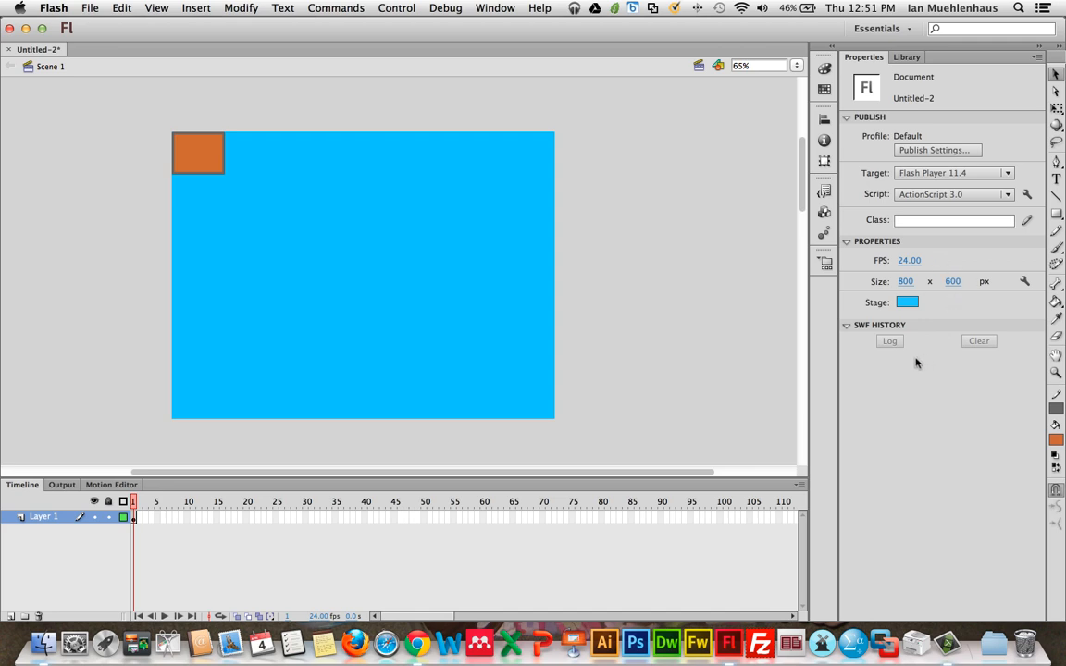
click(907, 301)
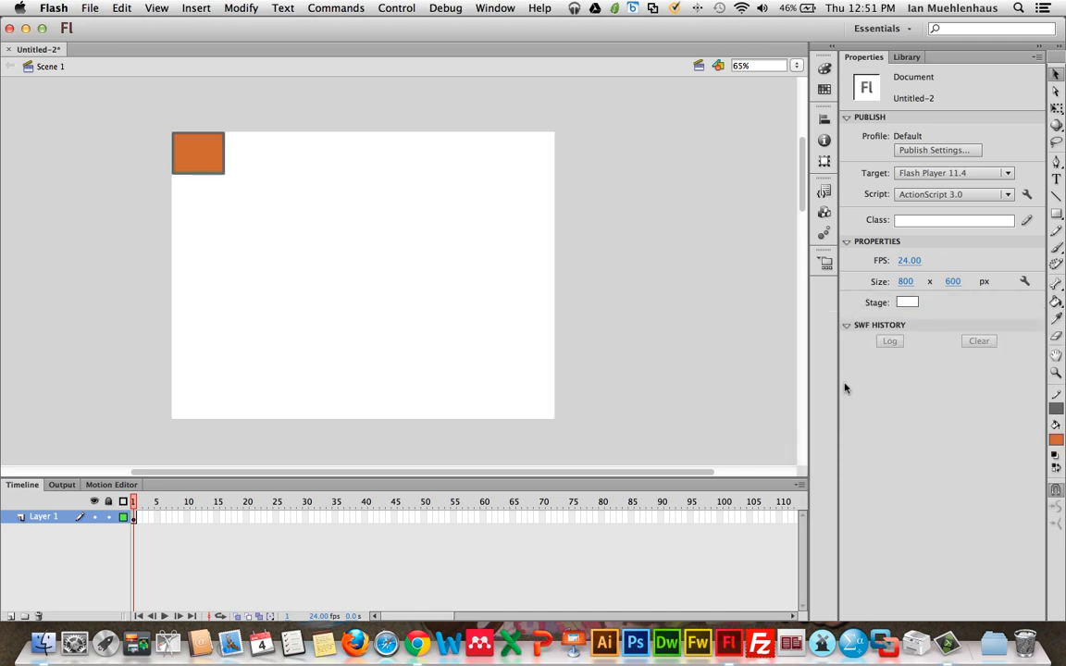
Step: Make the stage white, drag the orange fill away from its outline, and choose Ink Bottle
click(197, 153)
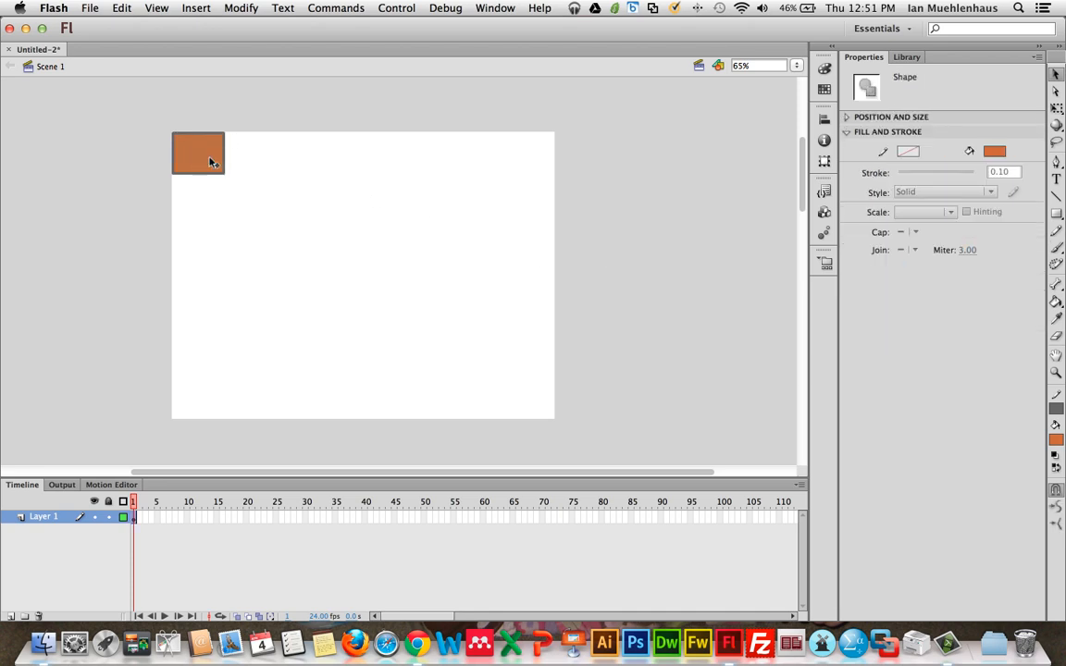
drag(198, 153, 236, 174)
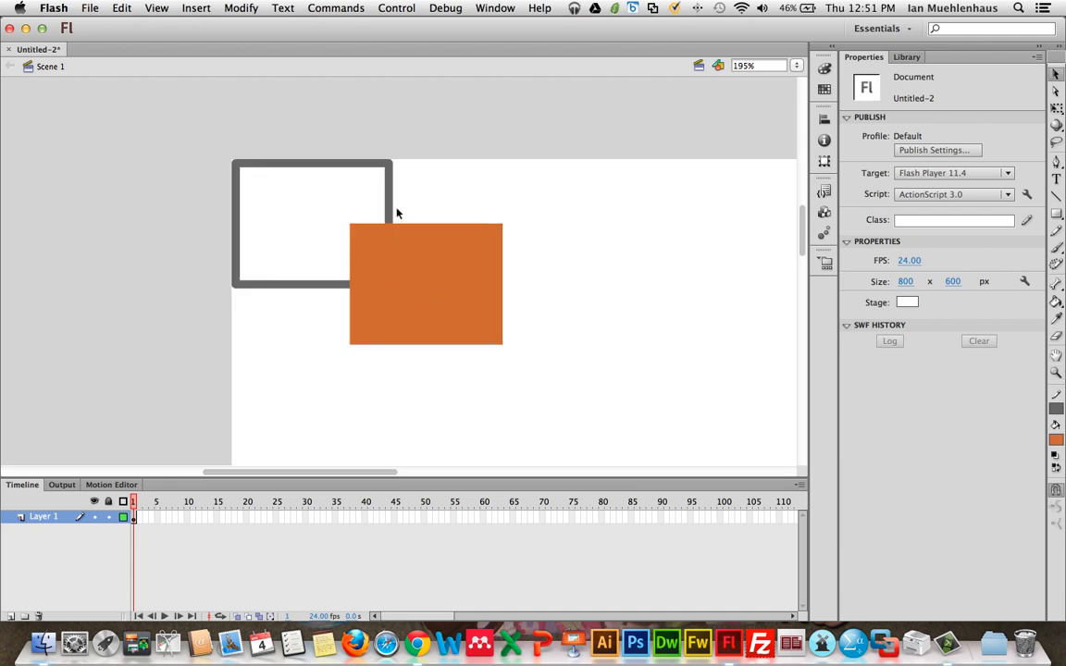
mouse_move(449, 318)
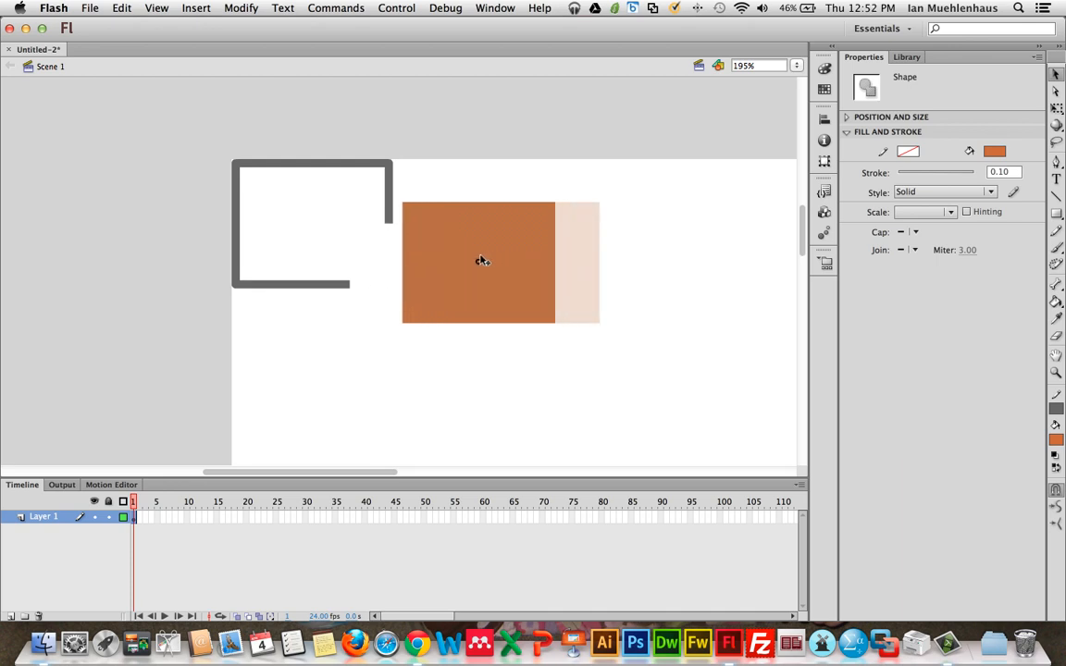
drag(478, 262, 327, 322)
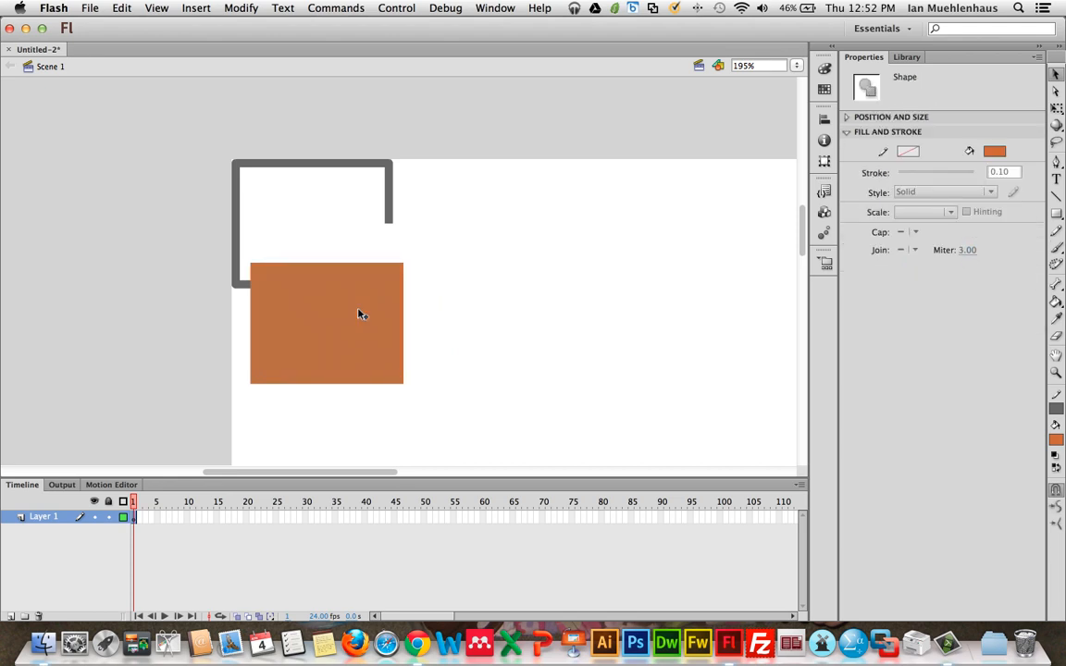
drag(360, 314, 509, 341)
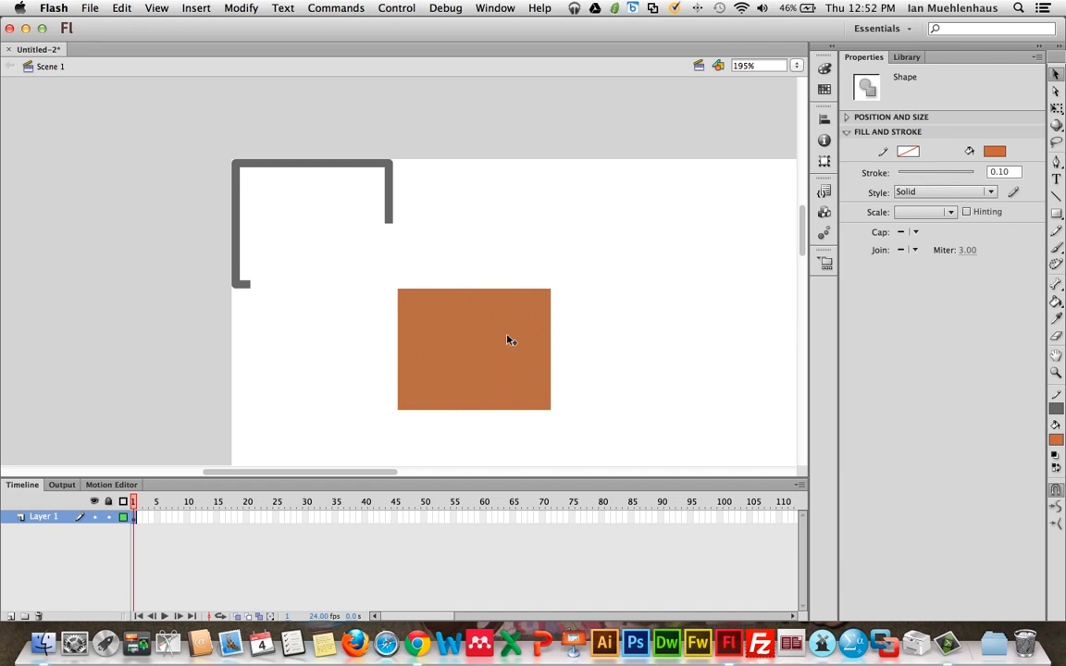
mouse_move(498, 365)
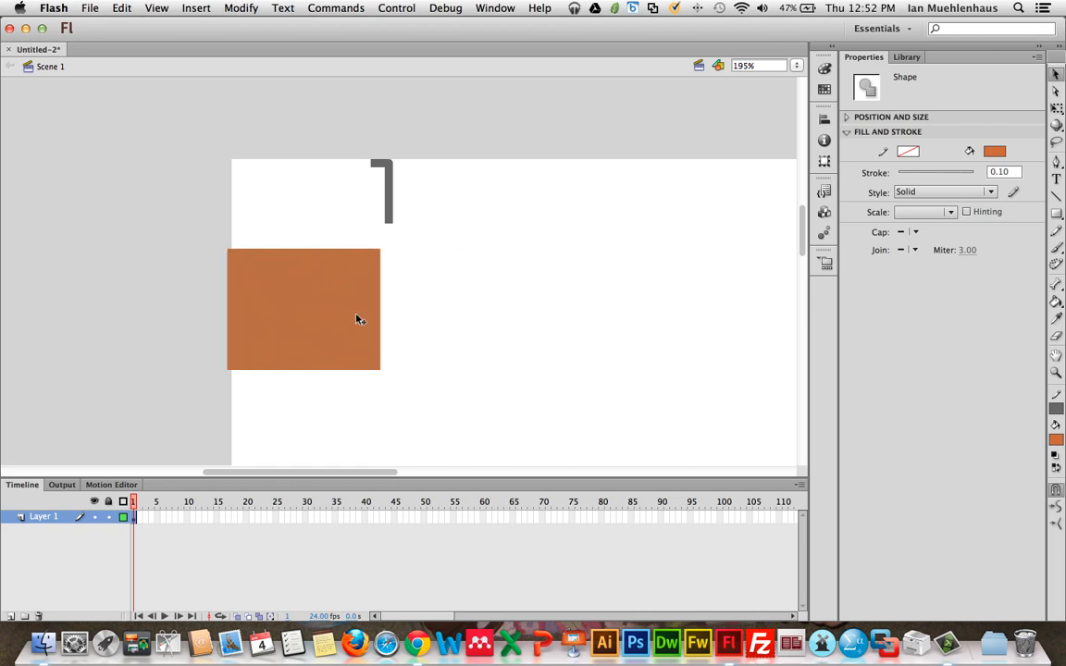
mouse_move(340, 306)
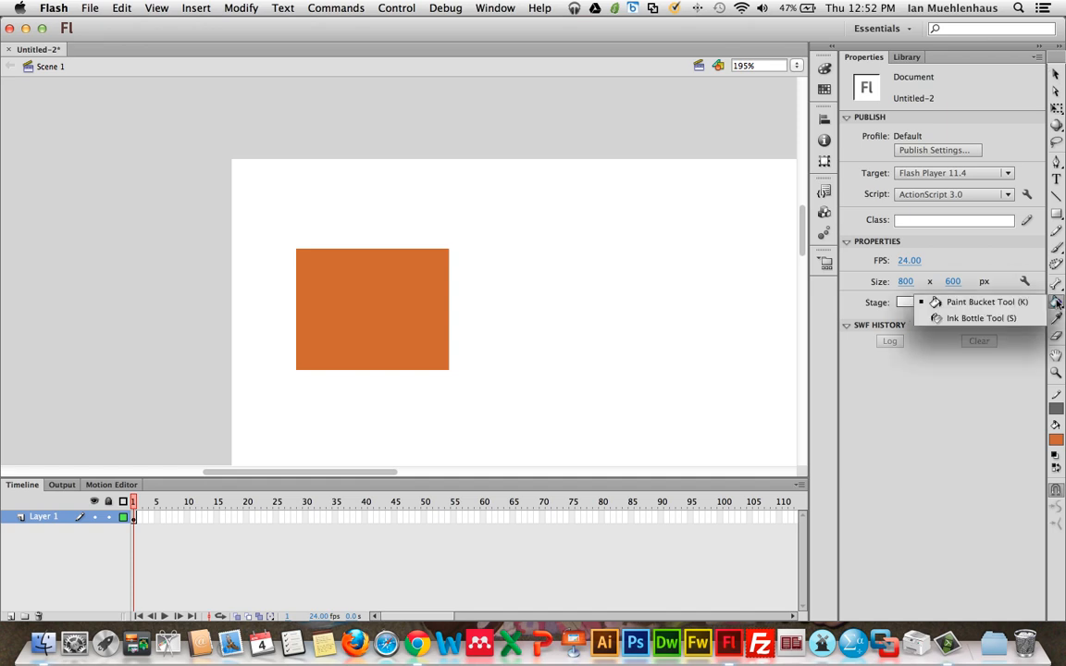
click(980, 318)
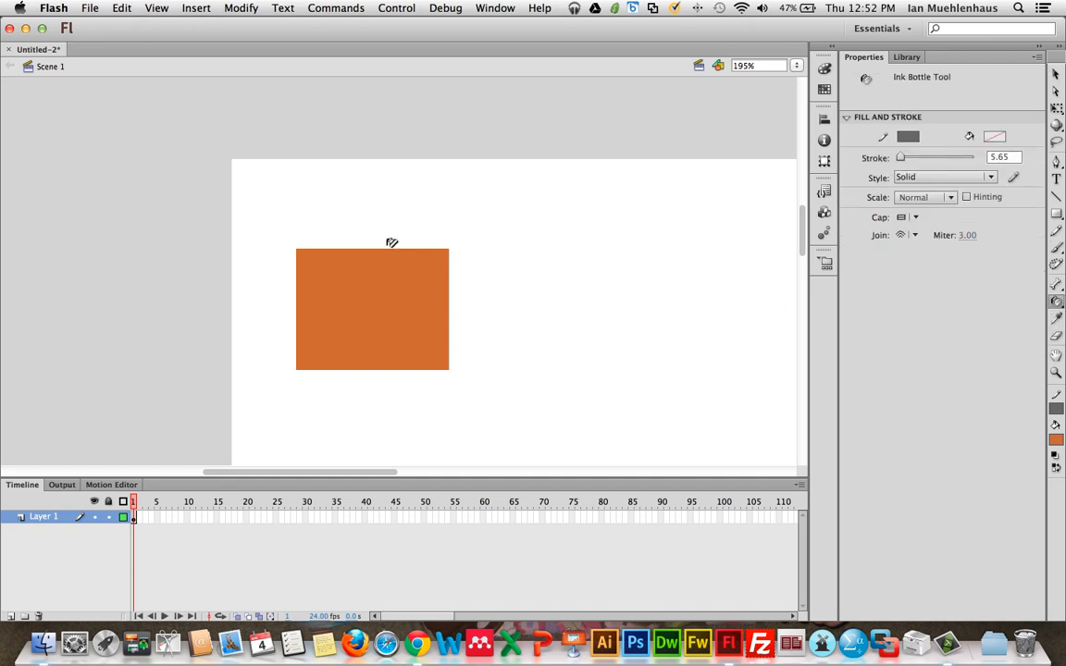
click(371, 243)
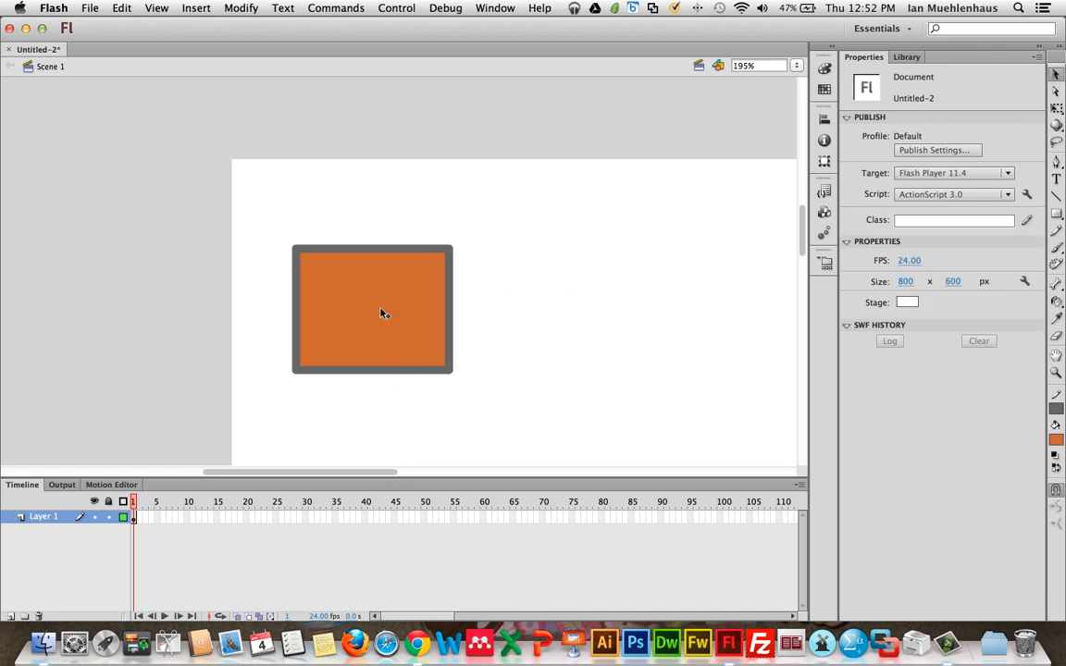
Step: Move the outlined orange rectangle right to the upper middle and group it via Modify > Group
click(372, 310)
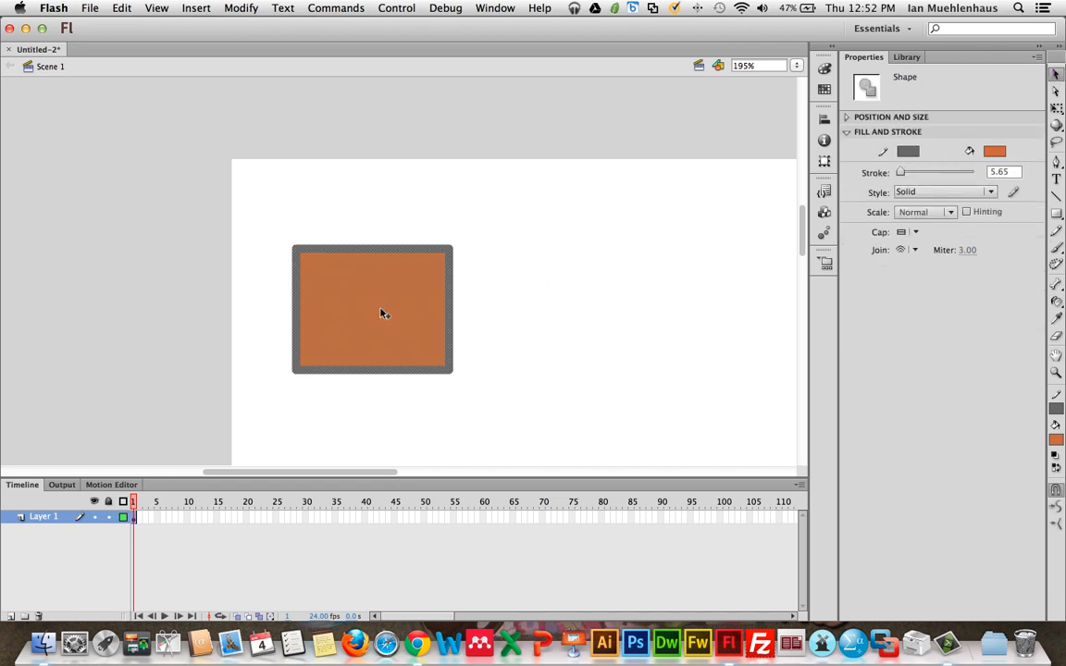
drag(379, 310, 495, 289)
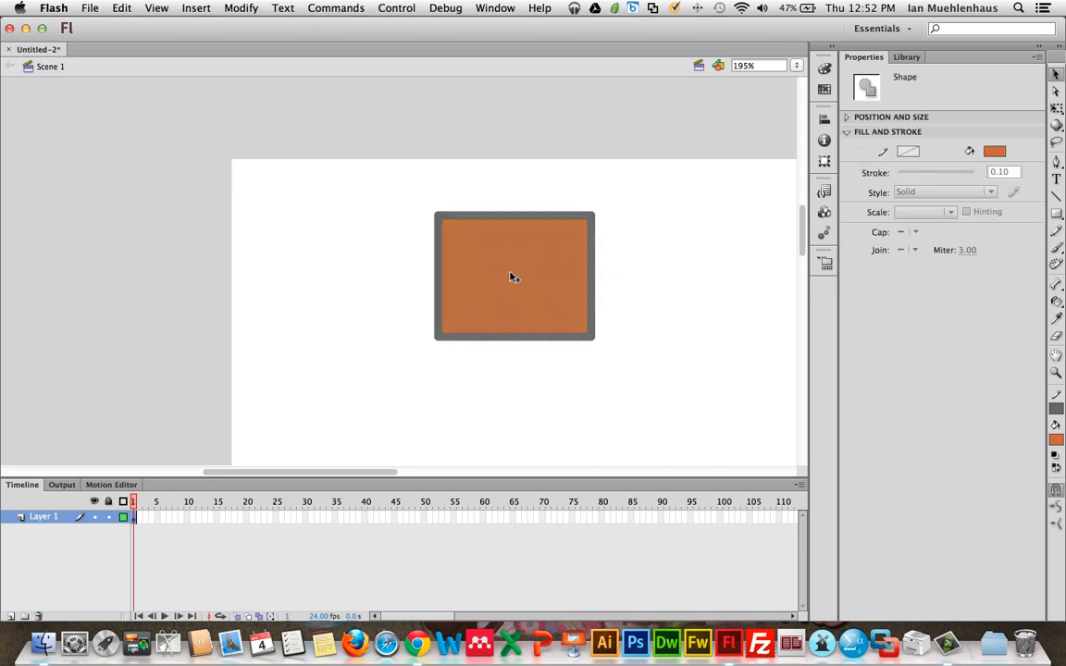
click(241, 8)
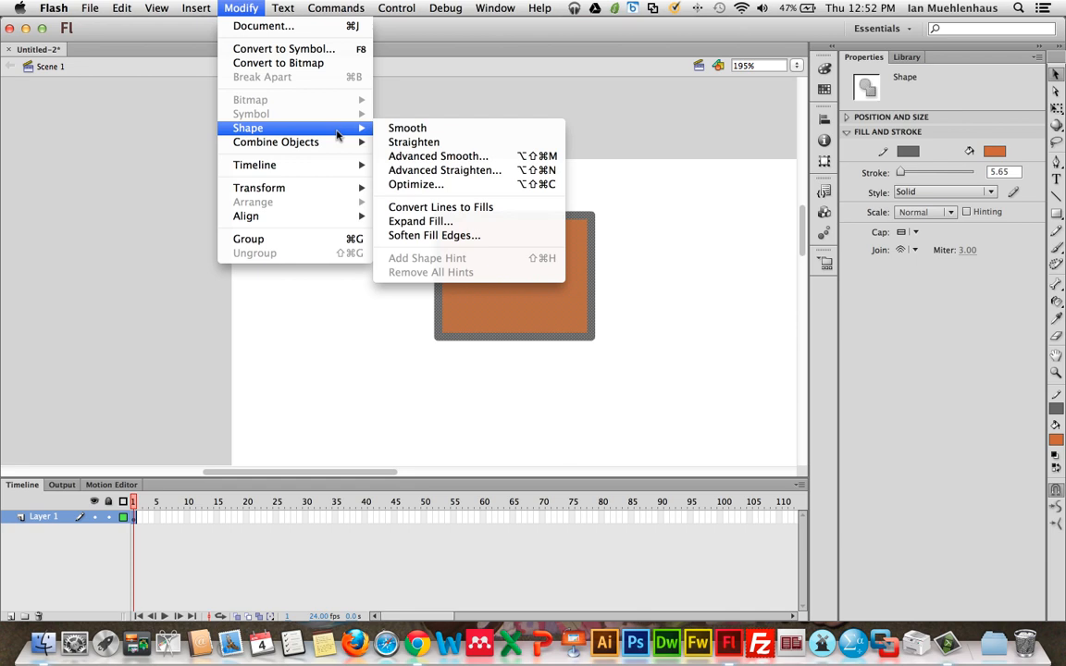
mouse_move(248, 239)
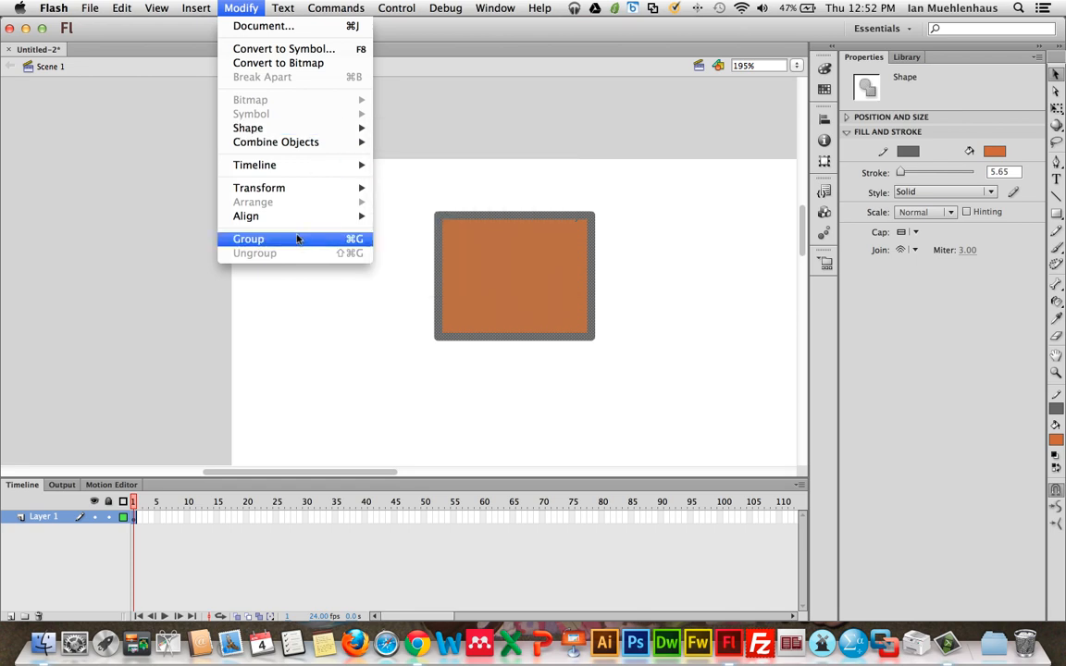
click(248, 238)
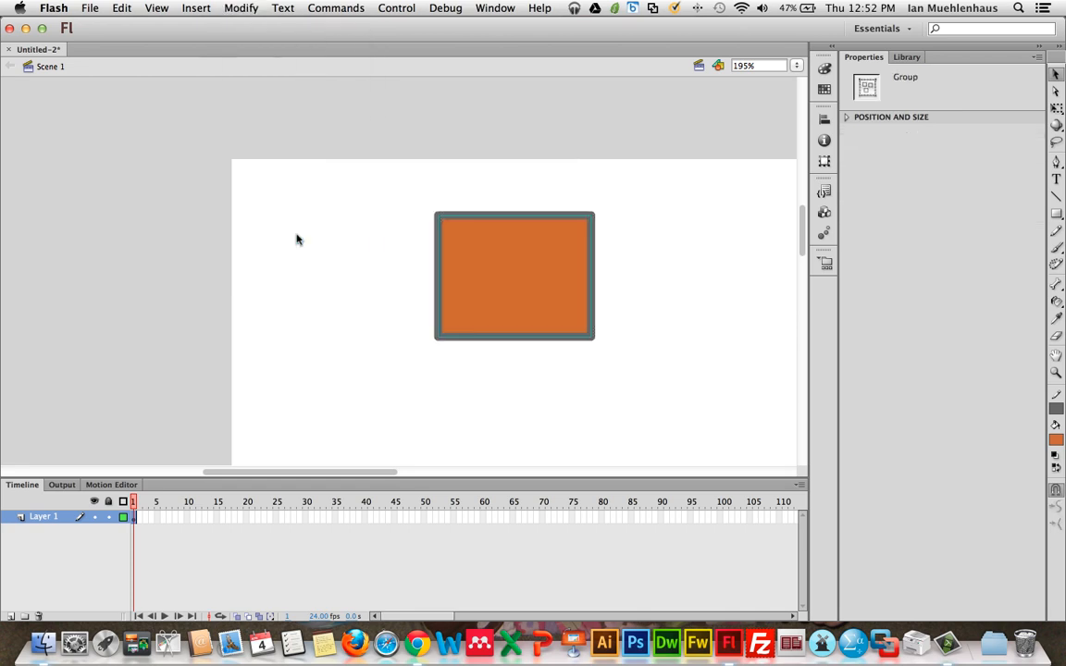
Step: Select the grouped orange rectangle and delete it from the stage
click(543, 290)
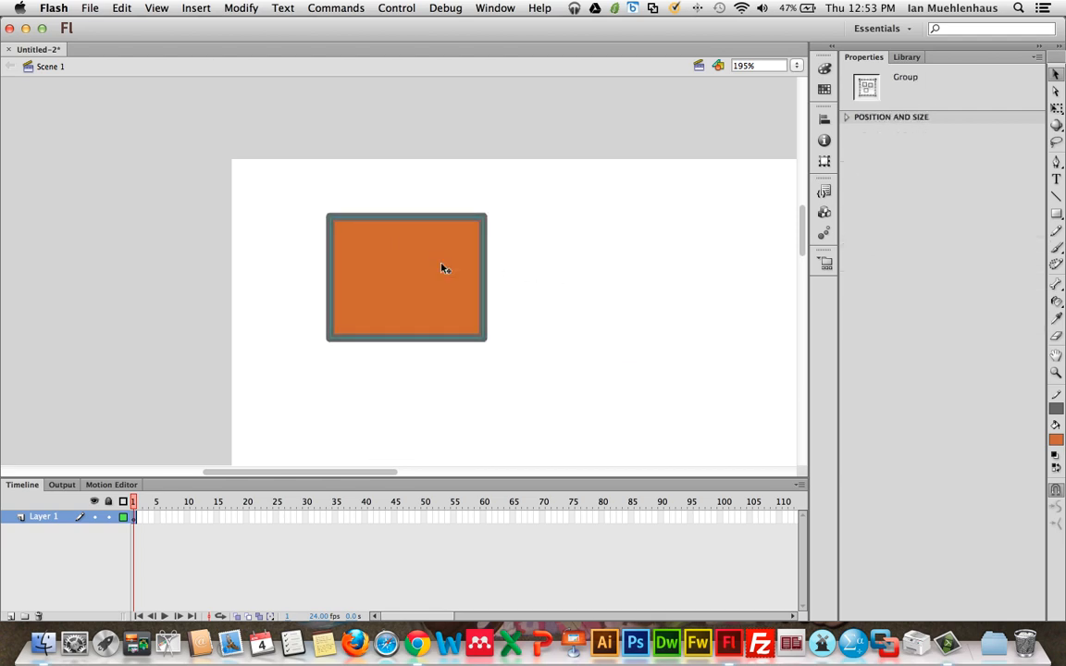
double_click(405, 278)
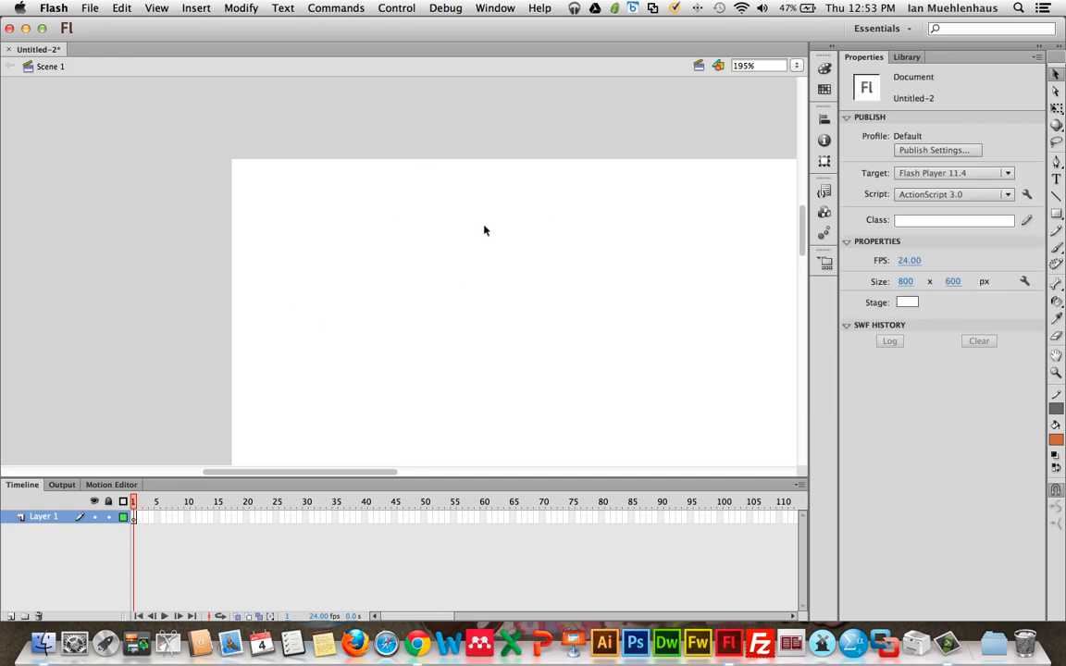
mouse_move(588, 181)
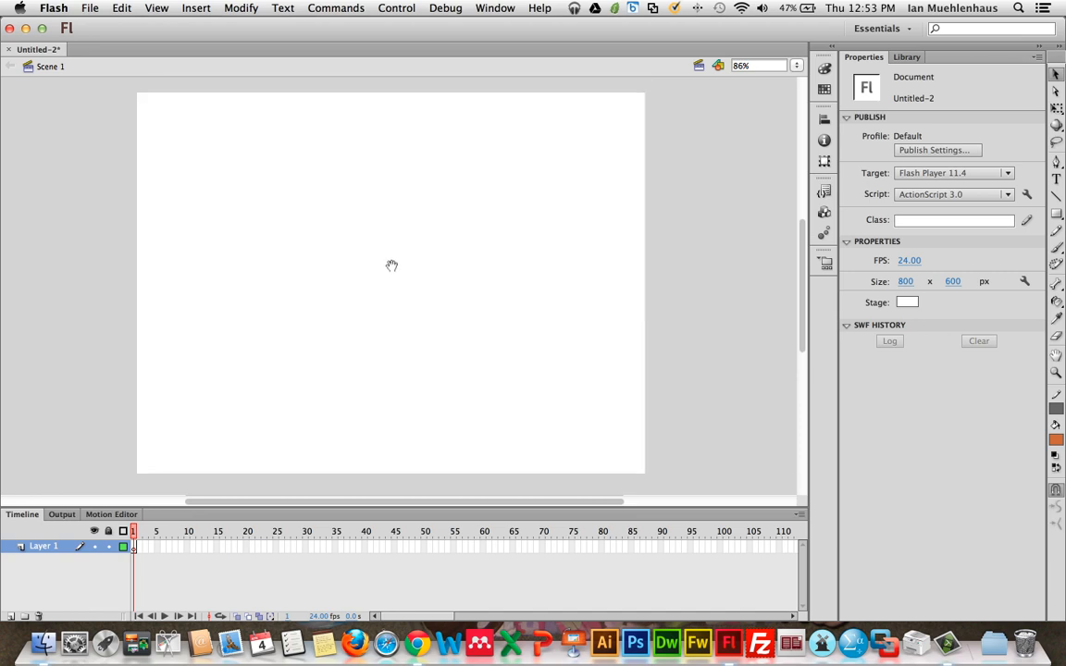
mouse_move(161, 84)
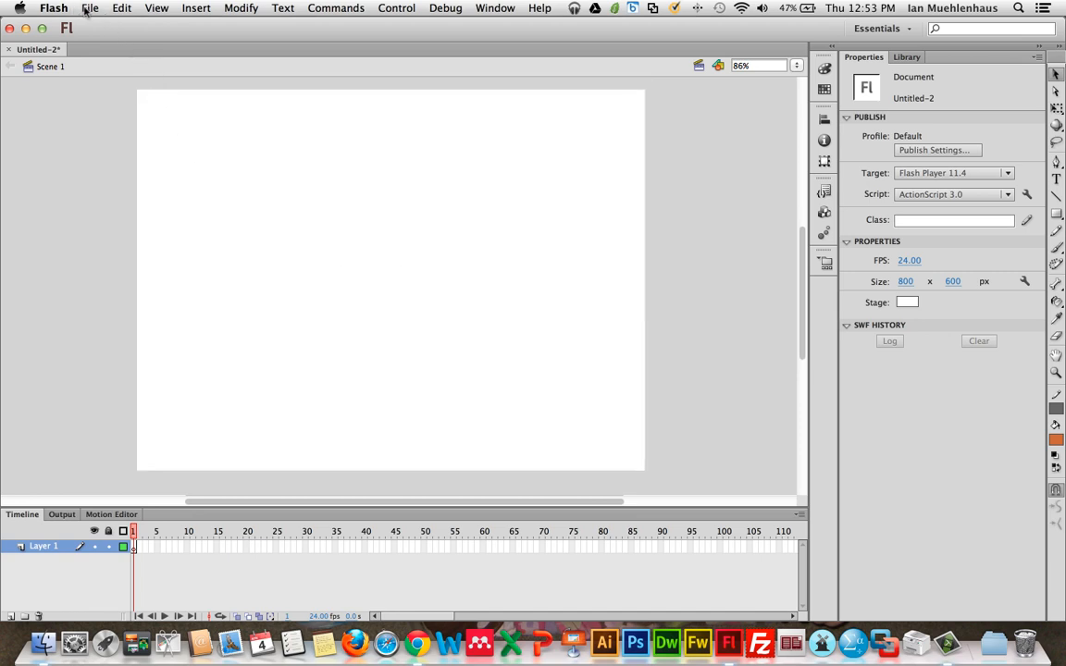
mouse_move(106, 40)
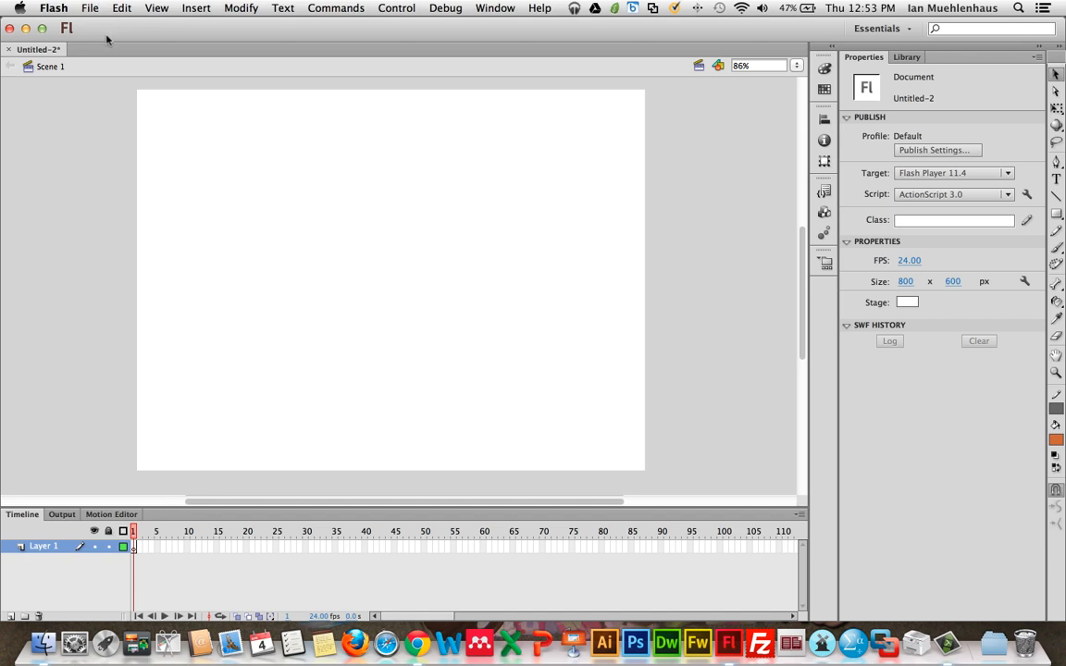
mouse_move(126, 16)
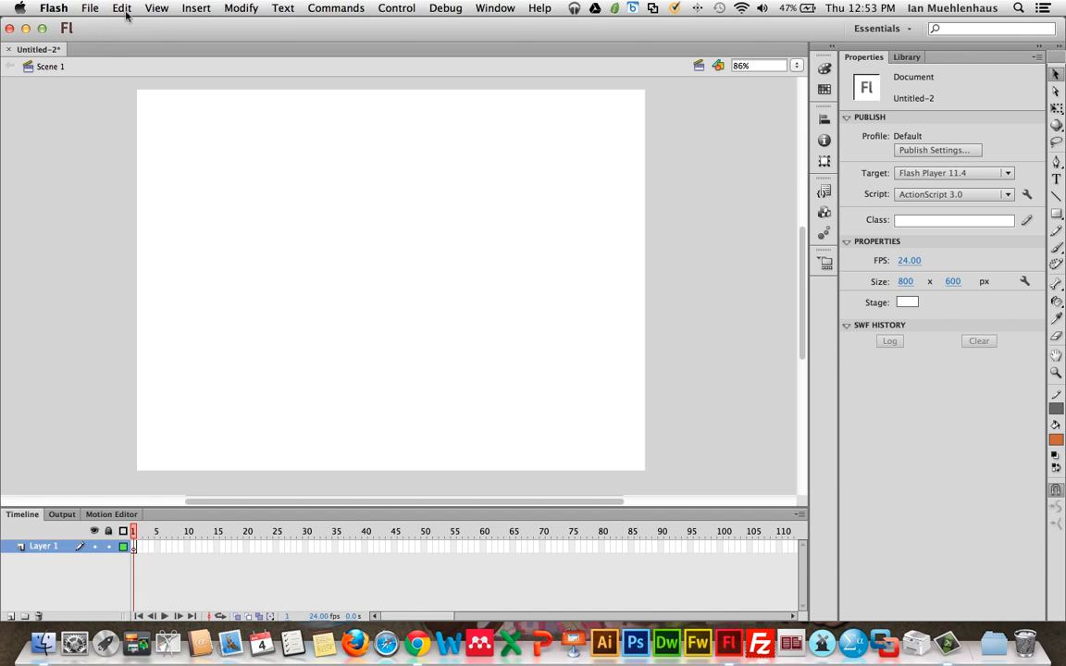
Step: Start Import to Stage and browse Documents > 3 Mapmaking > mapp to select mapp.ai
click(89, 8)
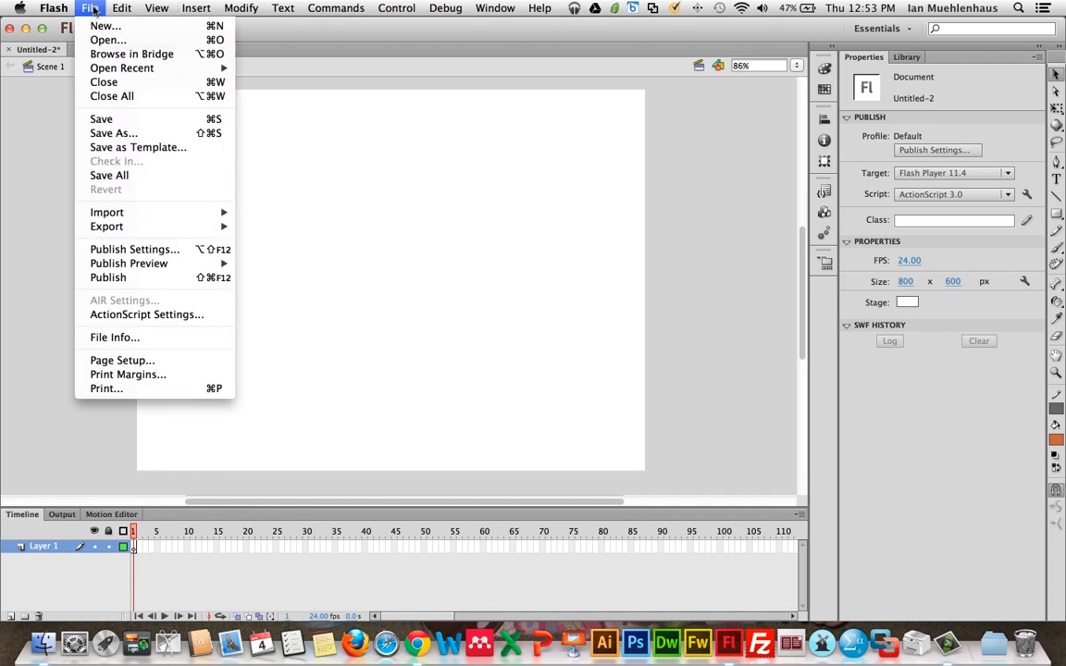
mouse_move(107, 212)
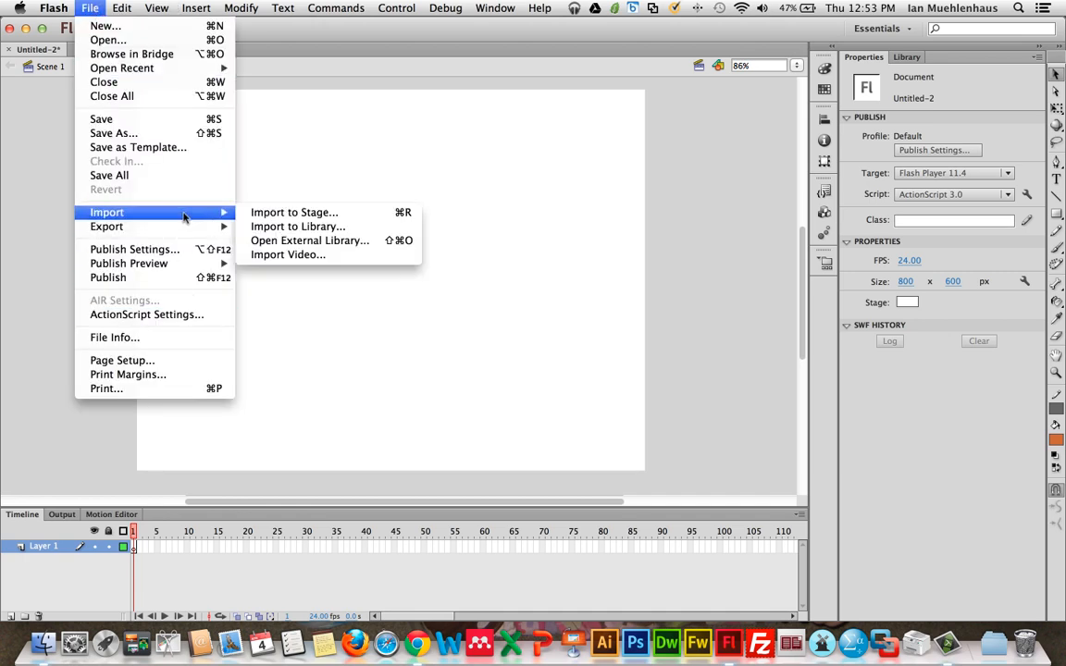
mouse_move(295, 213)
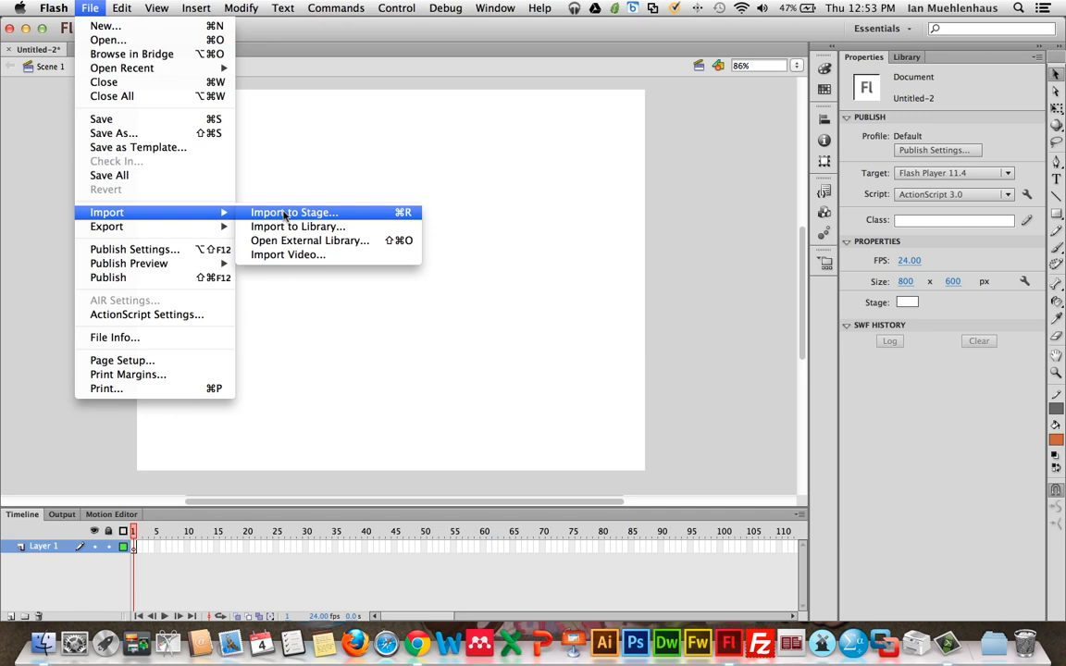
click(294, 212)
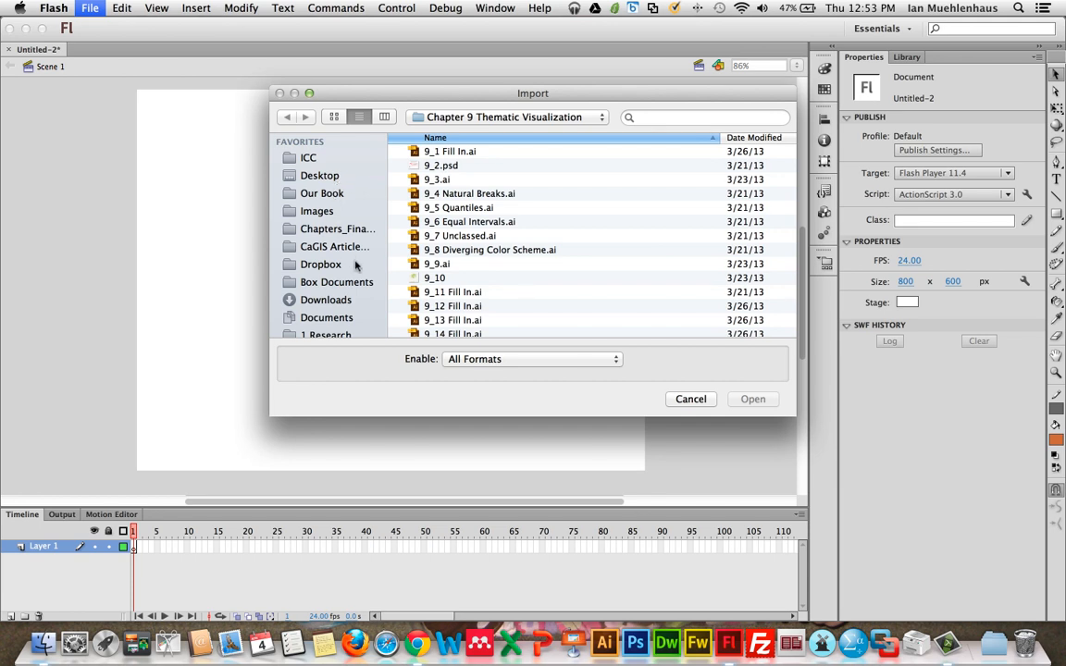
mouse_move(341, 321)
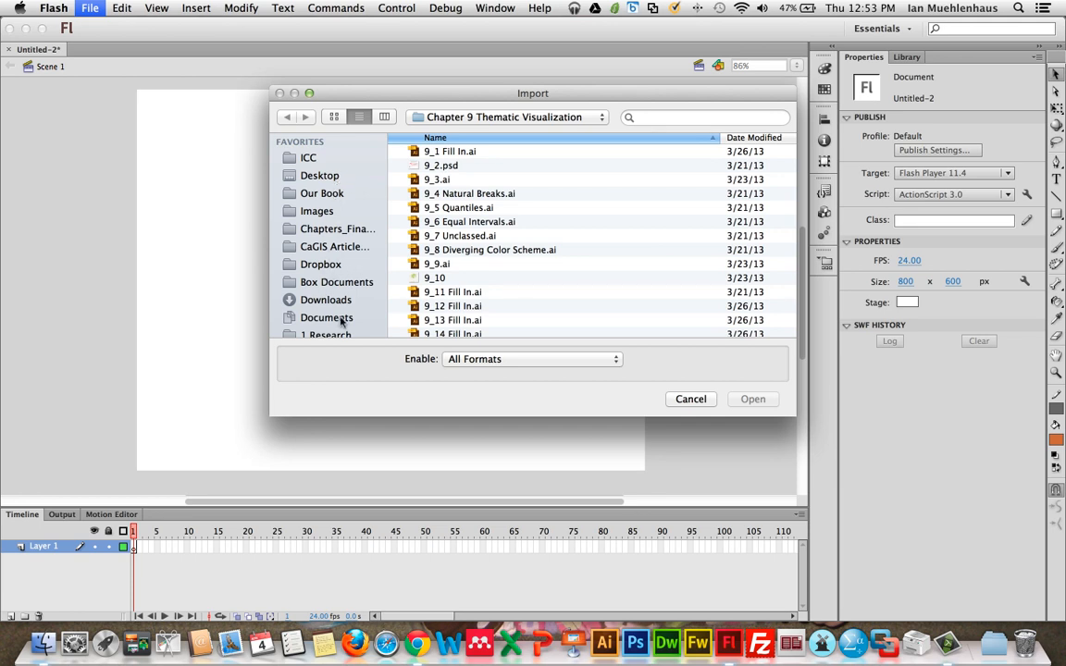
click(326, 318)
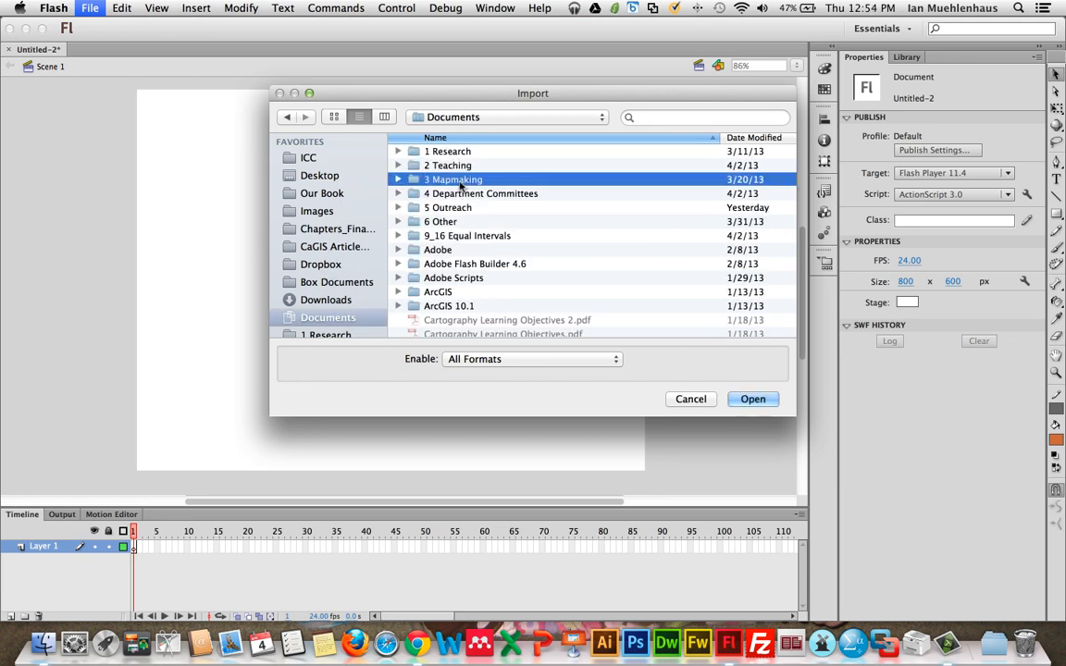
double_click(454, 179)
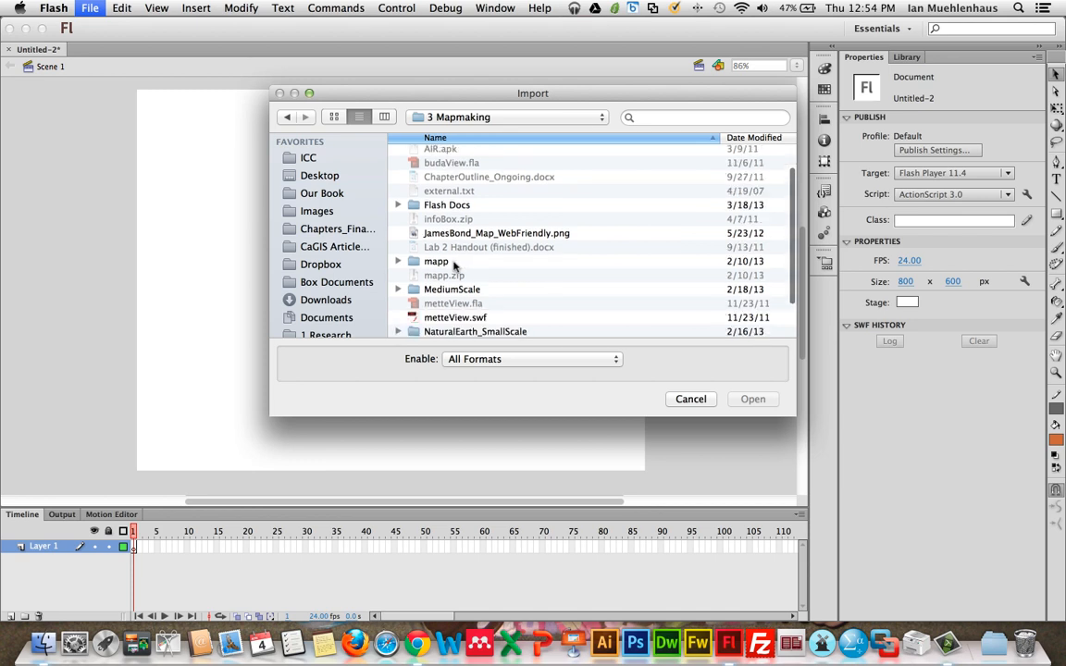
double_click(435, 261)
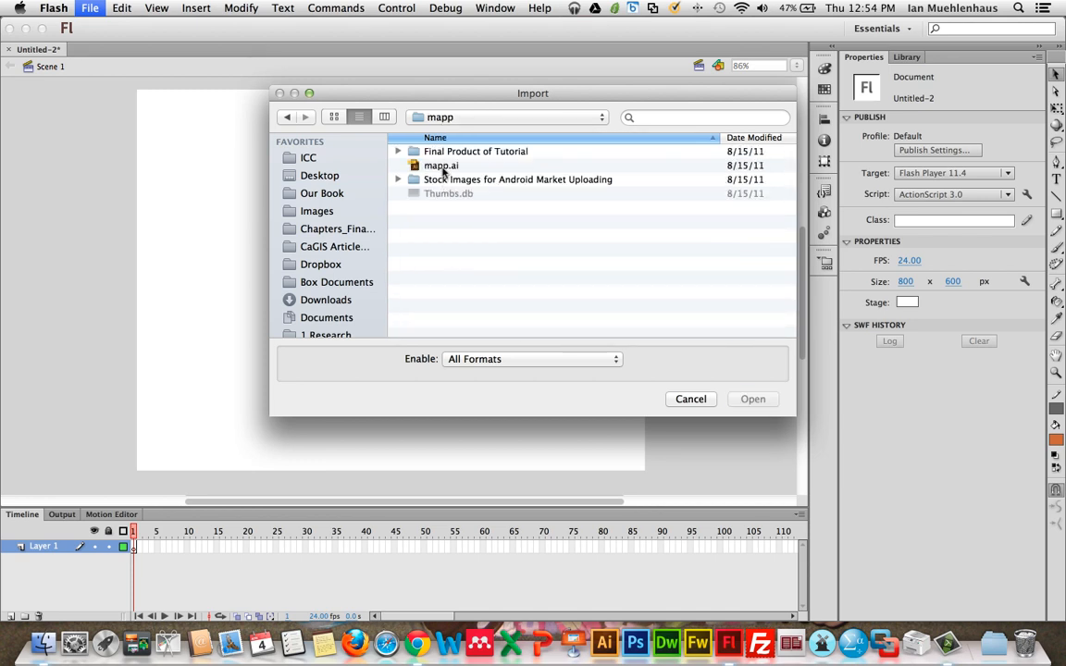
click(441, 165)
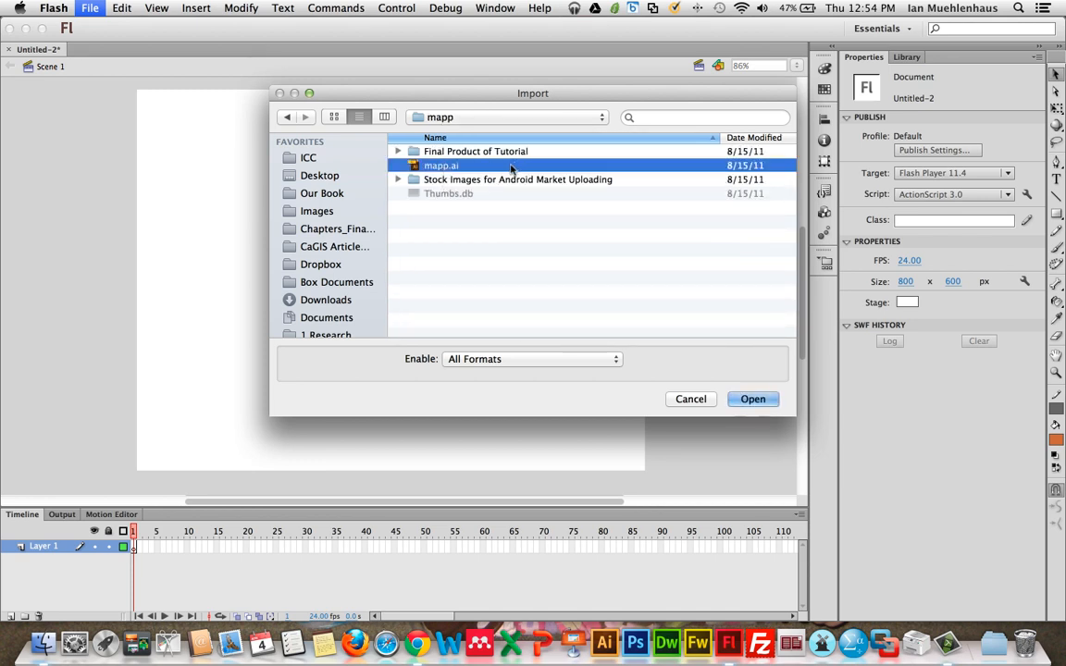
Step: Open mapp.ai for import and collapse the title, label and Scale layers in the list
click(690, 399)
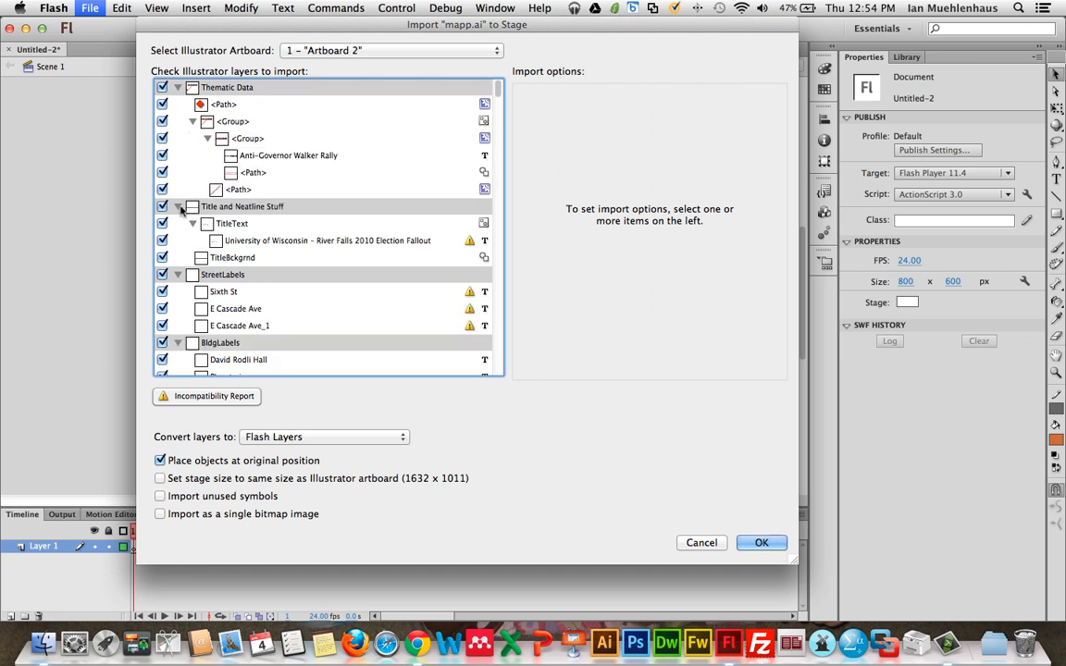
click(177, 207)
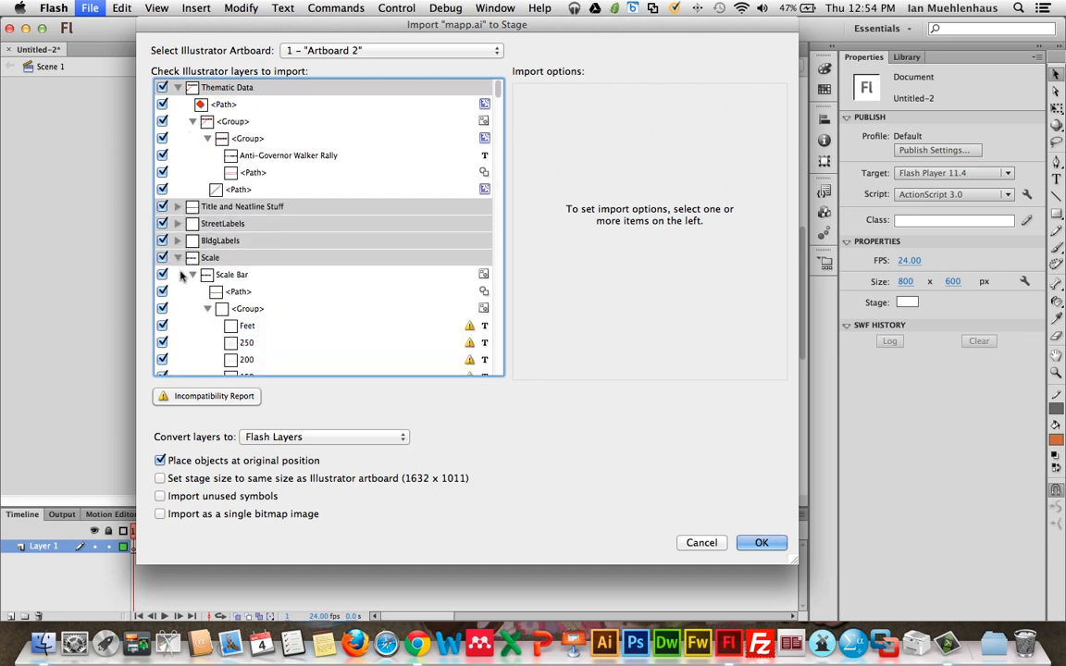
click(176, 257)
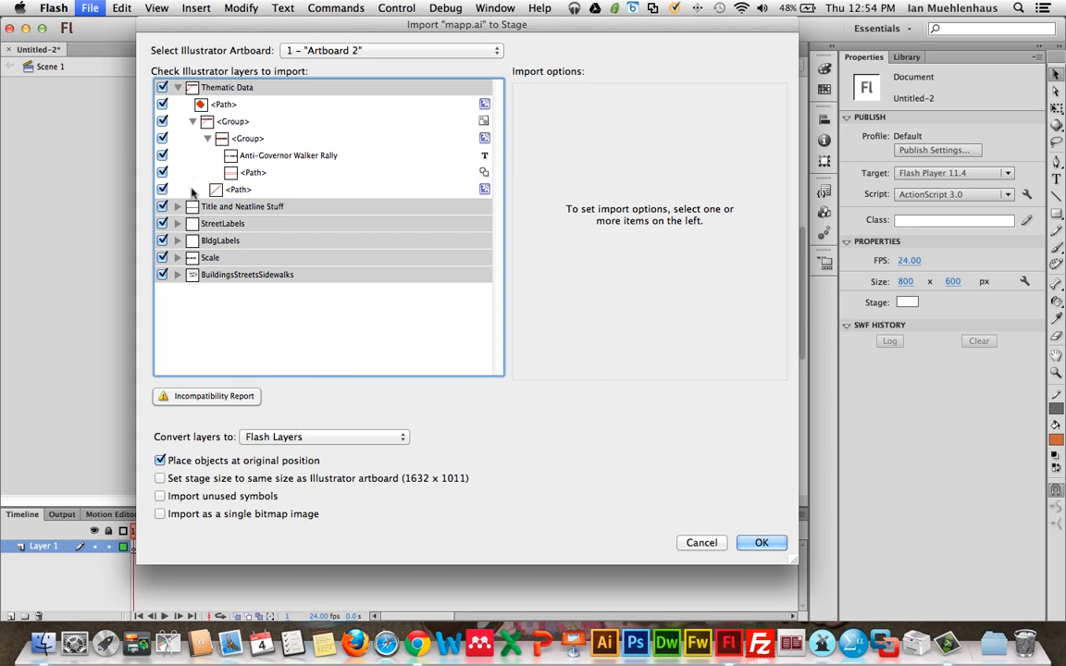
Step: Accept the incompatibility report's recommended import settings and close the report
click(206, 396)
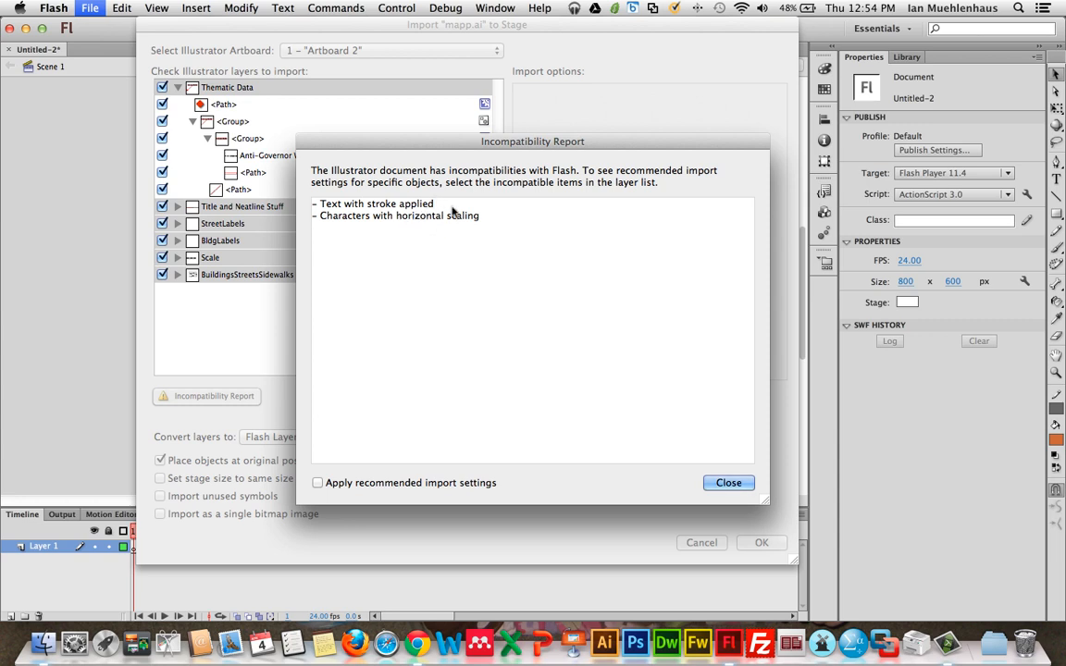
mouse_move(740, 469)
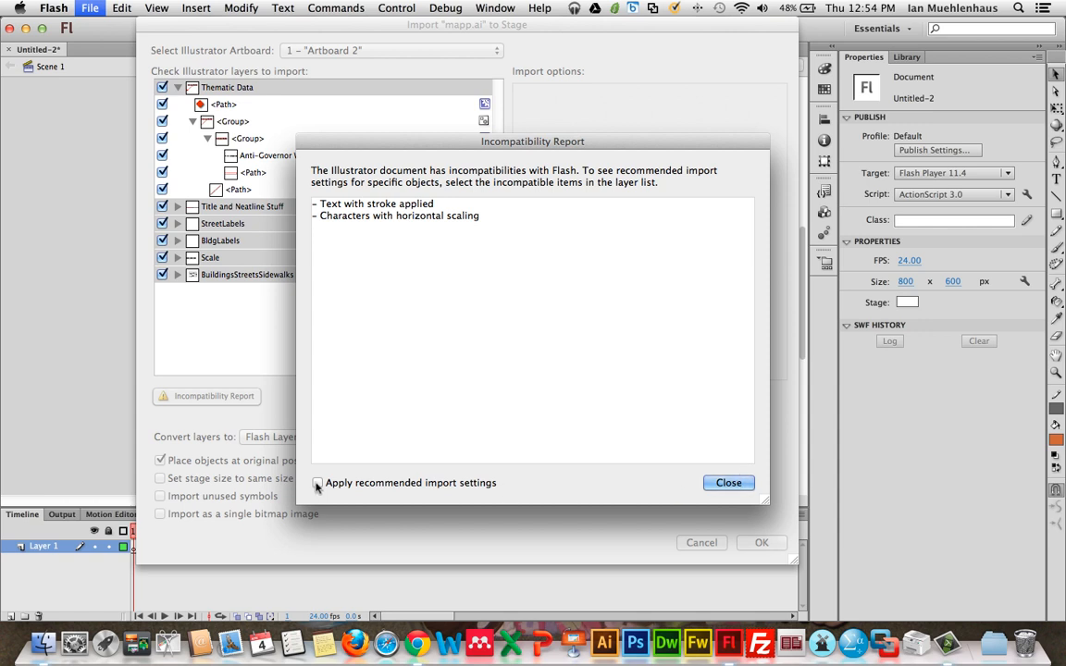
click(317, 482)
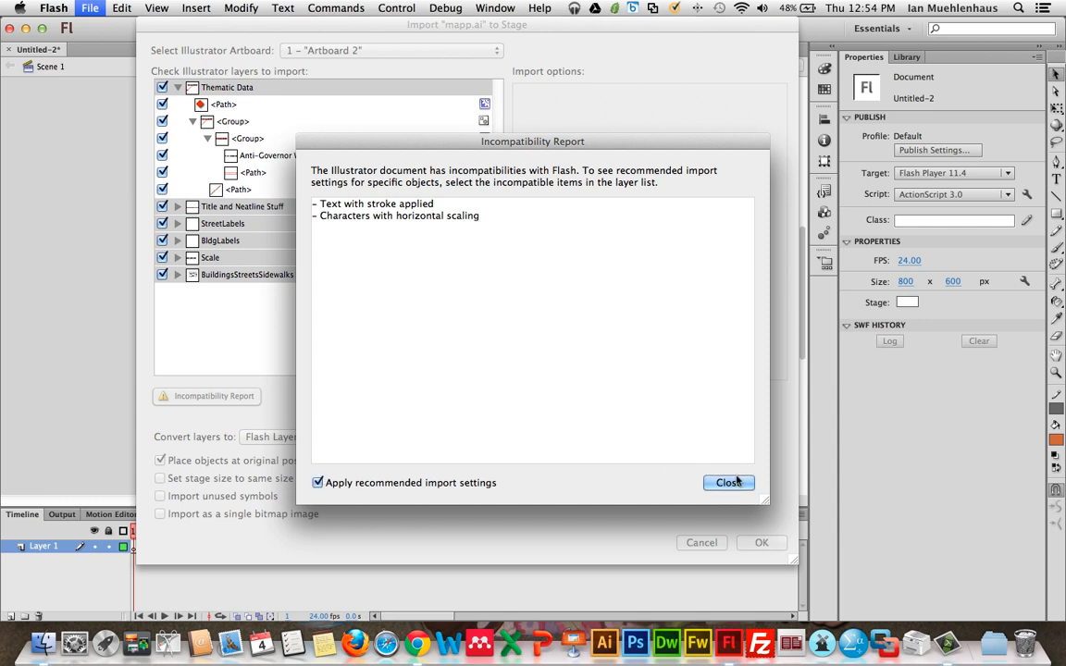
click(729, 482)
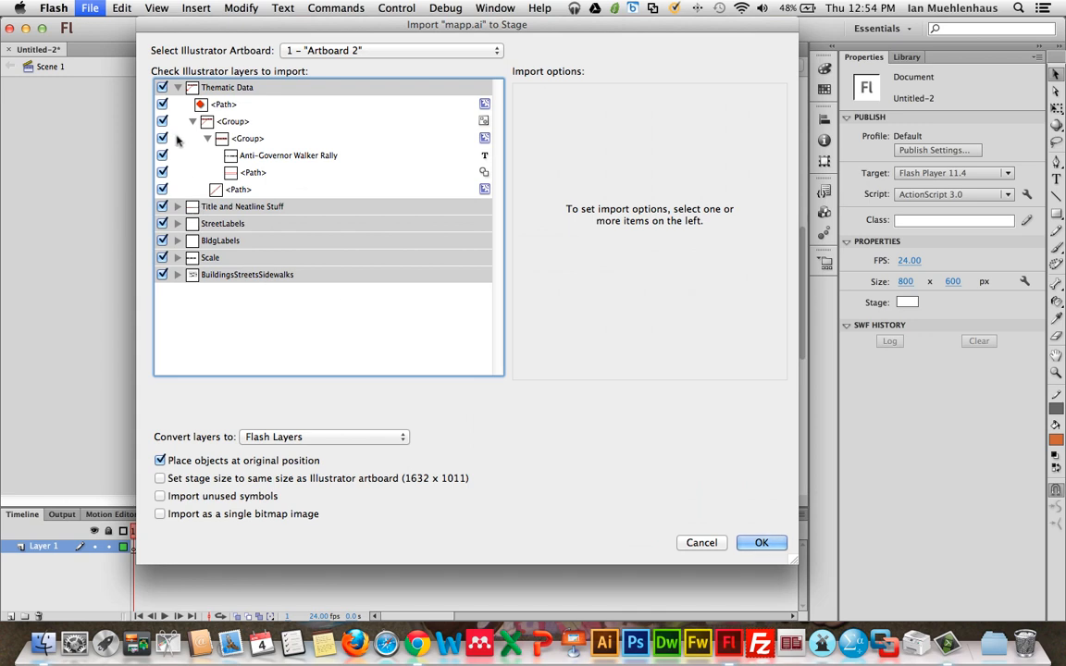
Step: Fold away Thematic Data and expand the BuildingsStreetsSidewalks layer to browse its contents
click(207, 138)
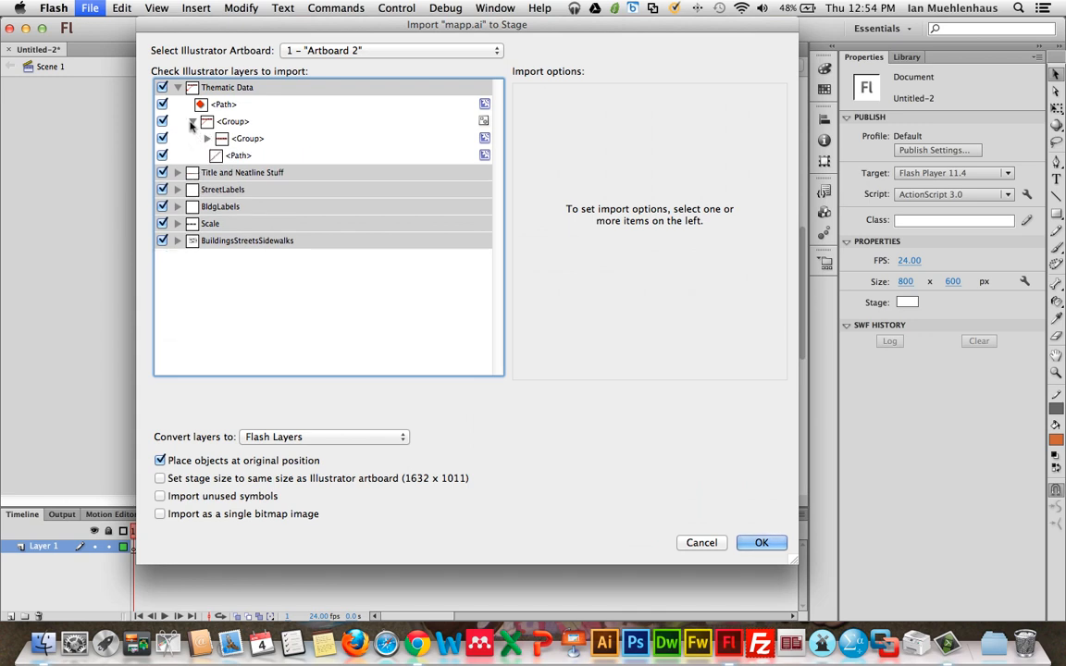
click(192, 122)
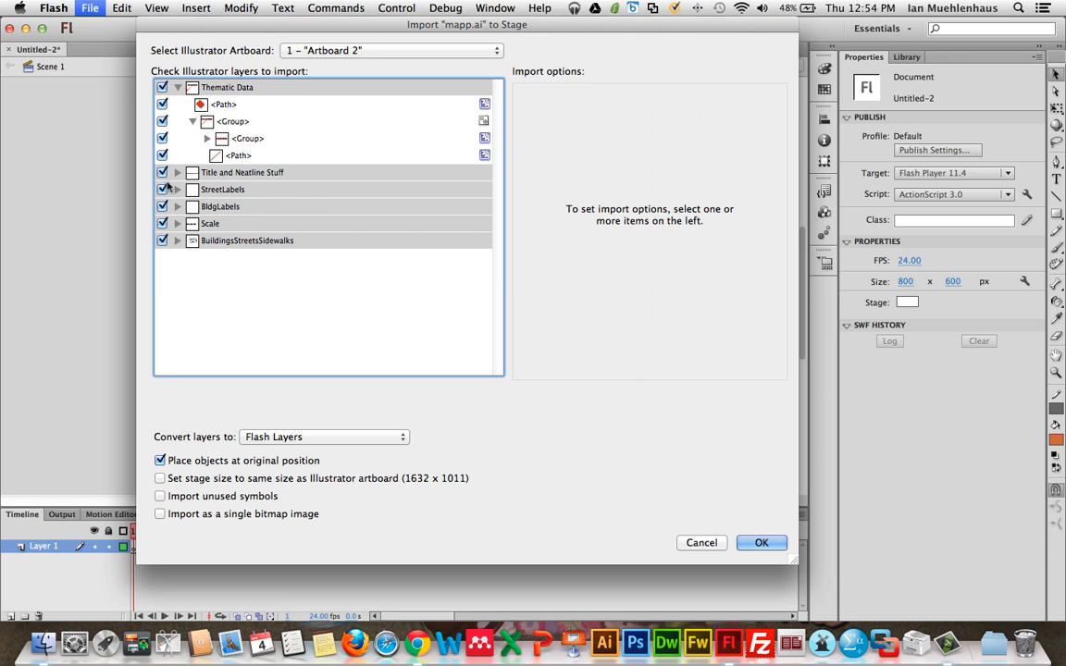
click(177, 87)
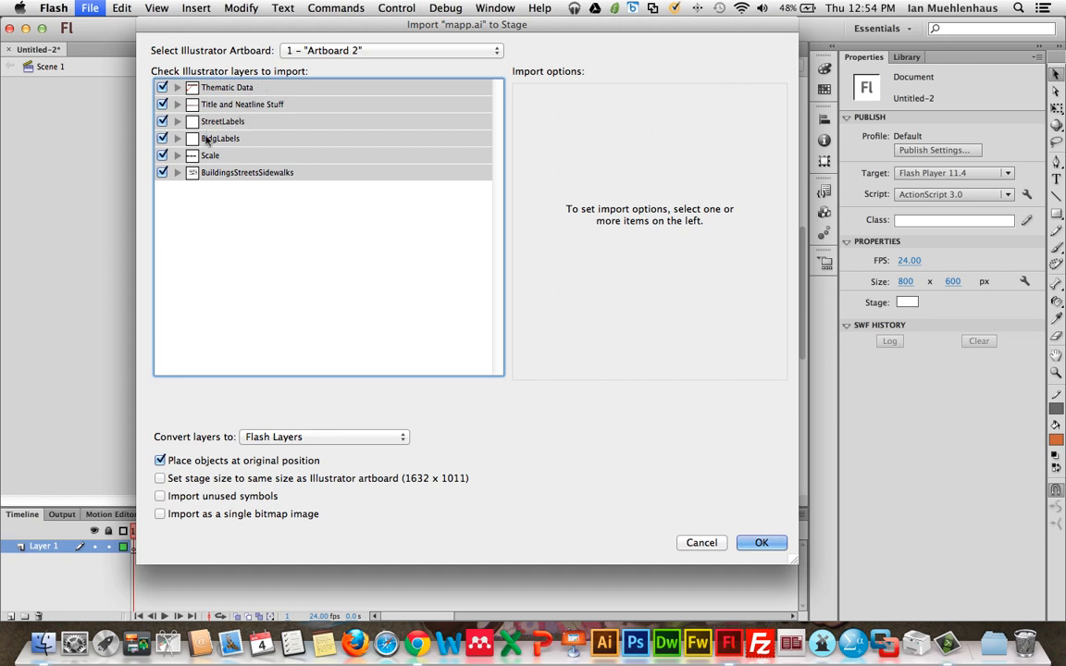
mouse_move(225, 162)
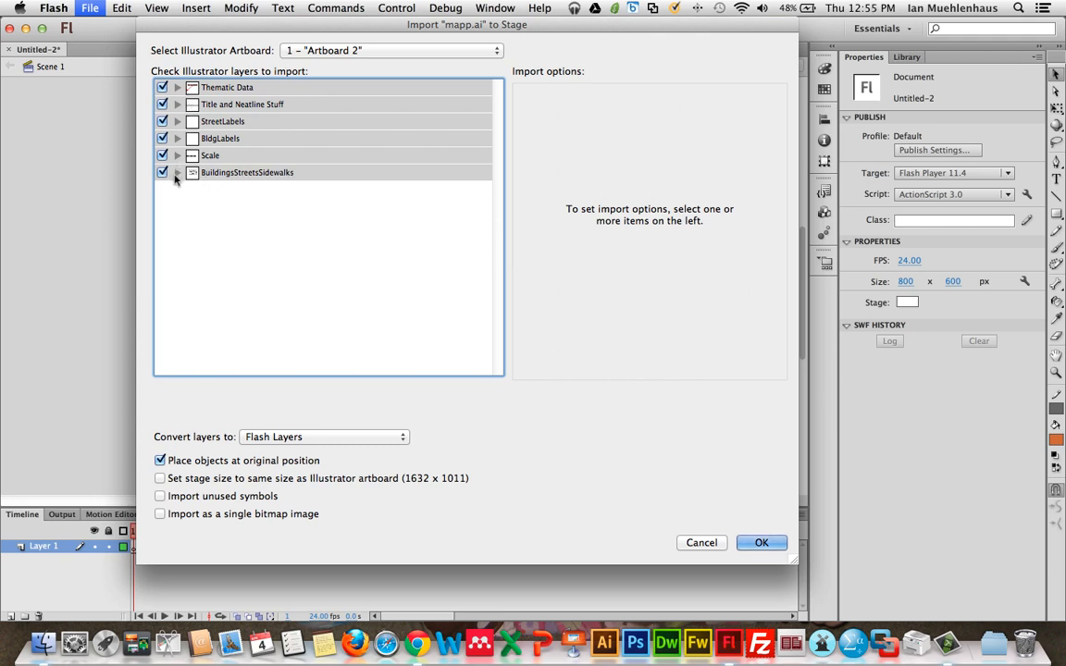
click(177, 172)
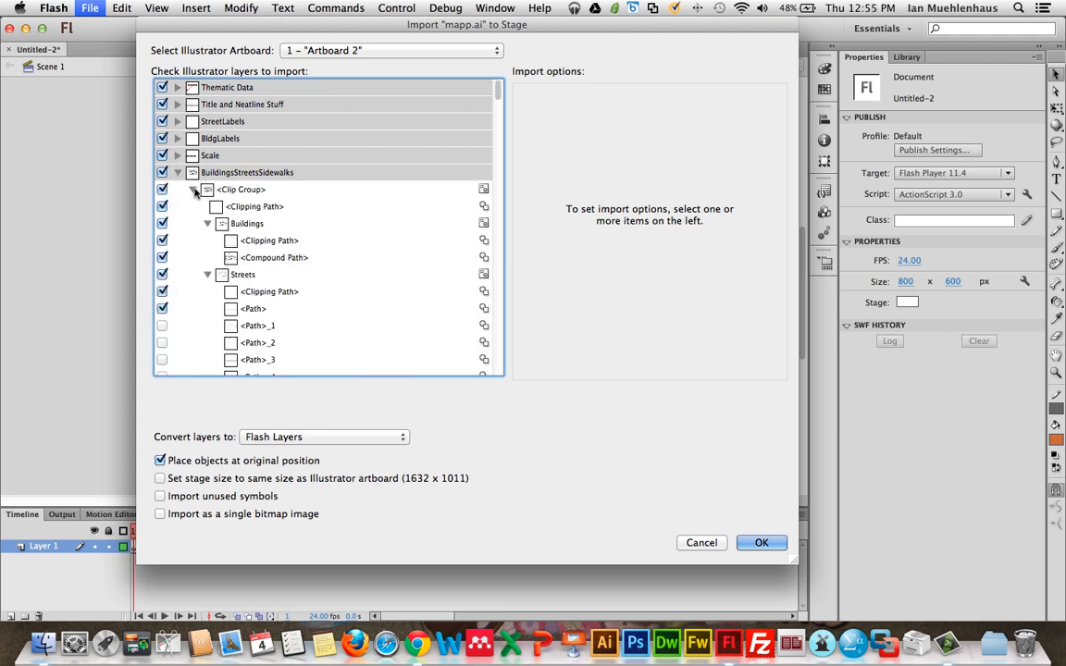
scroll(down, 3)
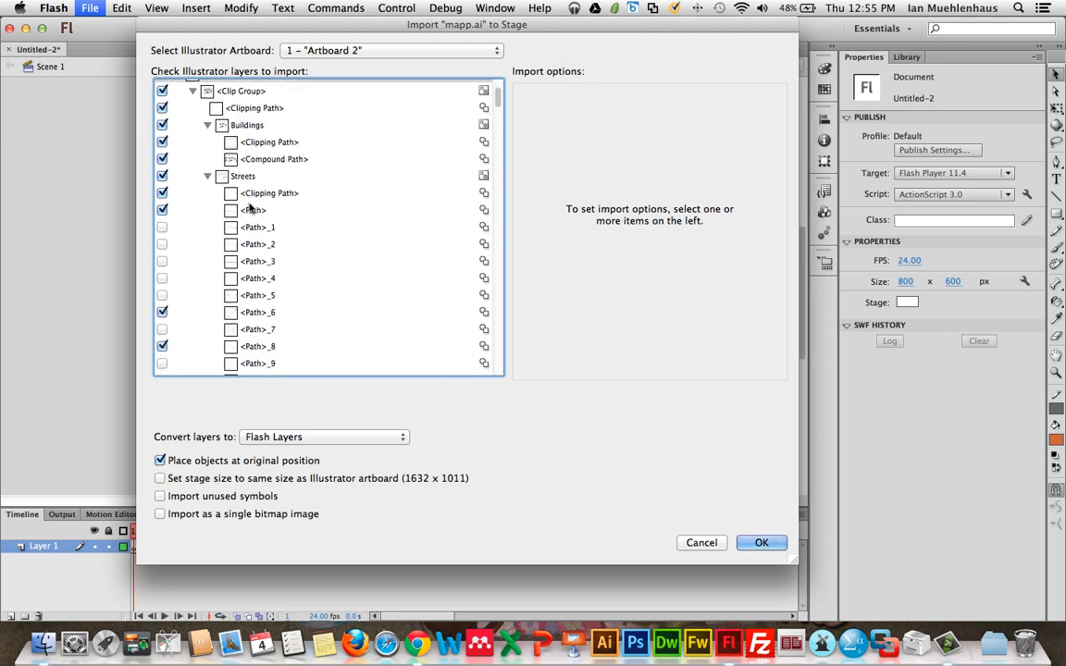
scroll(down, 3)
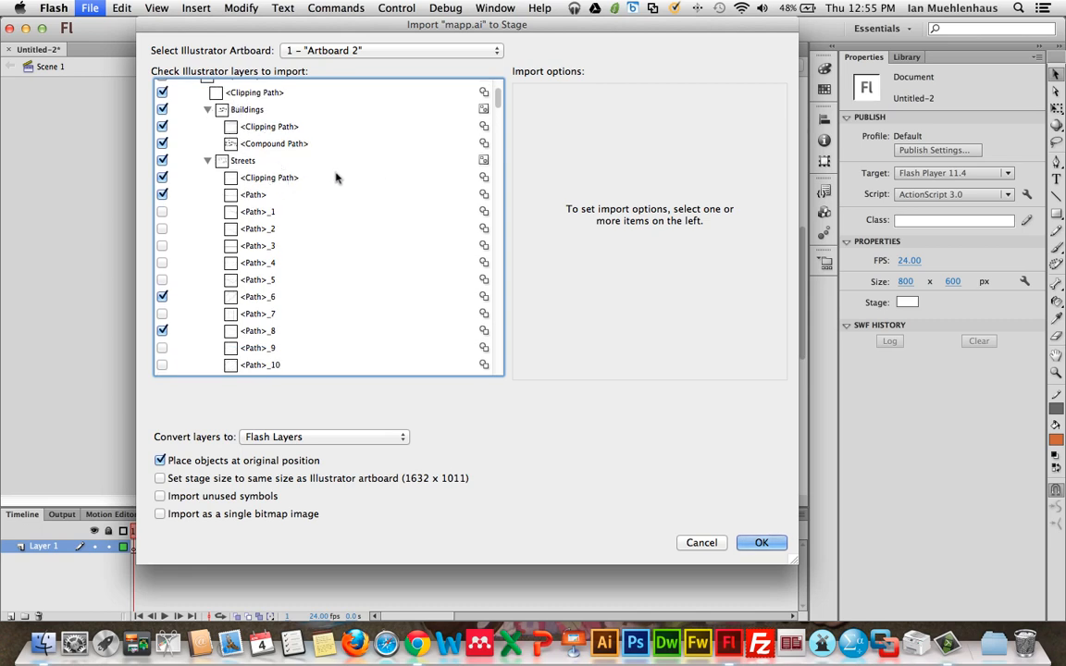
click(162, 177)
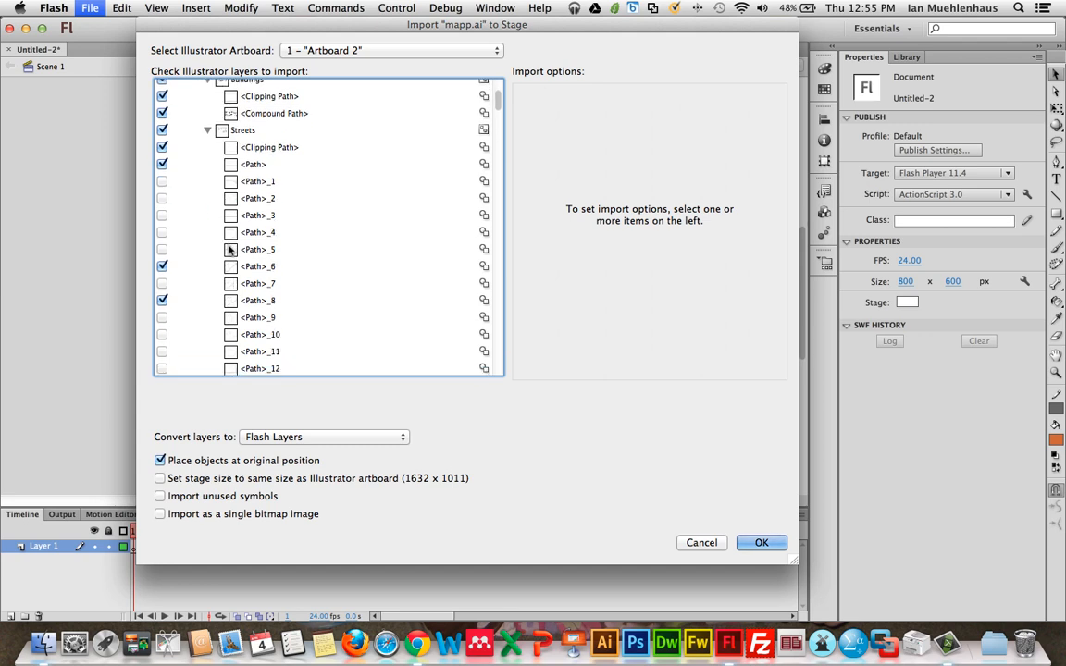
scroll(down, 3)
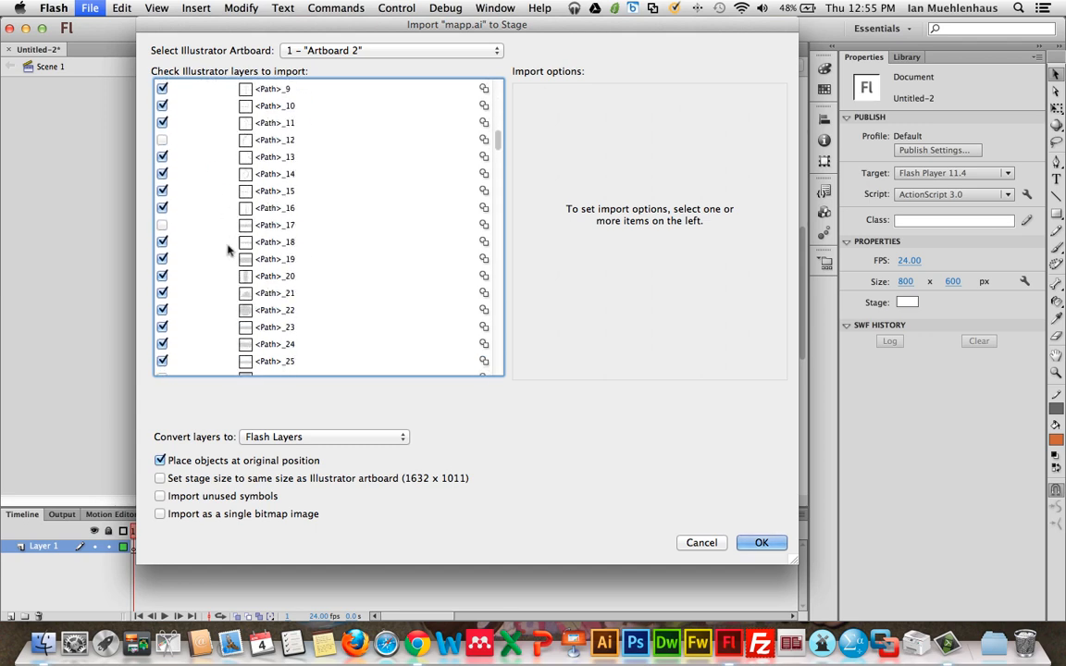
scroll(down, 3)
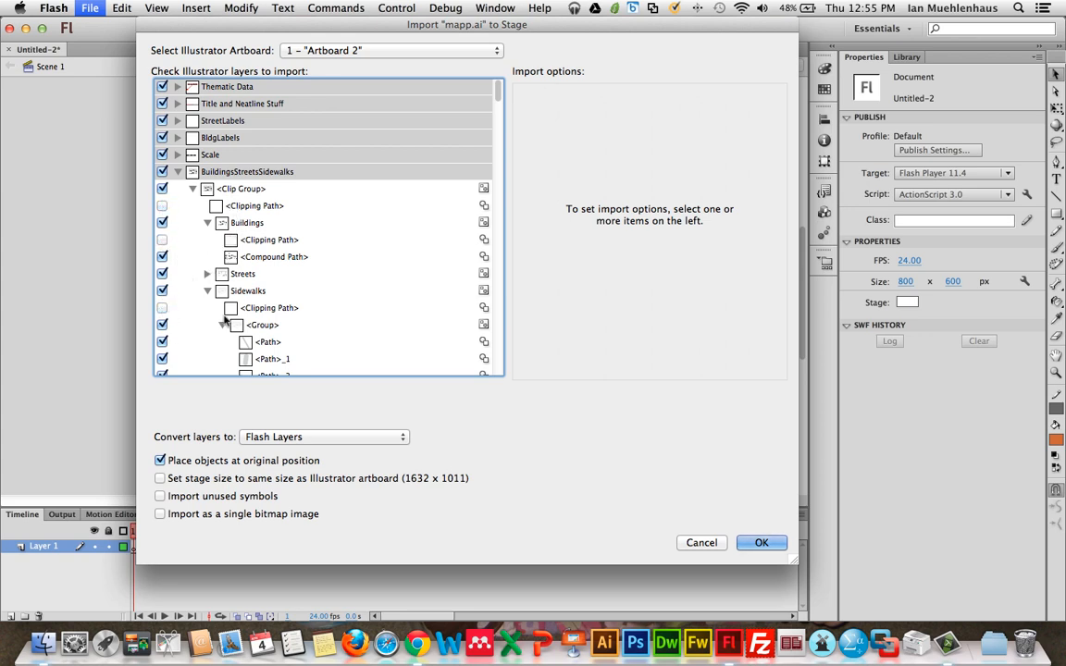
scroll(down, 3)
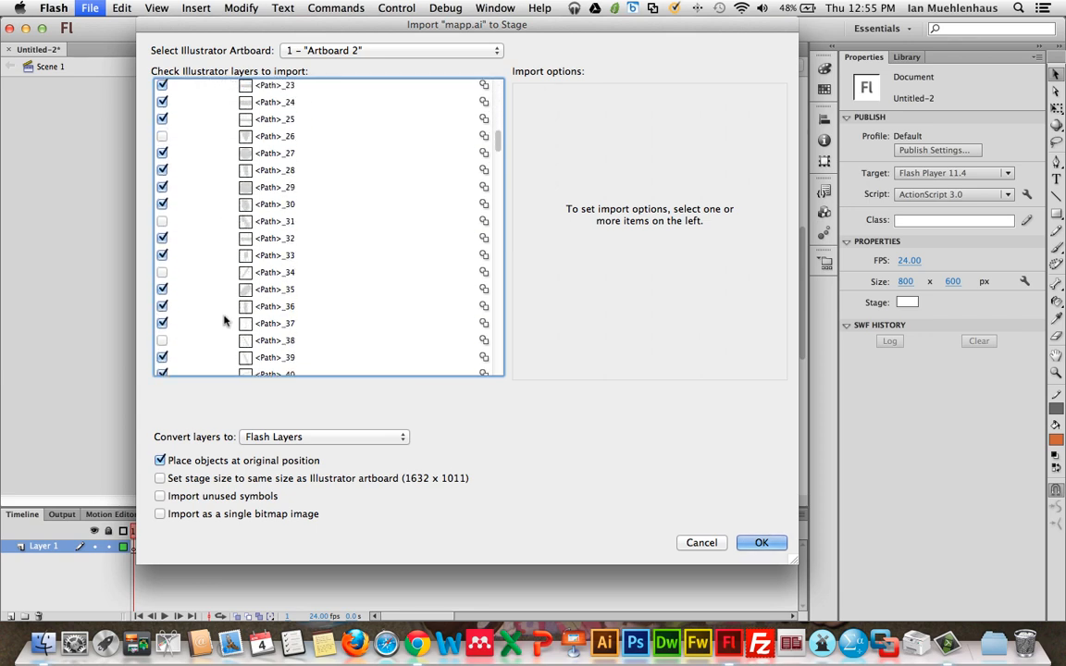
scroll(down, 3)
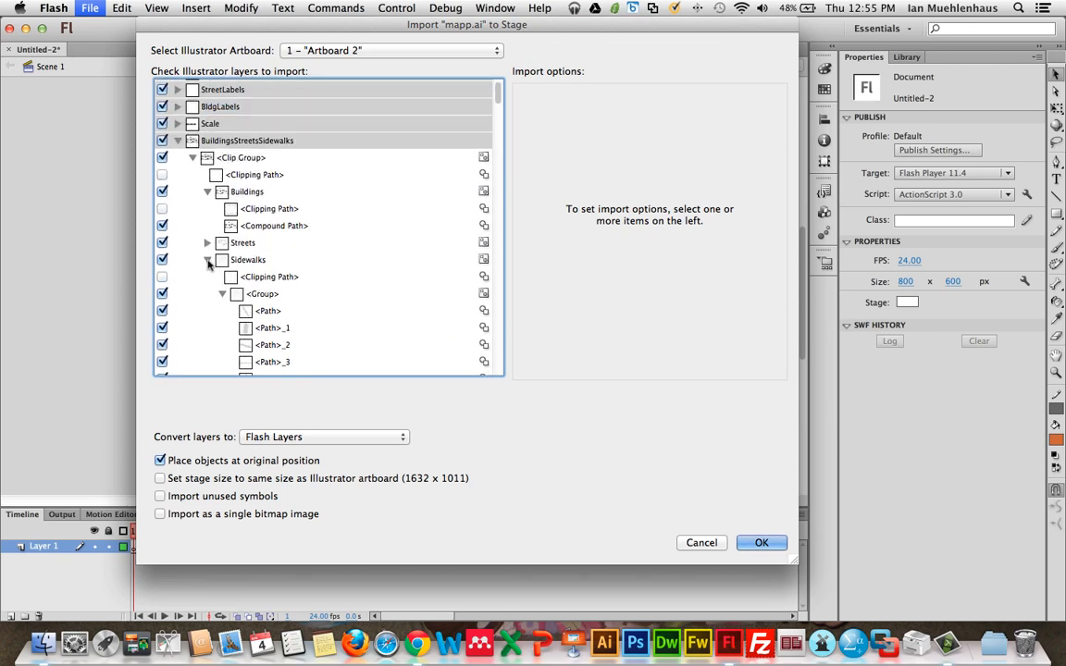
Step: Inspect the paths inside the Buildings and Streets sublayers
click(208, 260)
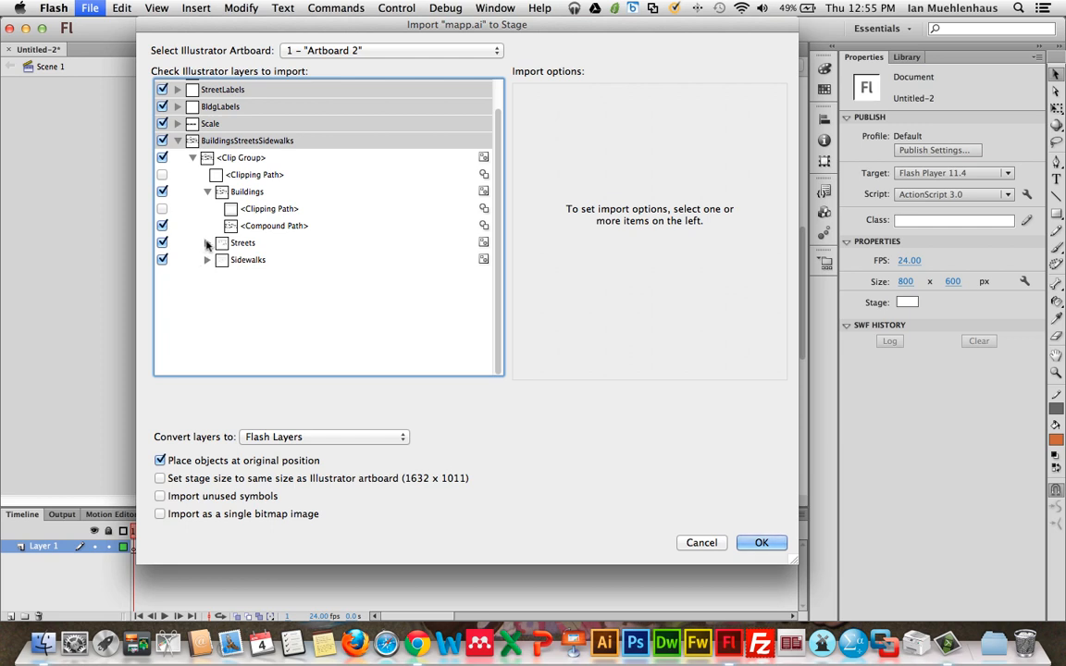
click(207, 260)
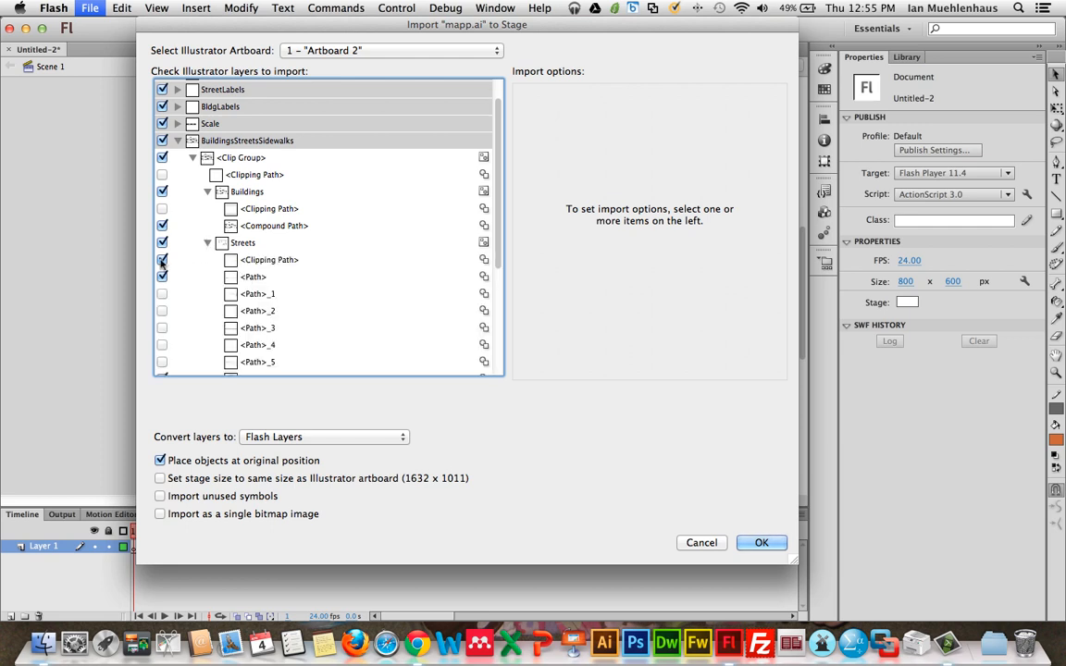
scroll(down, 3)
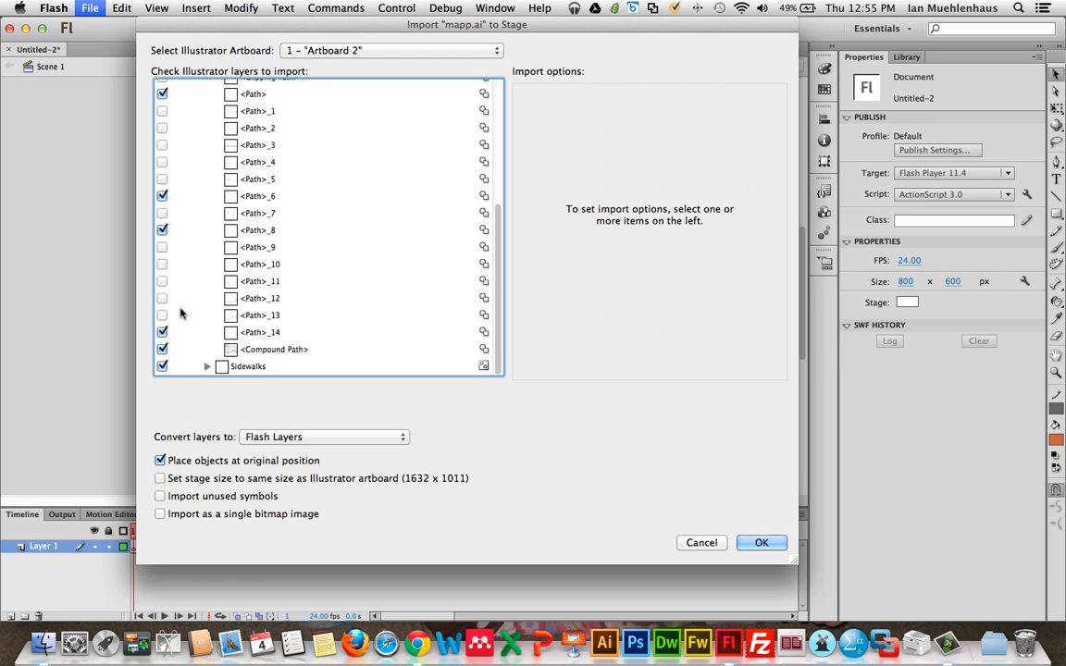
click(162, 315)
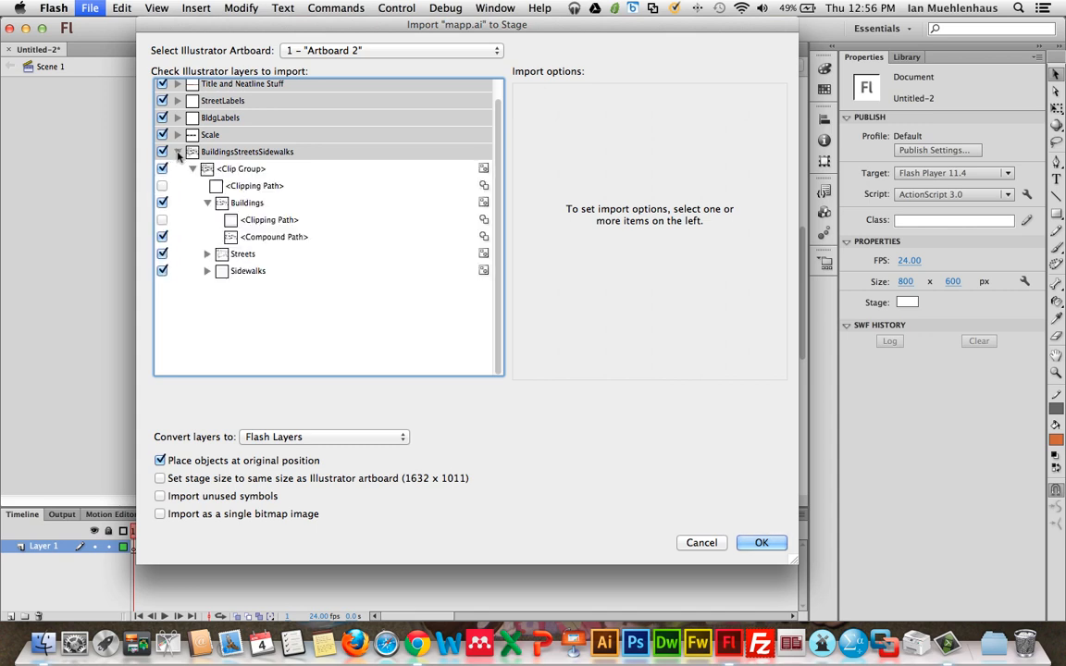
Step: Collapse the BuildingsStreetsSidewalks, Scale, StreetLabels and Title and Neatline Stuff layers
click(177, 135)
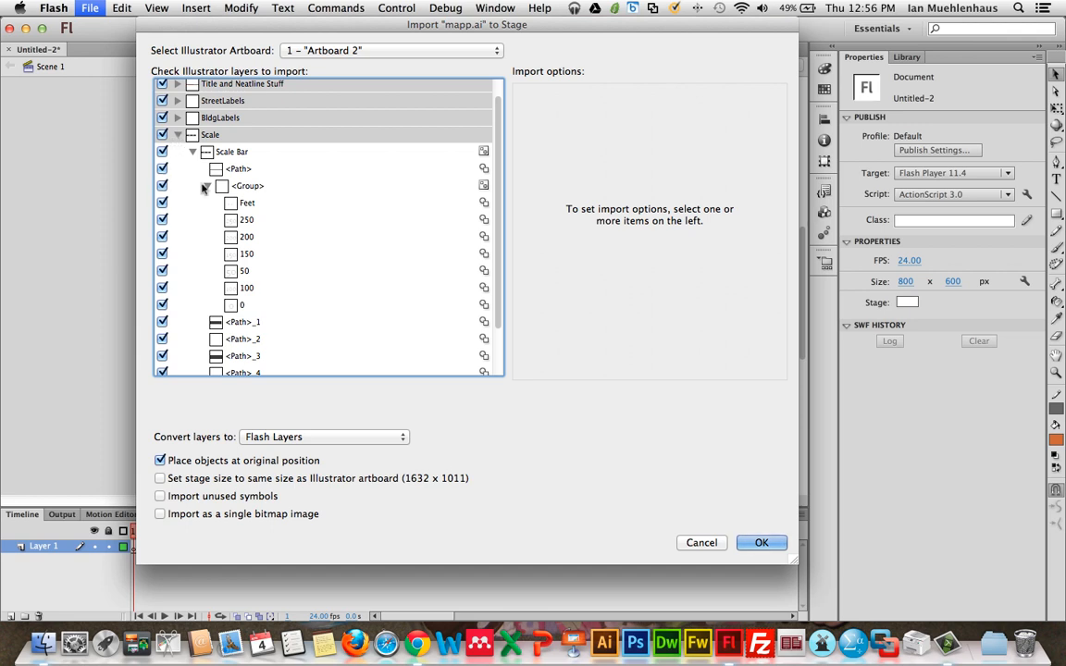
click(208, 185)
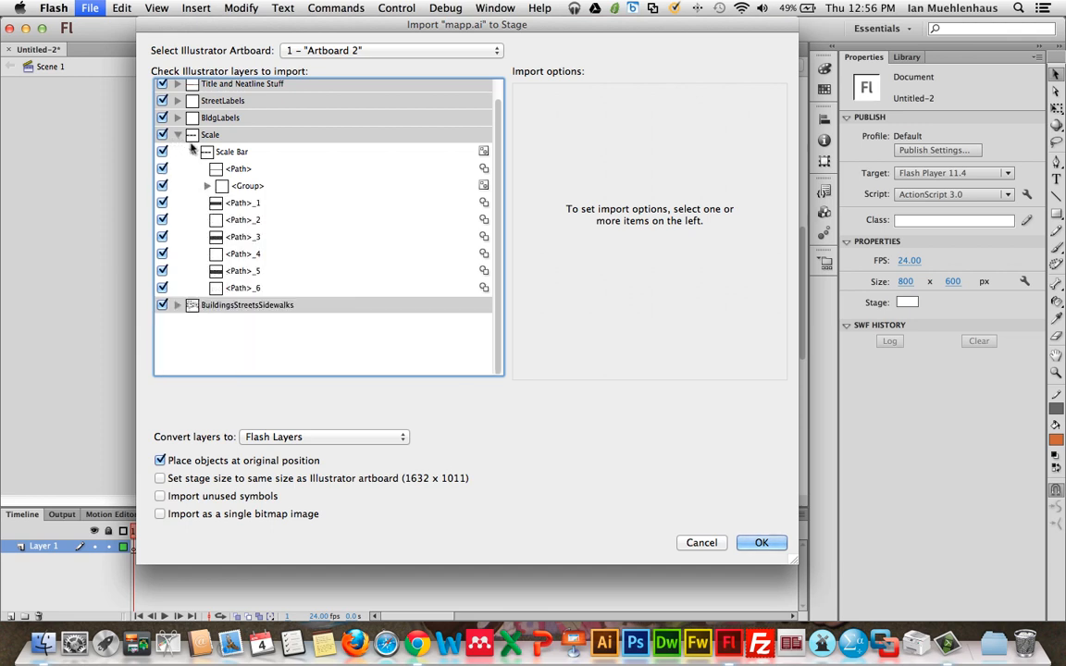
click(178, 118)
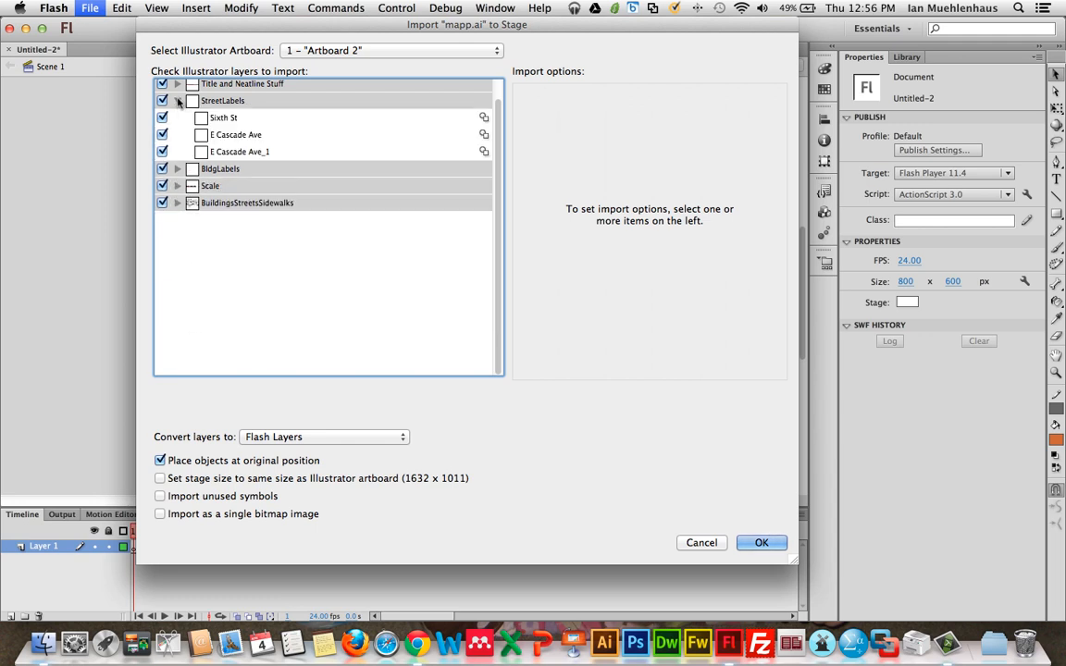
click(177, 103)
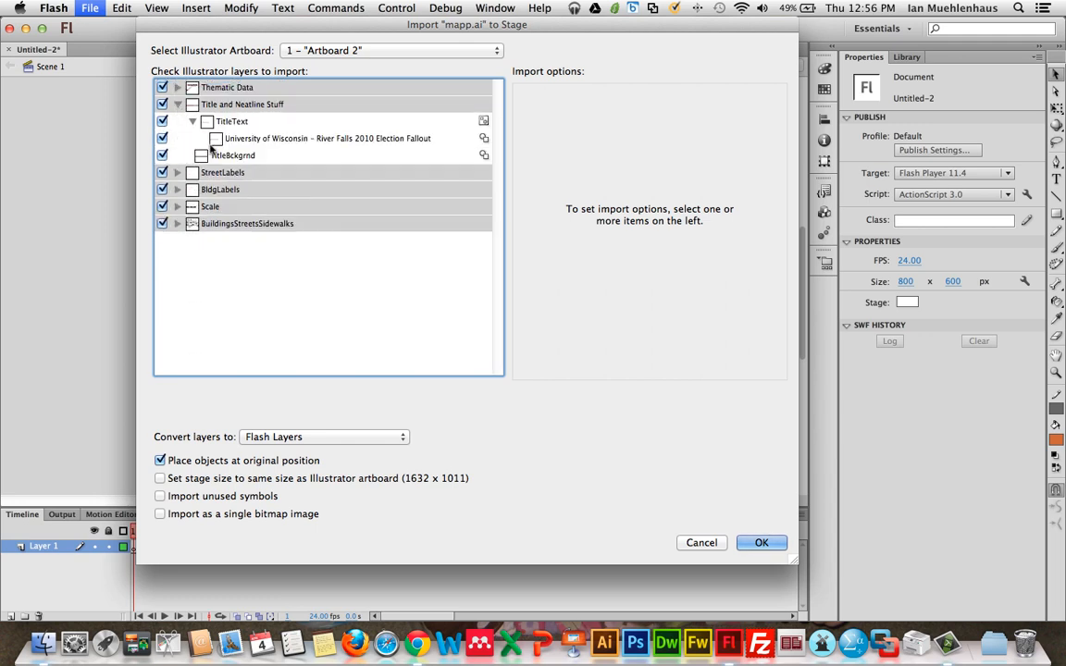
click(177, 87)
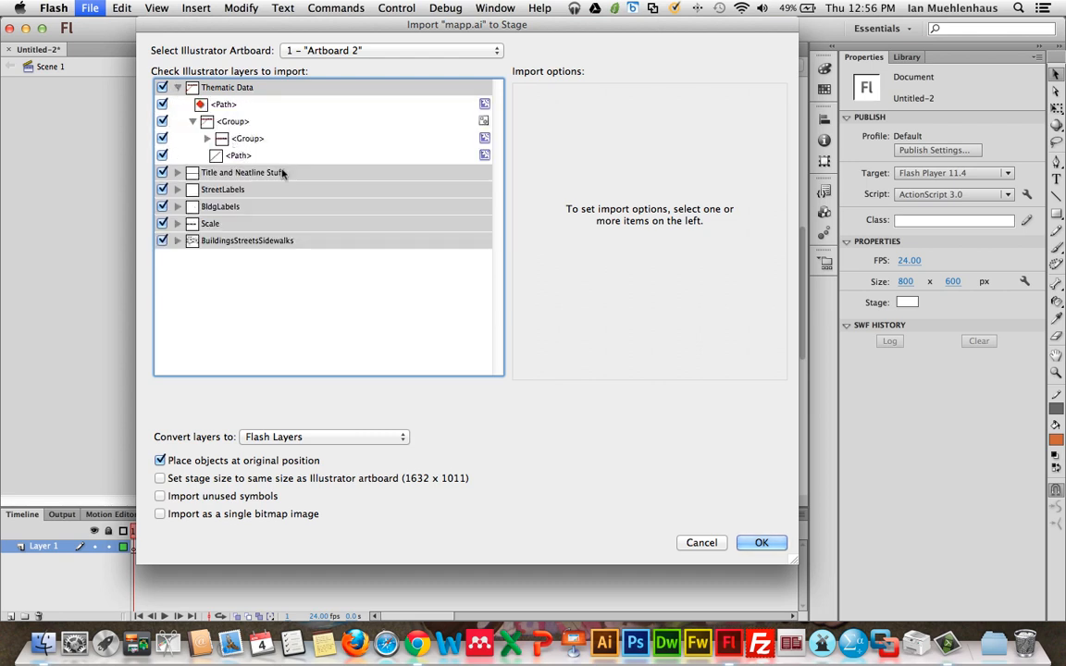
Step: Select Thematic Data's red <Path> to show its editable-path, movie clip import options
click(223, 104)
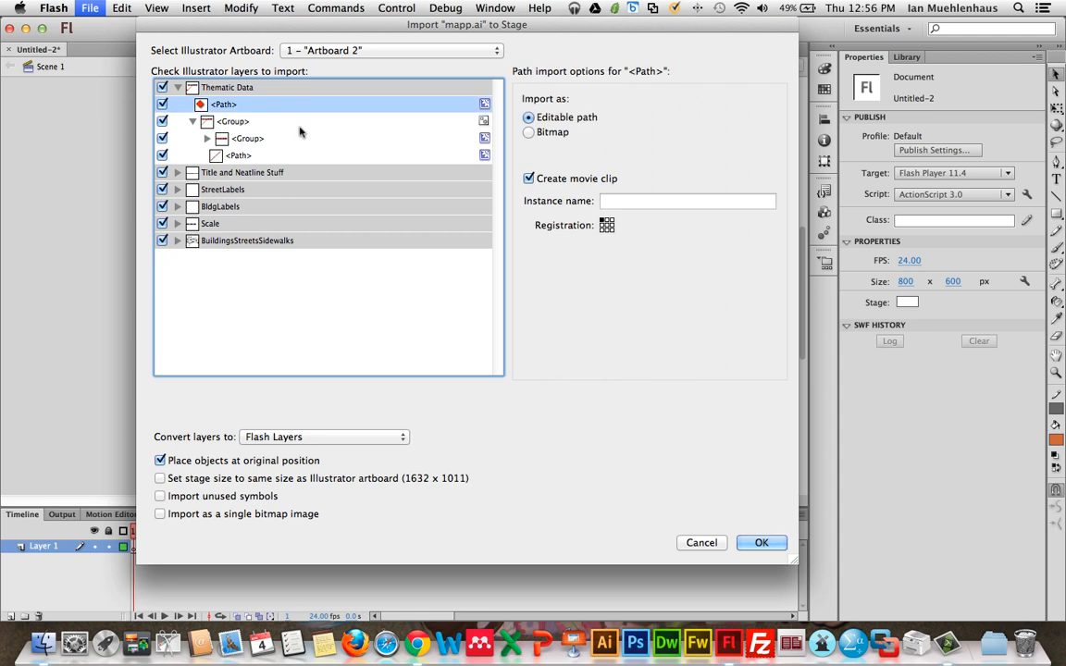
mouse_move(282, 105)
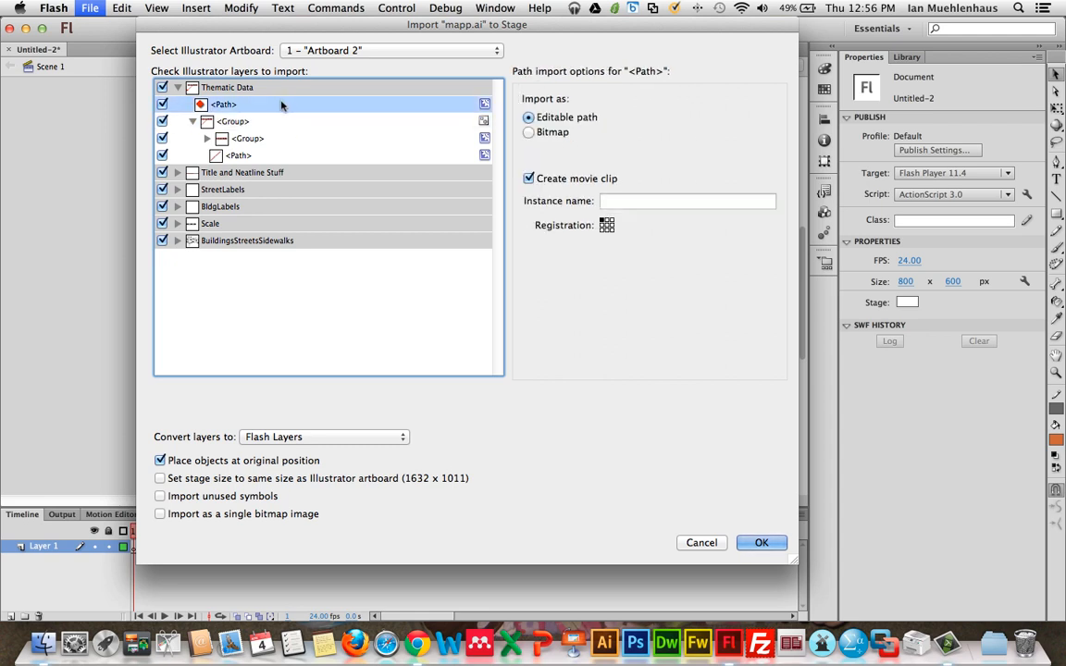
click(237, 154)
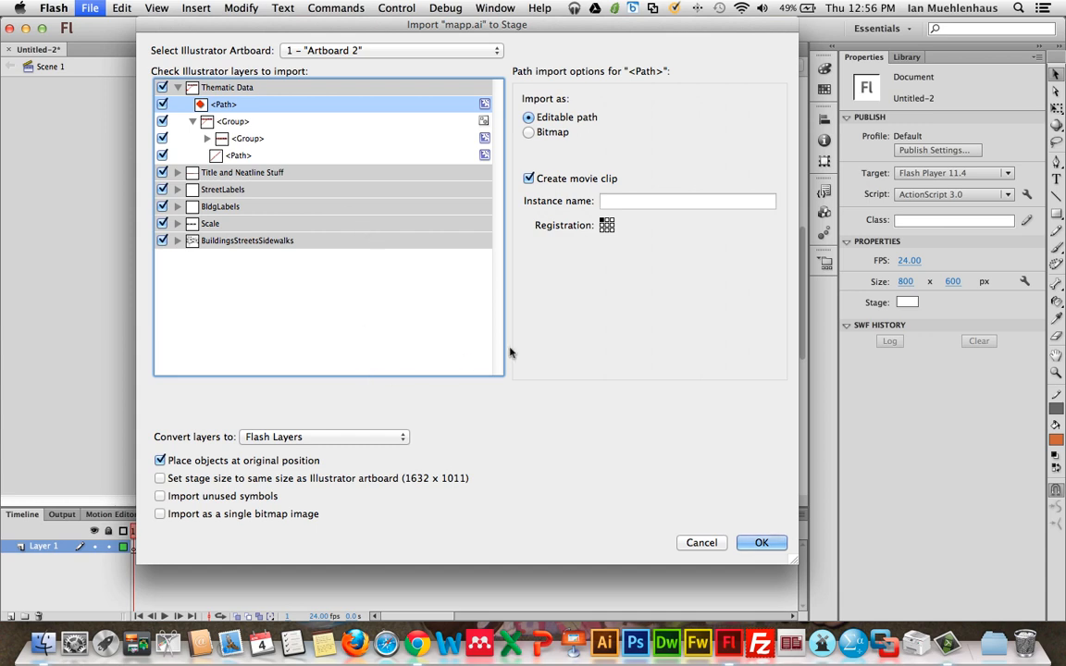
click(226, 87)
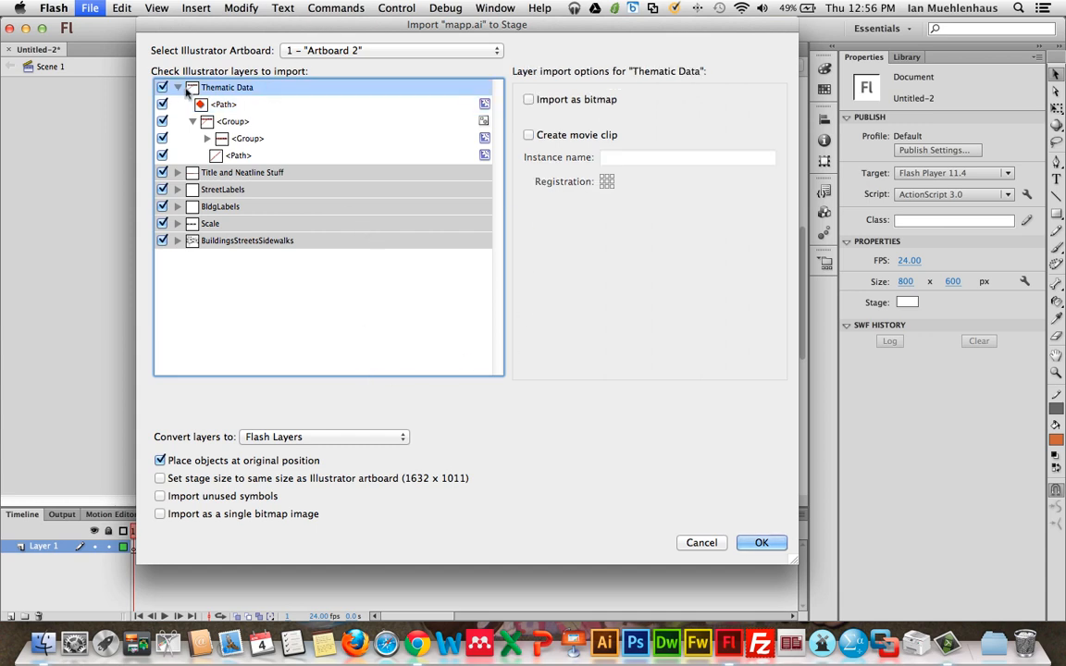
mouse_move(268, 105)
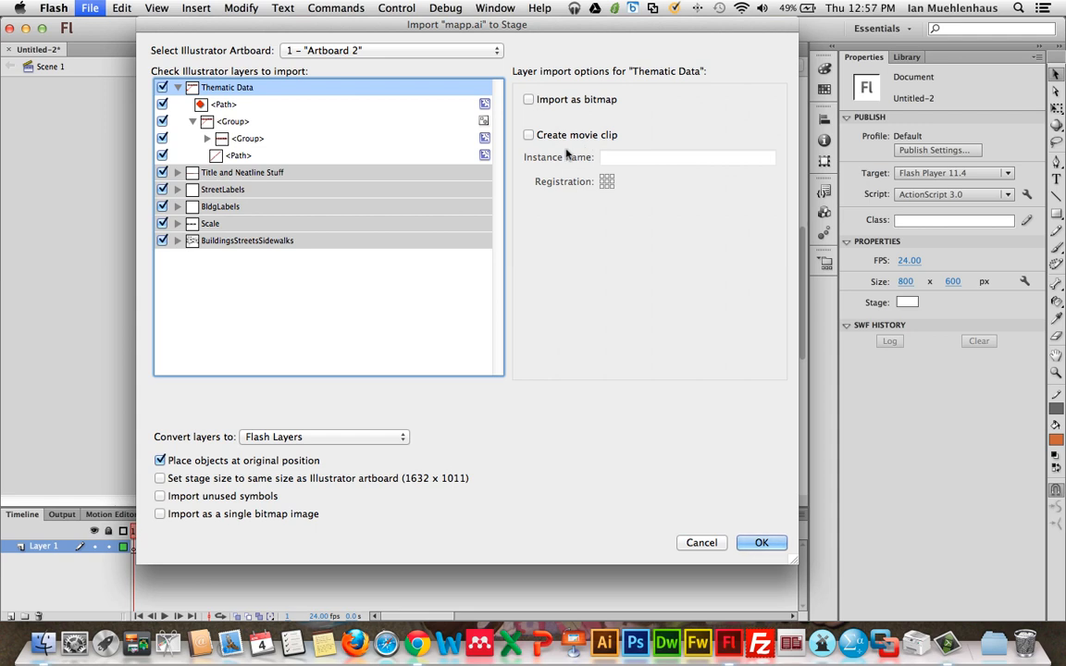
click(224, 104)
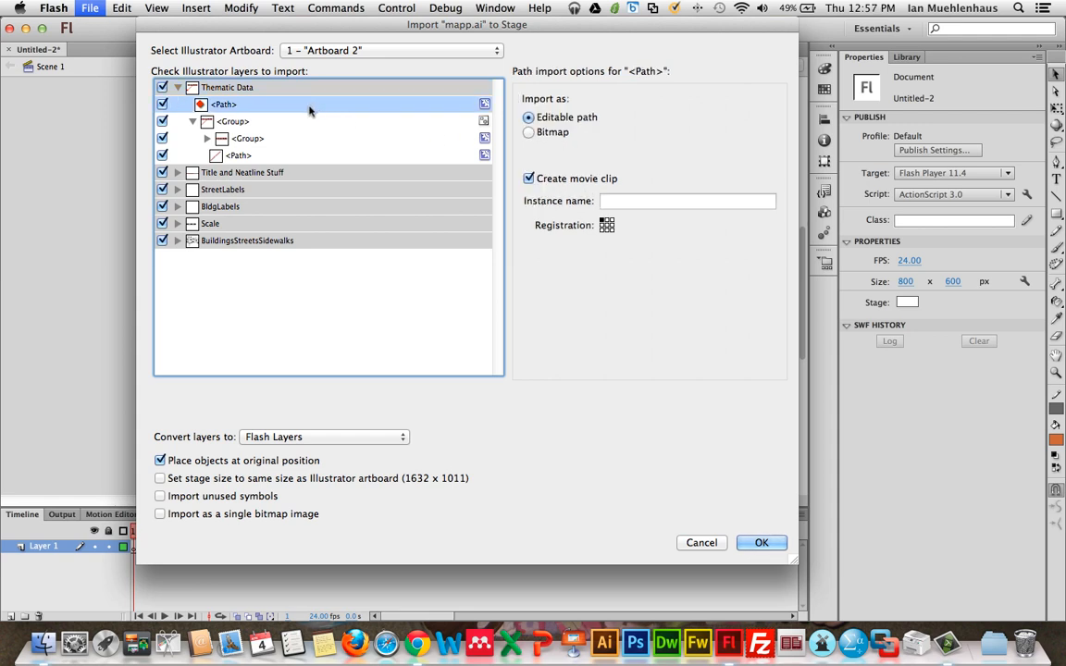
mouse_move(341, 122)
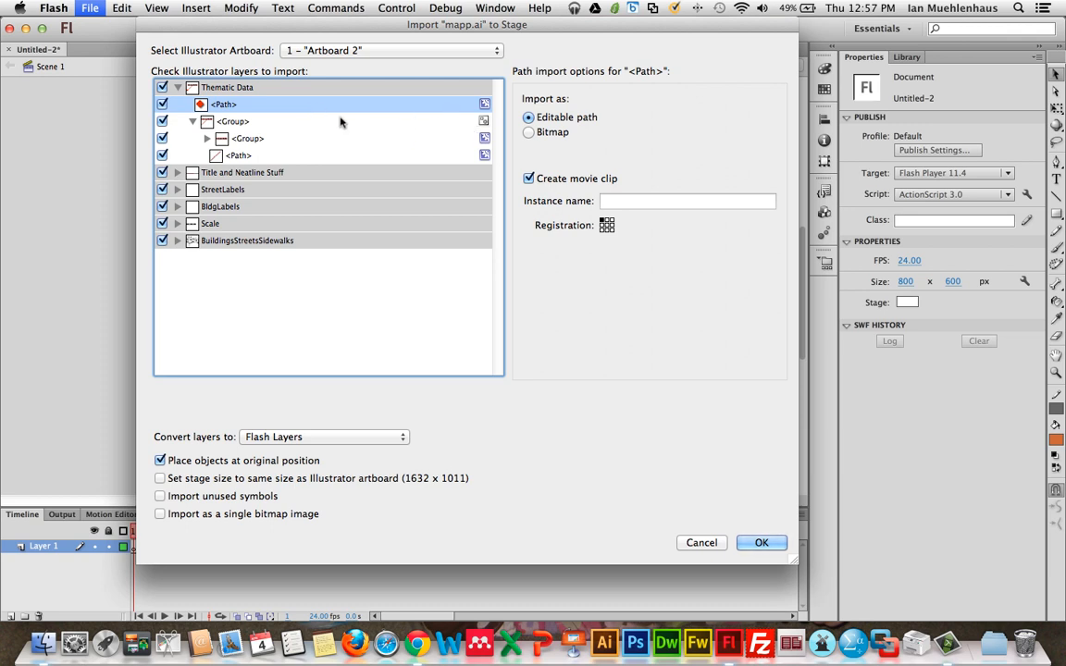
mouse_move(320, 111)
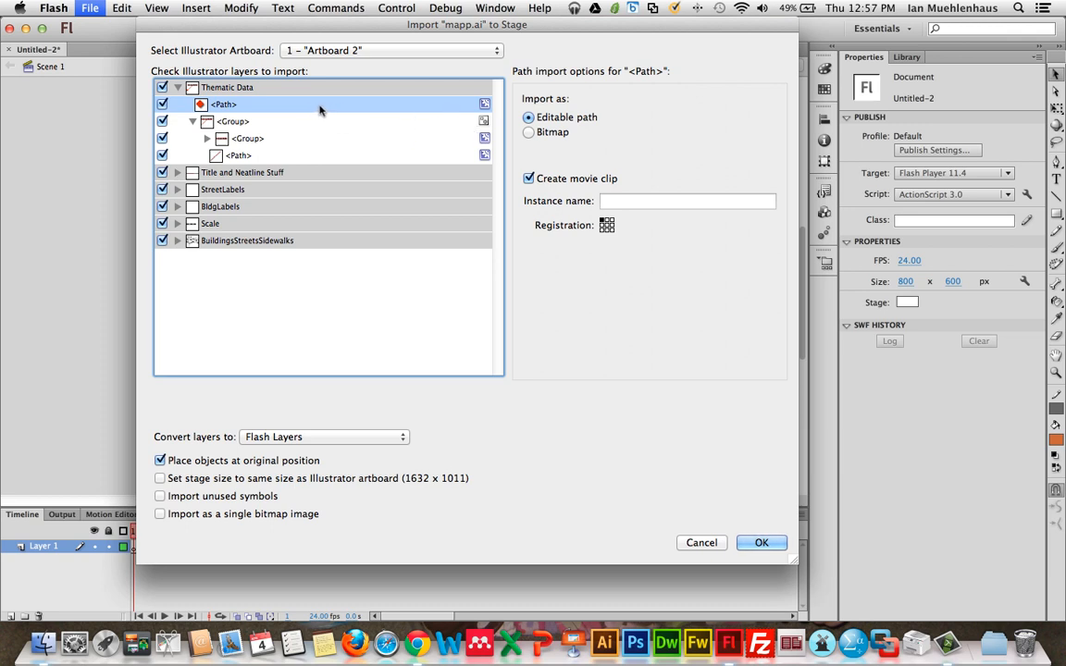
mouse_move(386, 127)
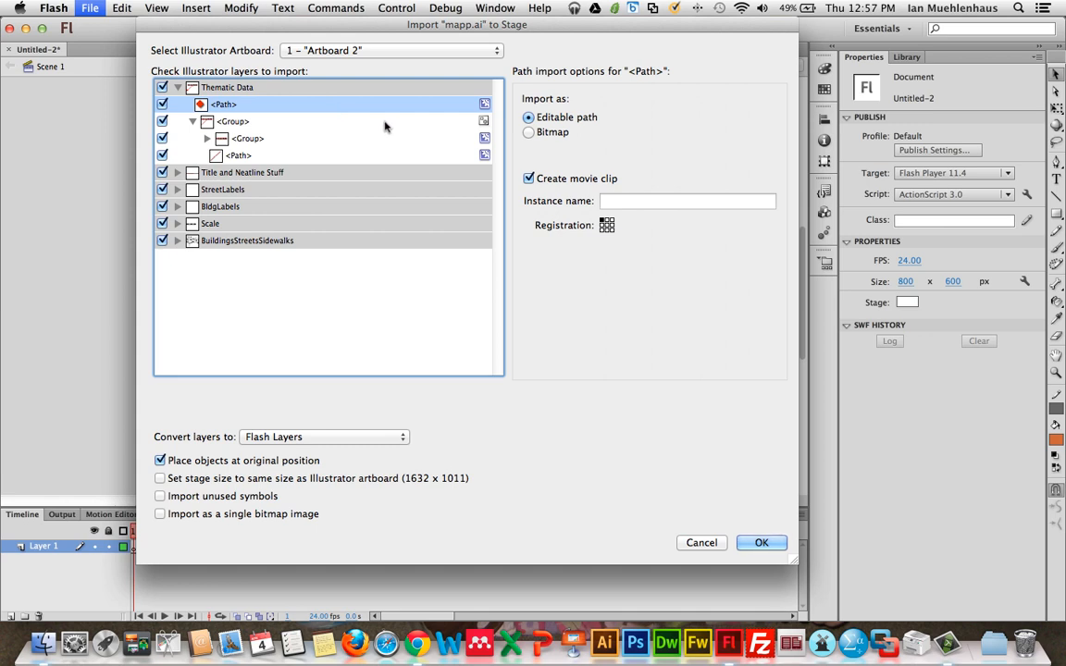
mouse_move(336, 111)
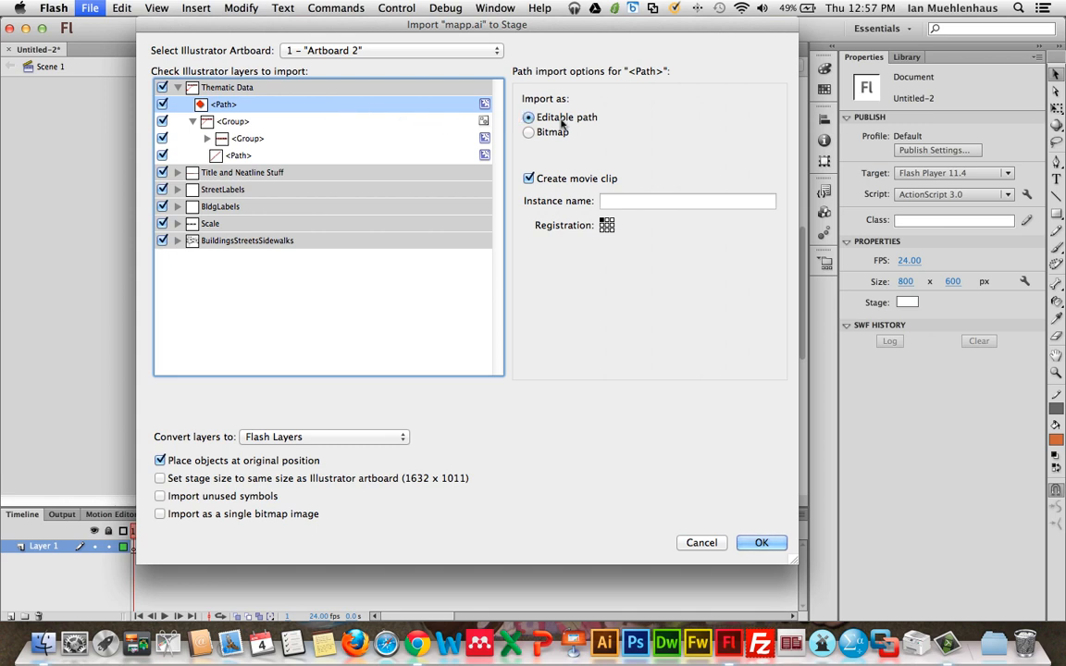
mouse_move(556, 139)
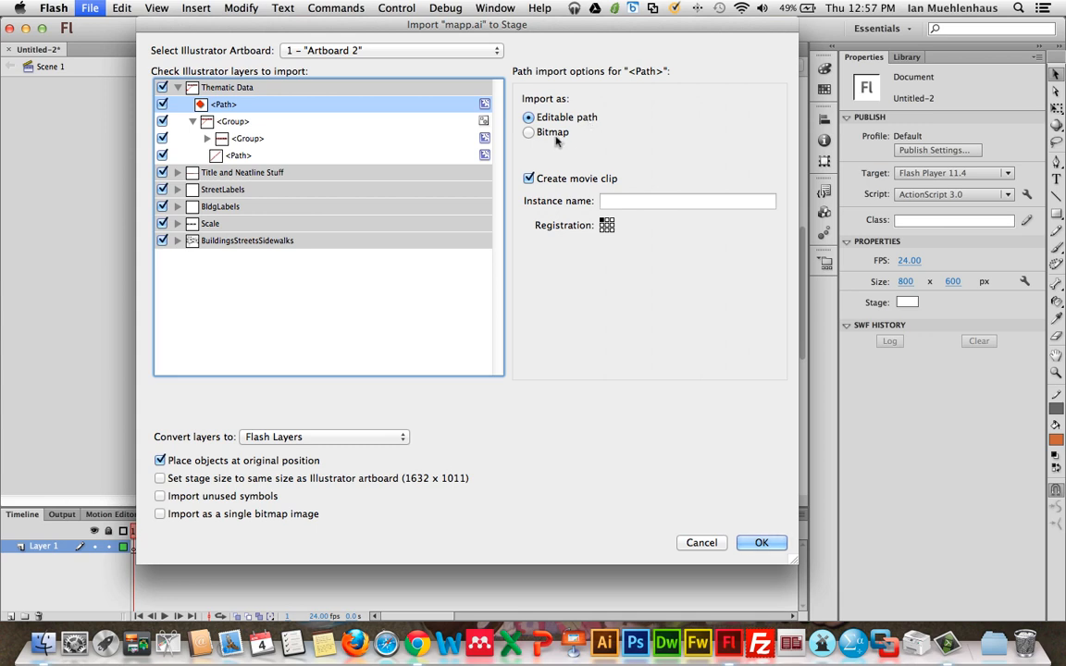
mouse_move(398, 125)
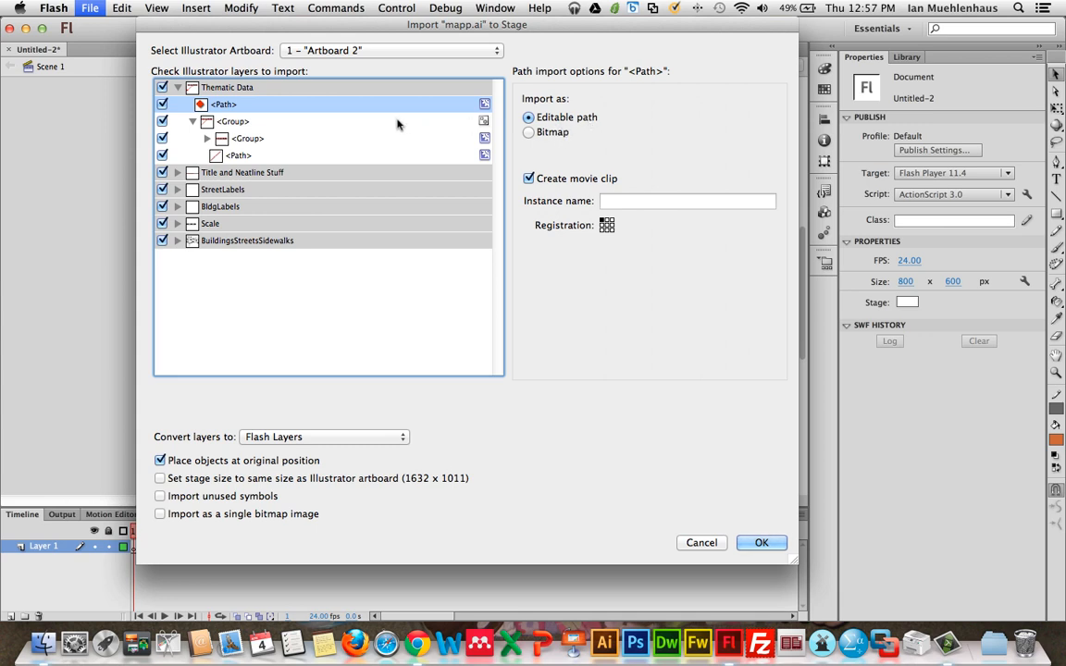
mouse_move(687, 214)
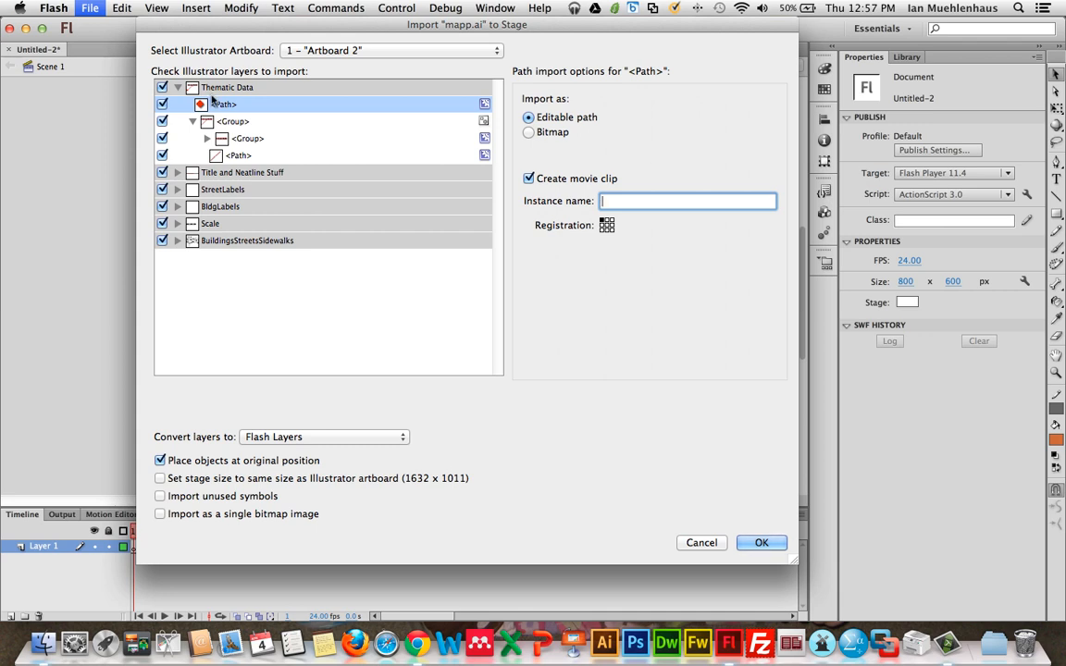
mouse_move(315, 119)
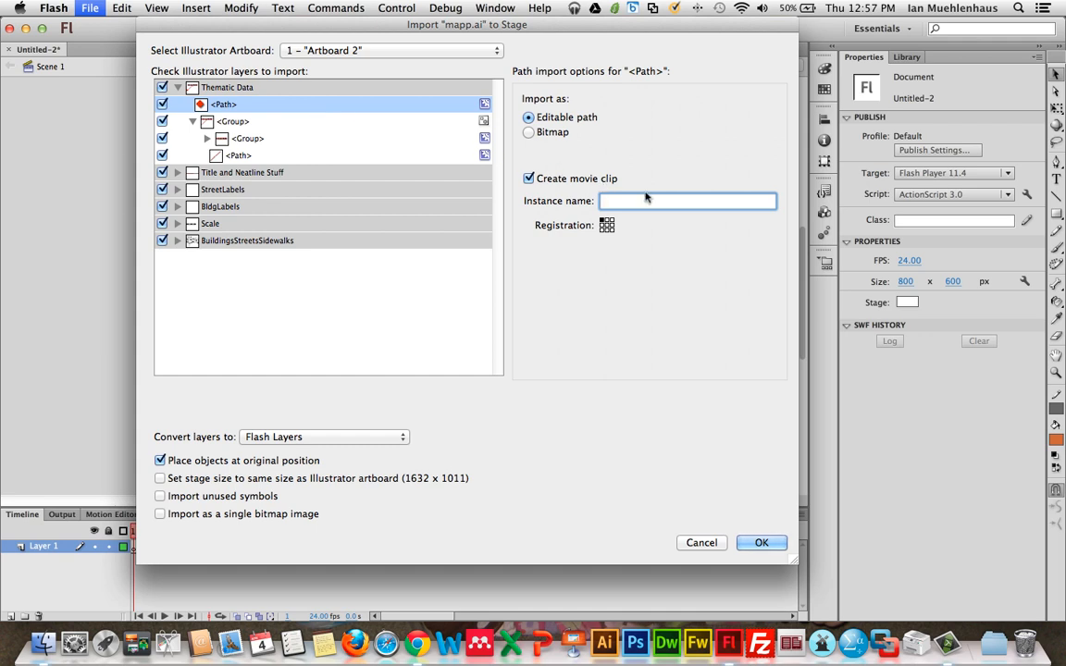
Step: Enter 'incident' as the red path's instance name
text(incident)
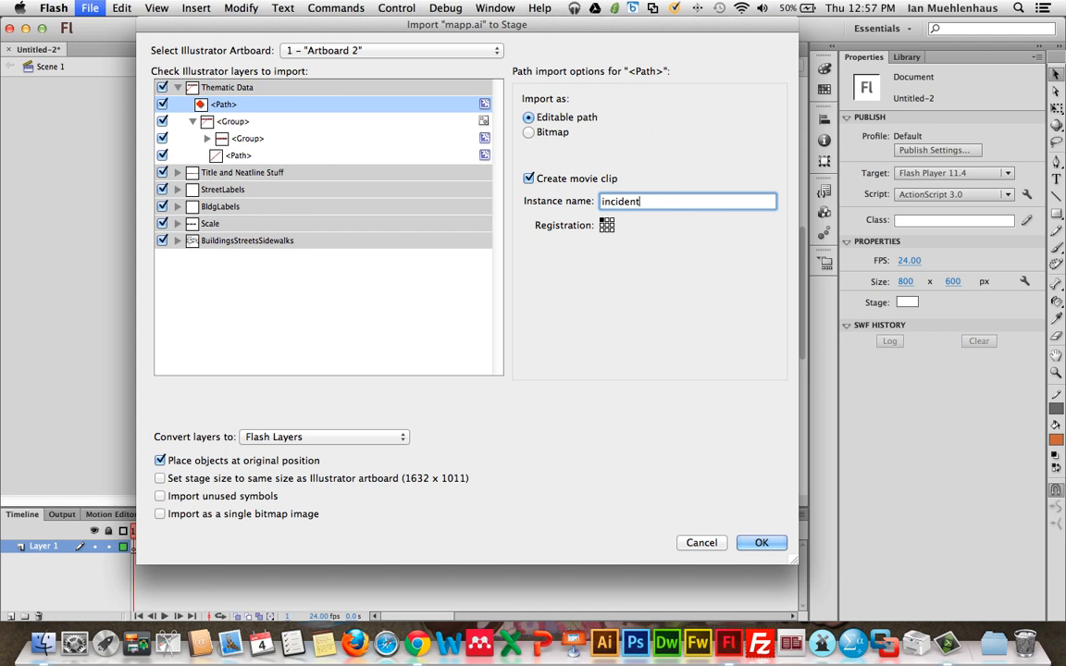
mouse_move(227, 115)
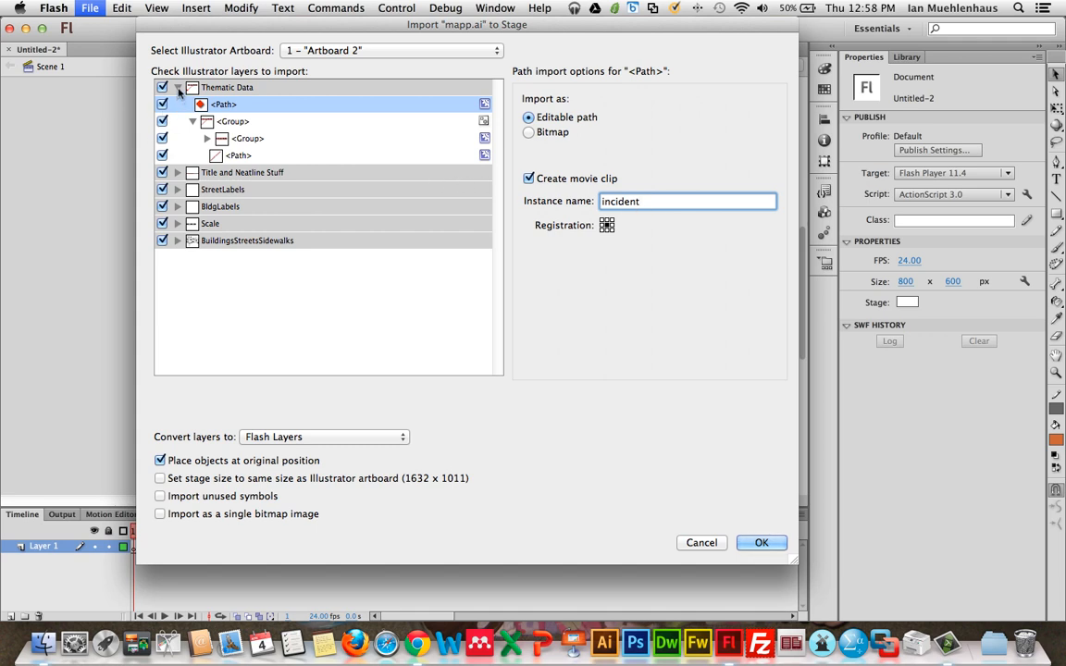
Step: Collapse Thematic Data, inspect TitleText's import options, then expand StreetLabels to its street names
click(177, 87)
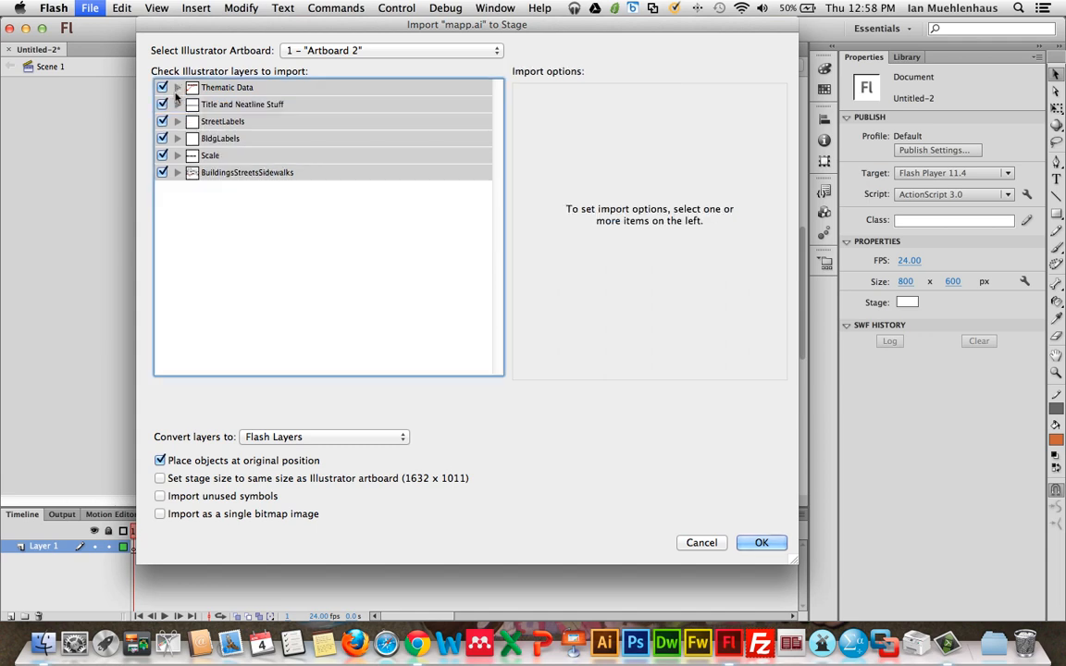
click(178, 104)
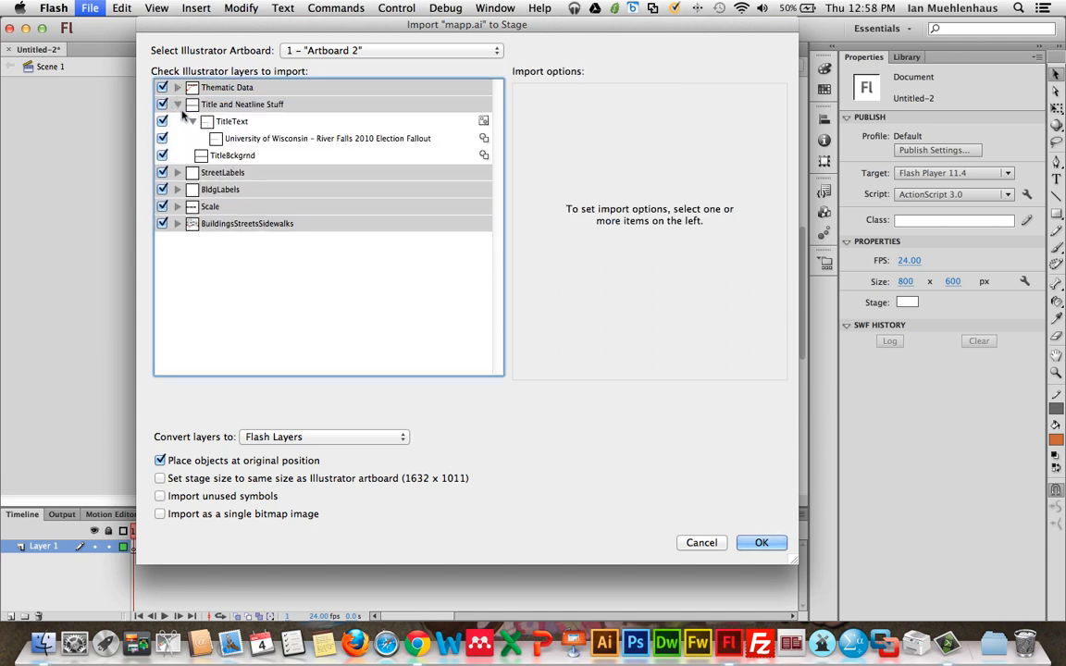
click(232, 122)
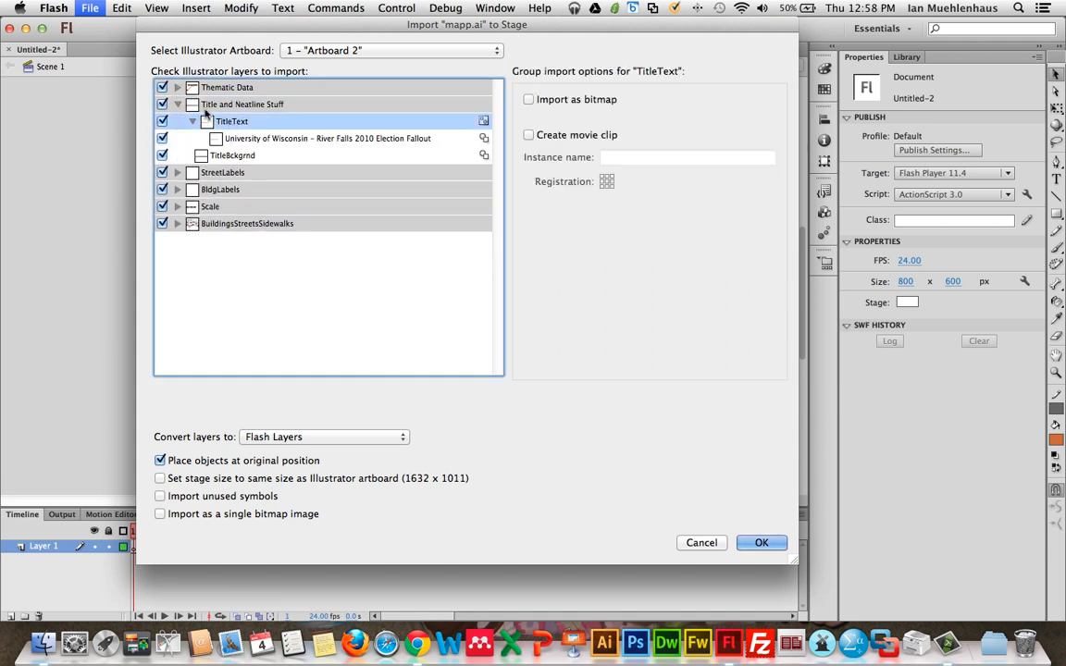
click(327, 138)
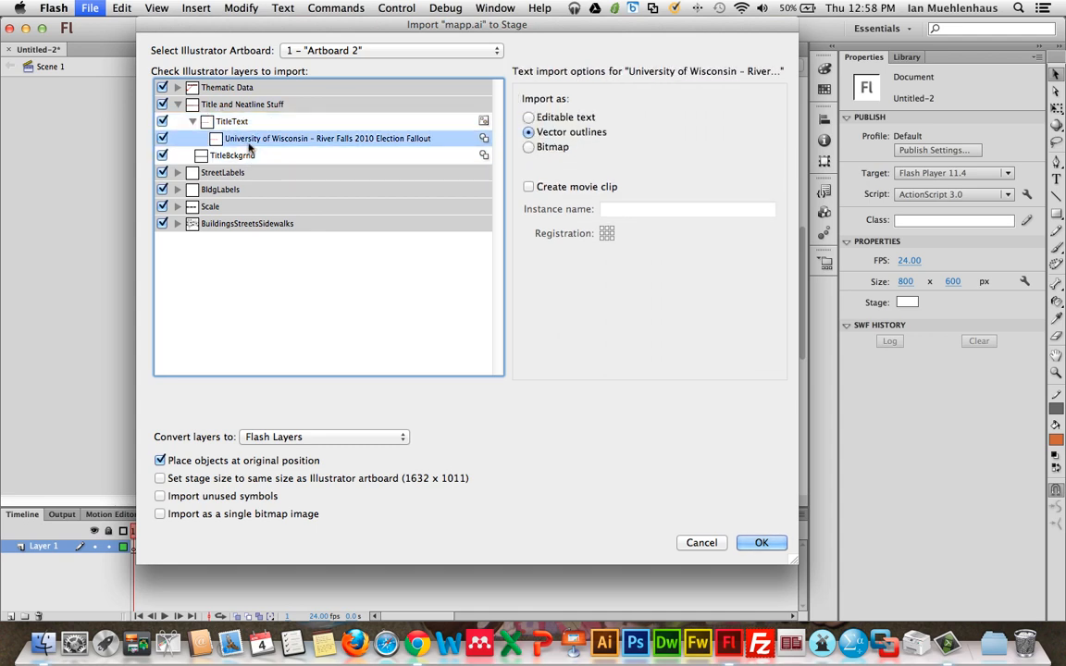
click(231, 121)
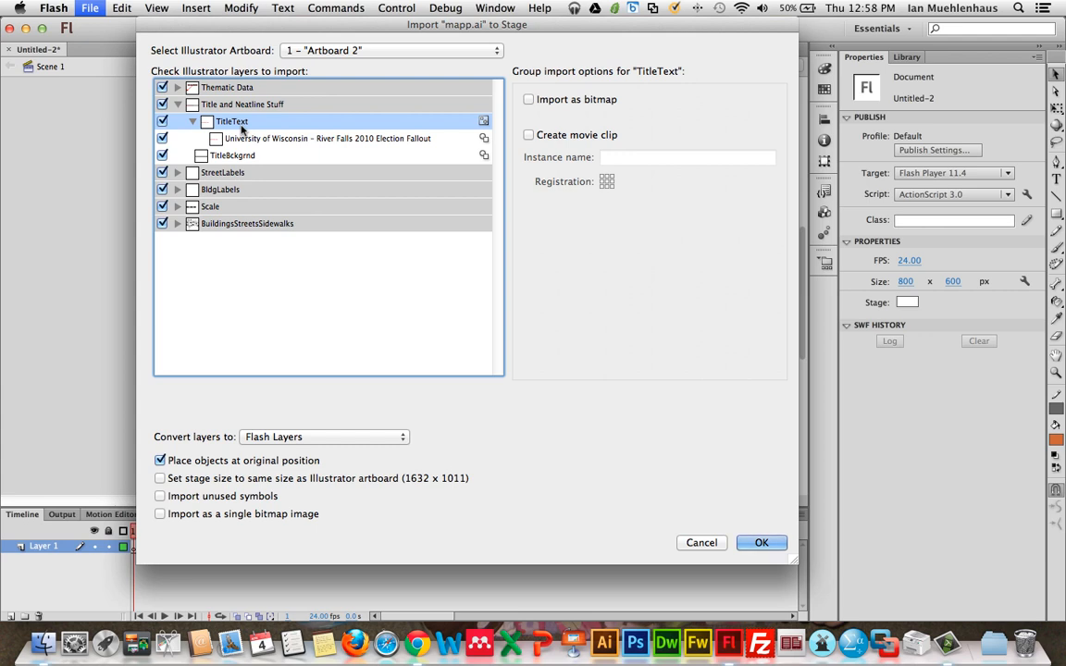
click(178, 104)
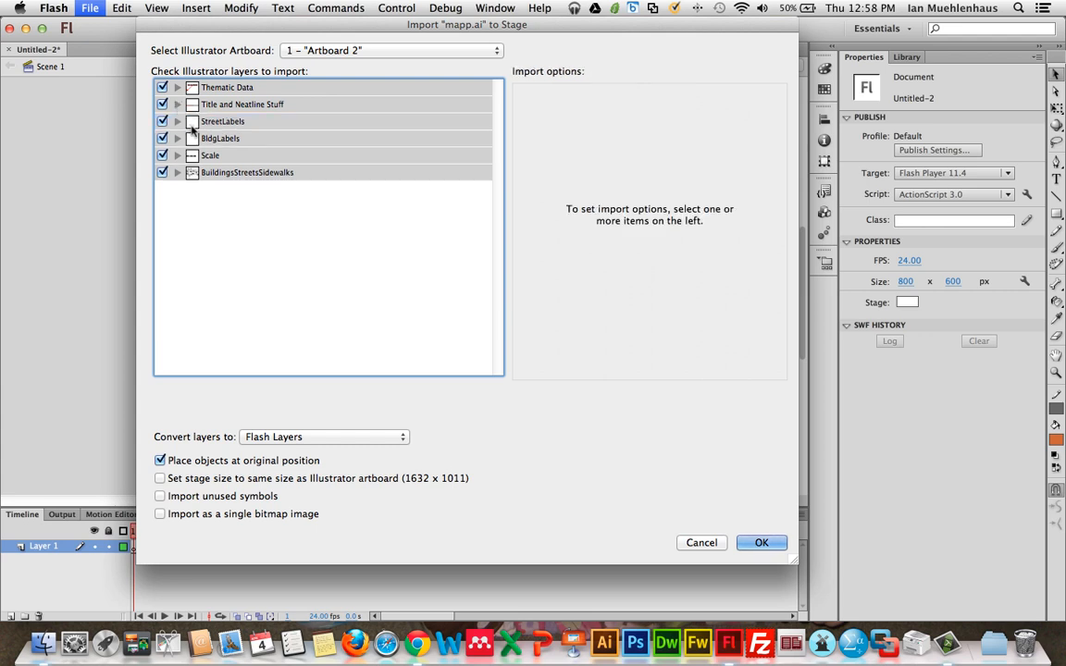
click(177, 121)
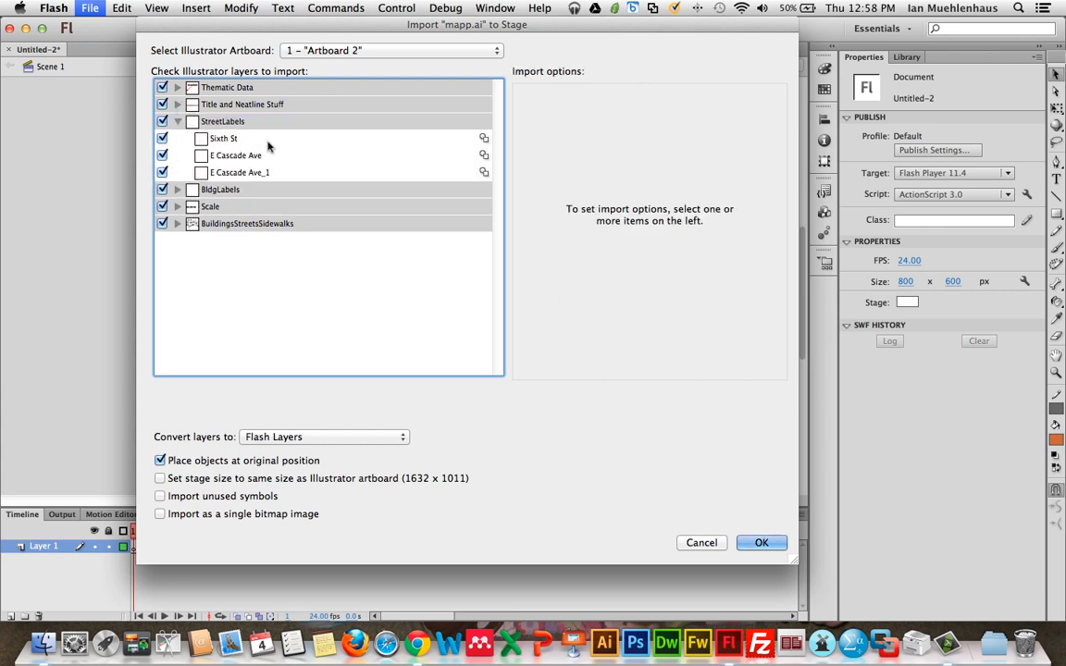
mouse_move(231, 148)
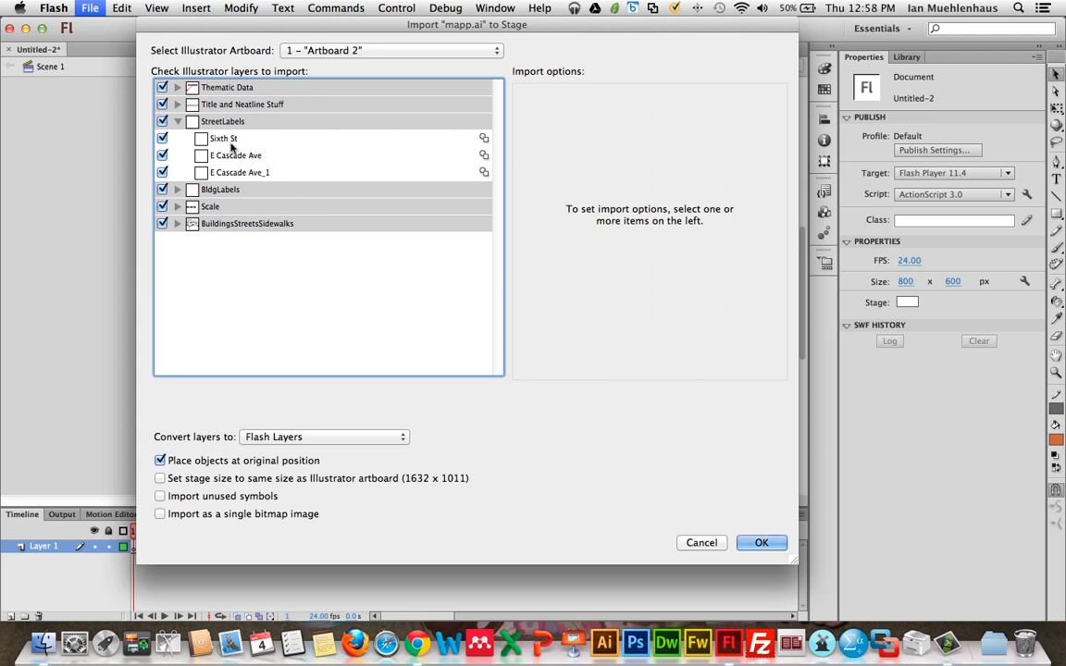
Step: Check Create movie clip for StreetLabels and name the instance 'streetLabels'
click(222, 121)
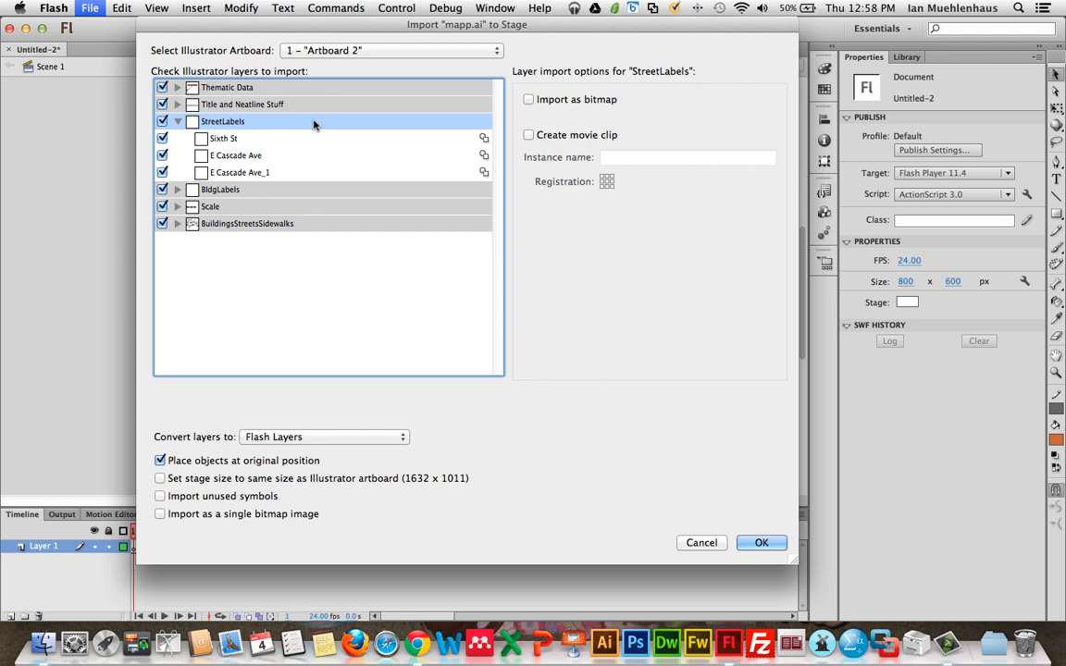
mouse_move(761, 542)
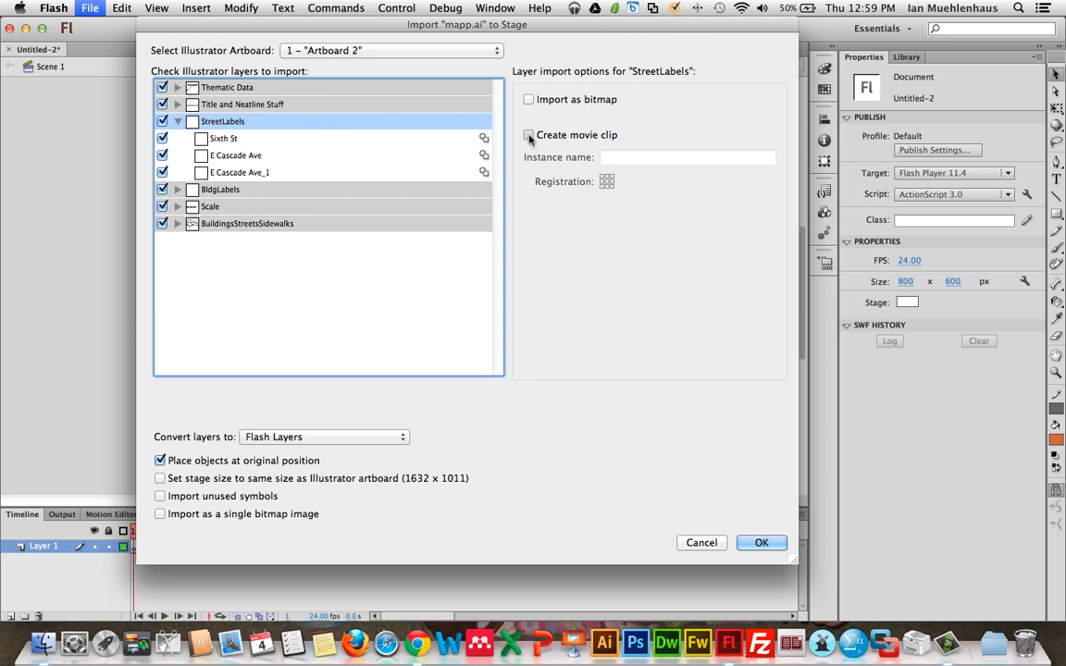
click(528, 134)
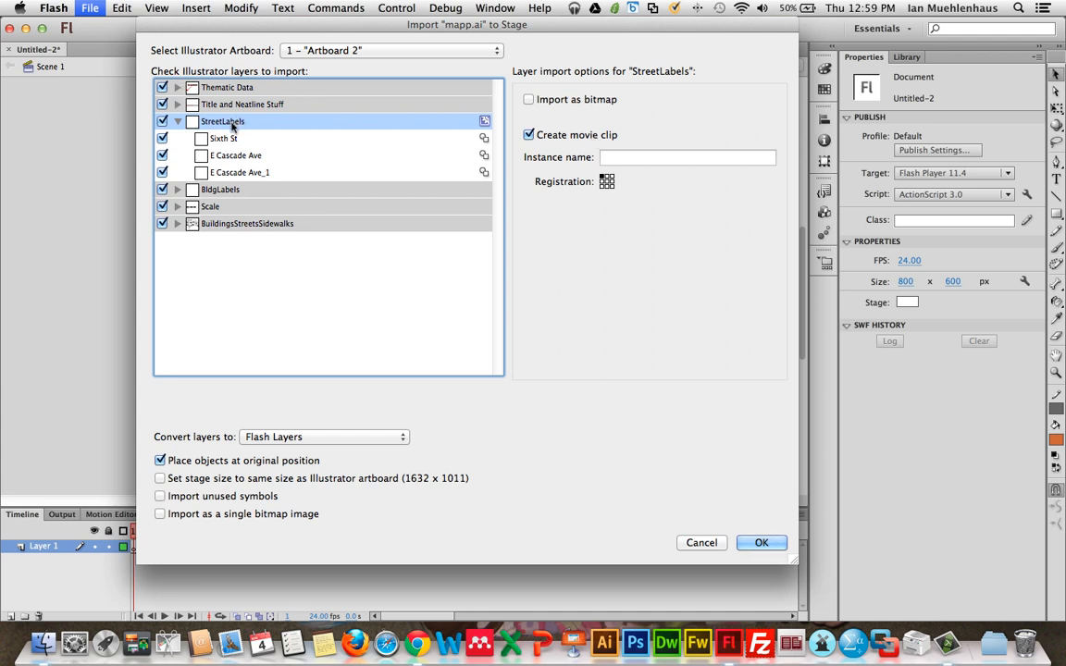
click(687, 156)
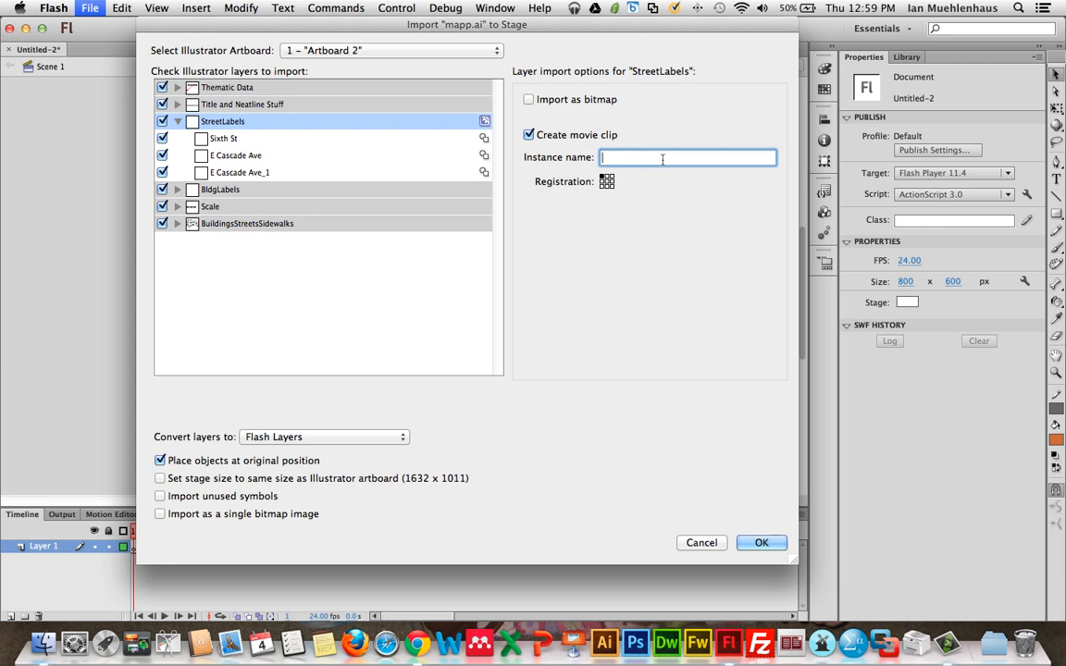
text(streetLabels)
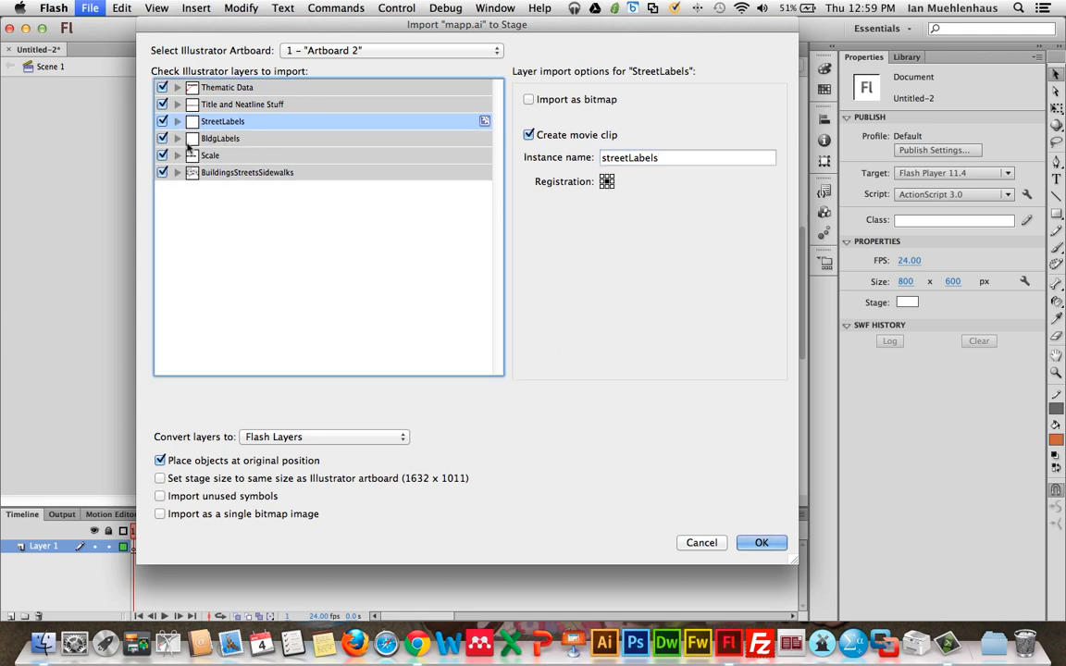
Step: Check Create movie clip for BldgLabels, name it 'buildingLabels', and collapse the layer
click(177, 138)
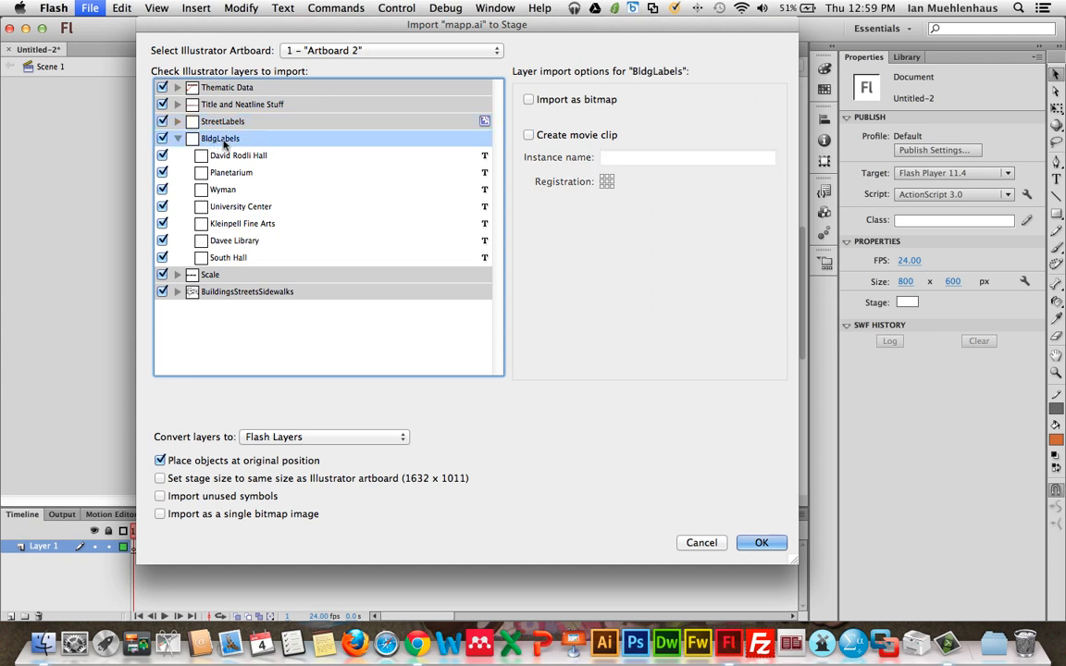
click(529, 134)
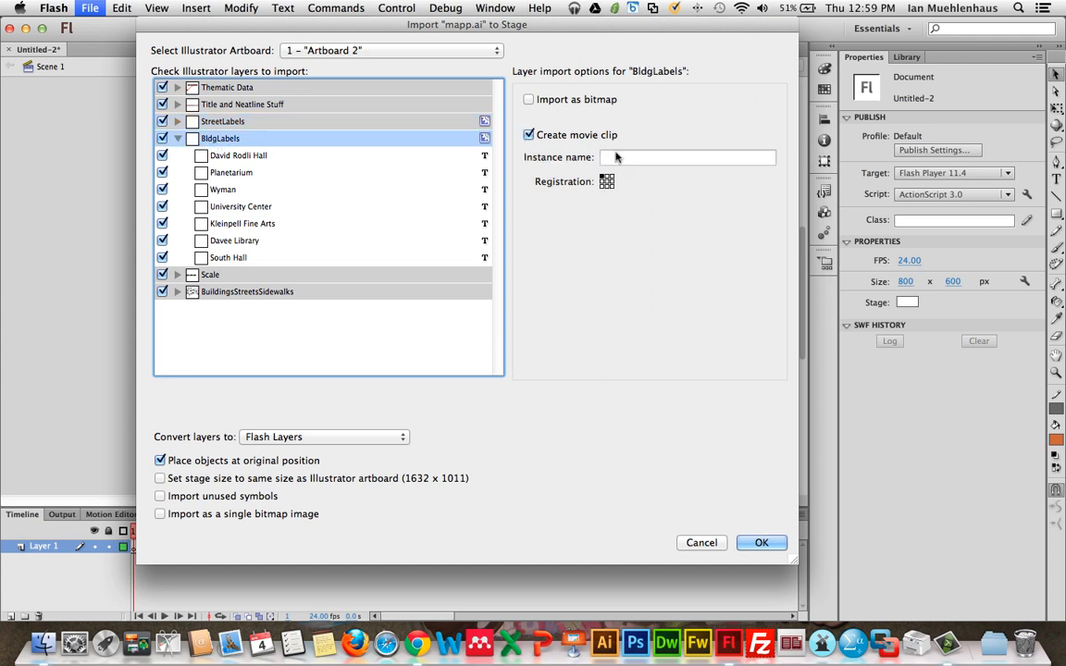
text(buildingLabels)
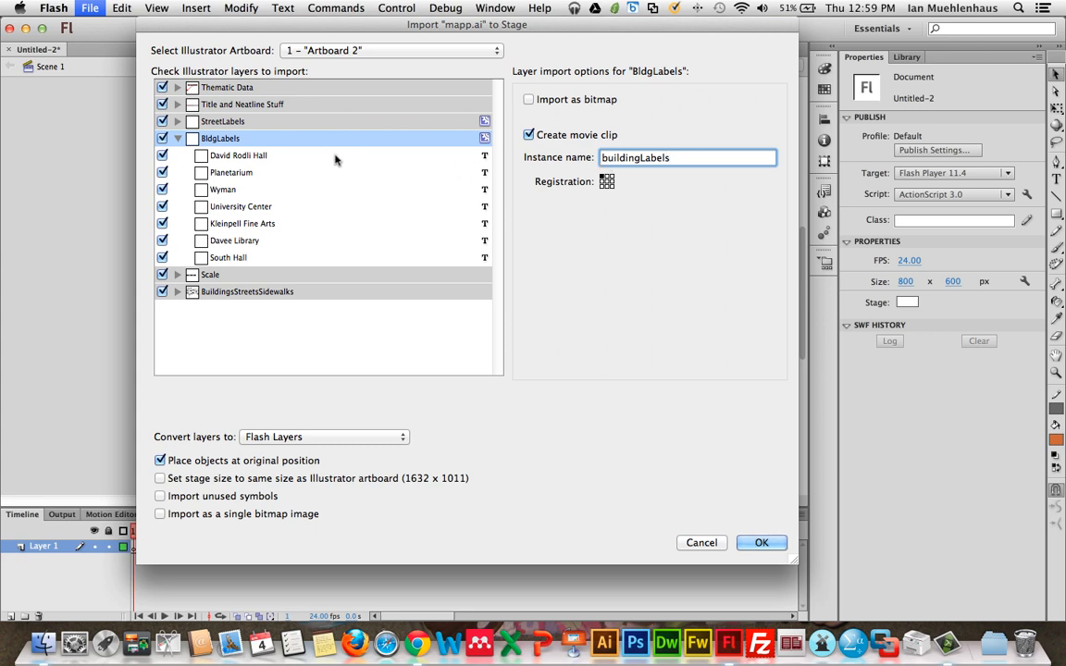
click(178, 138)
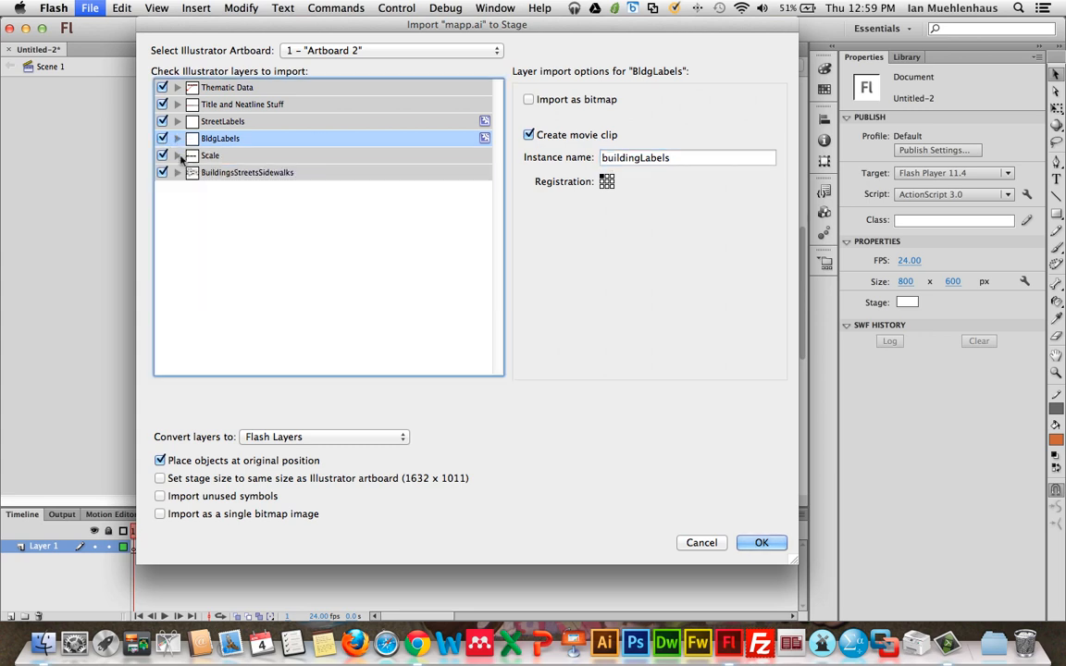
Step: Check Create movie clip for the Scale layer with instance name 'scale'
click(176, 155)
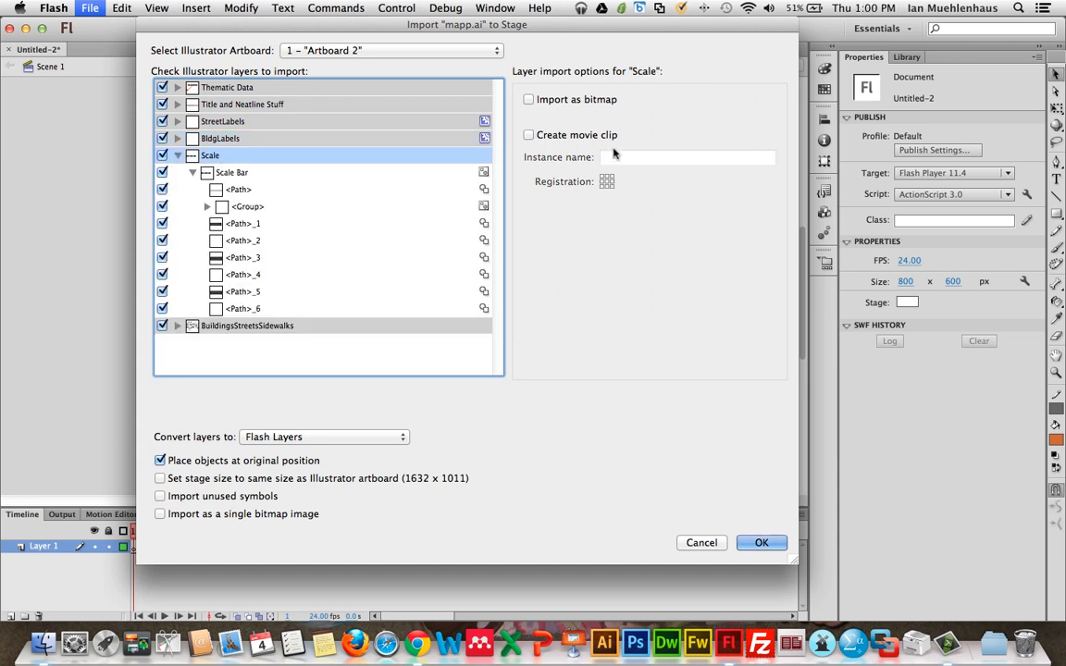
click(528, 135)
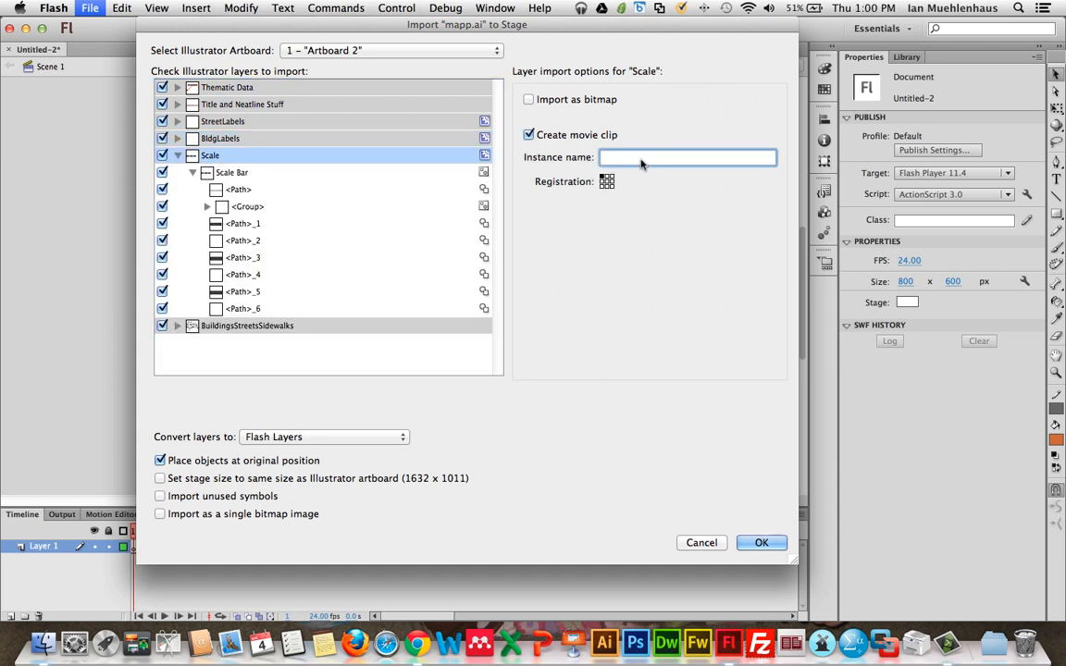
text(scale)
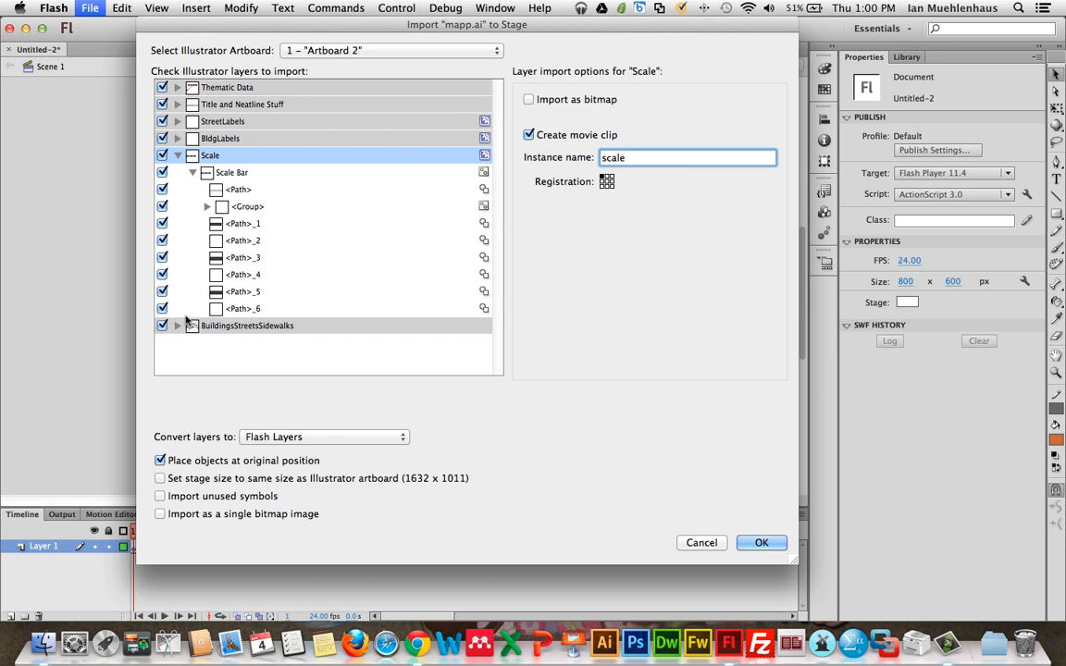
click(247, 325)
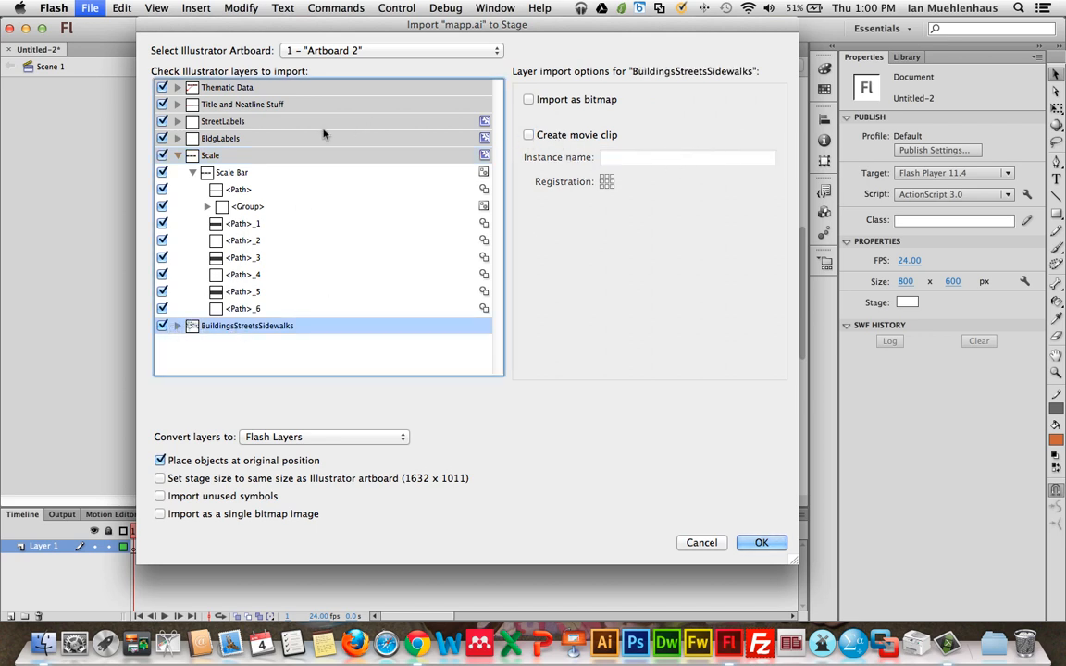
Step: Review Thematic Data, then check Create movie clip for Title and Neatline Stuff, named 'title'
click(227, 86)
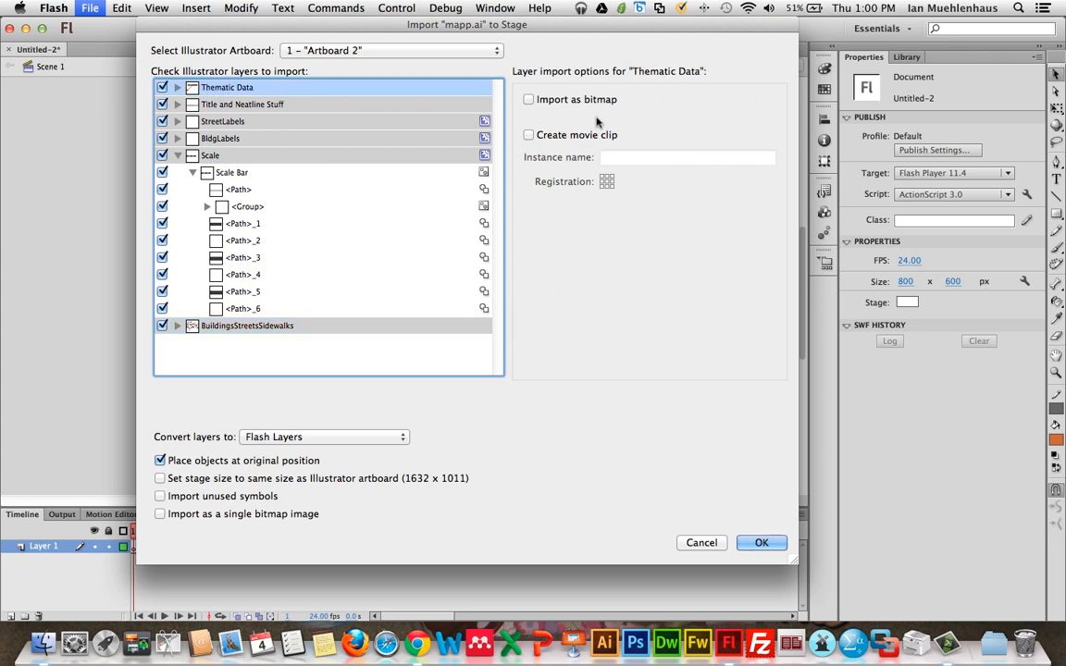
click(177, 87)
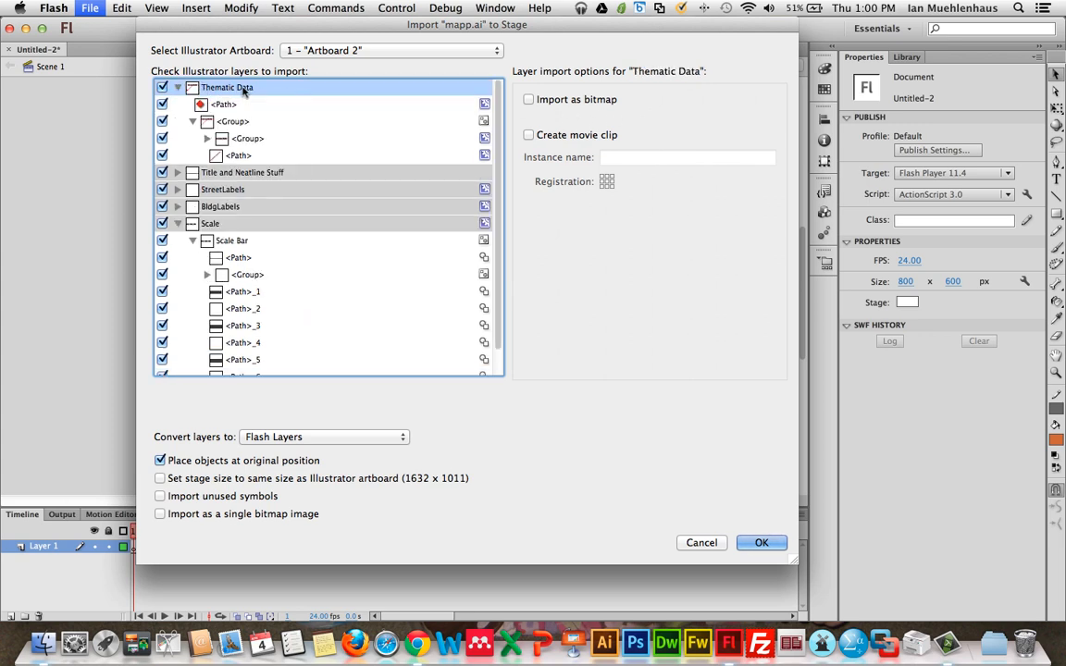
click(177, 87)
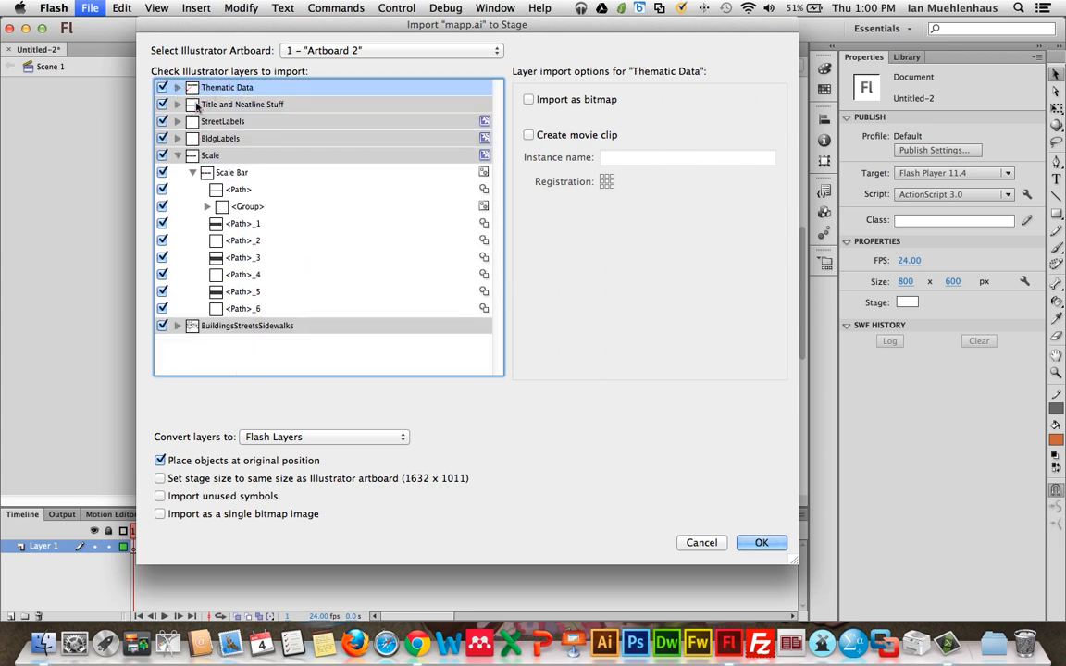
click(178, 104)
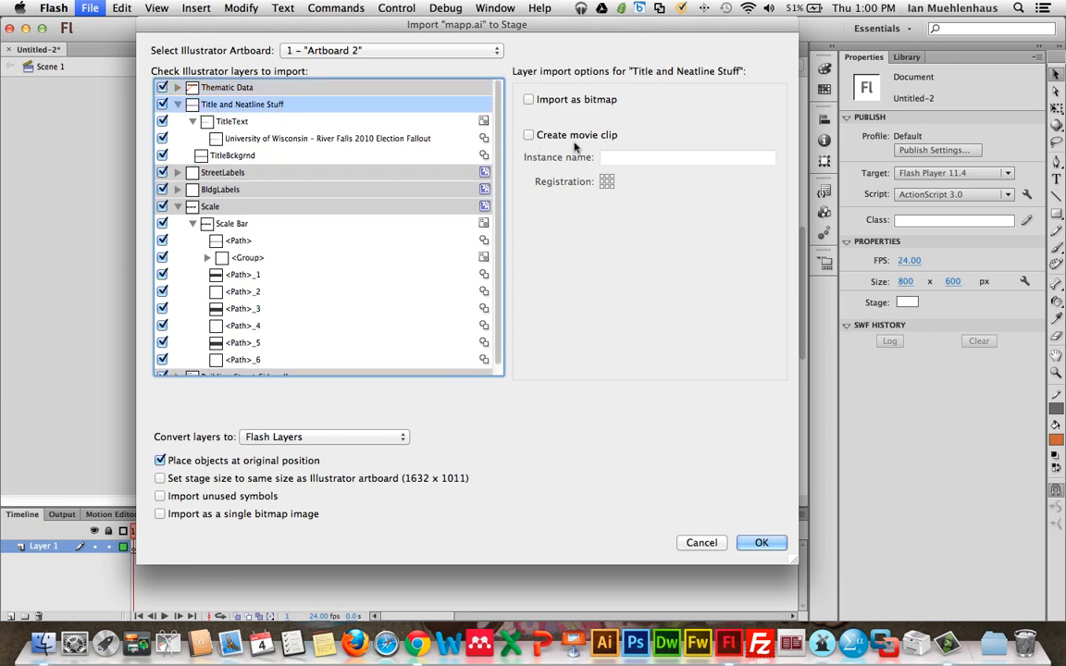
click(528, 134)
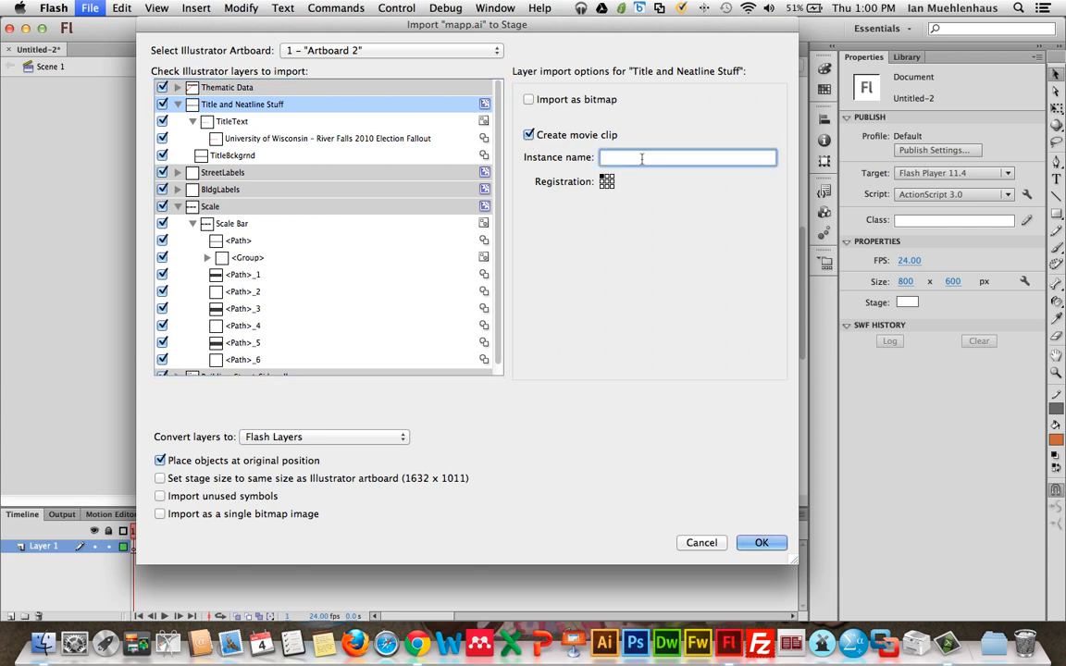
text(title)
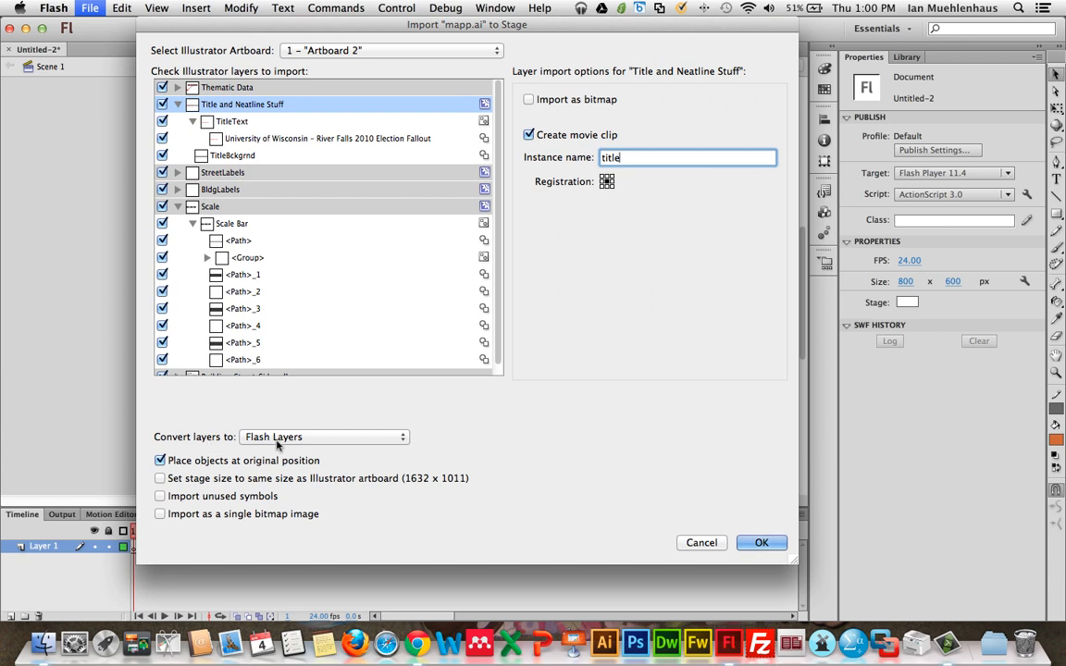
Step: Keep Title and Neatline Stuff importing as a movie clip with instance name 'title'
click(324, 436)
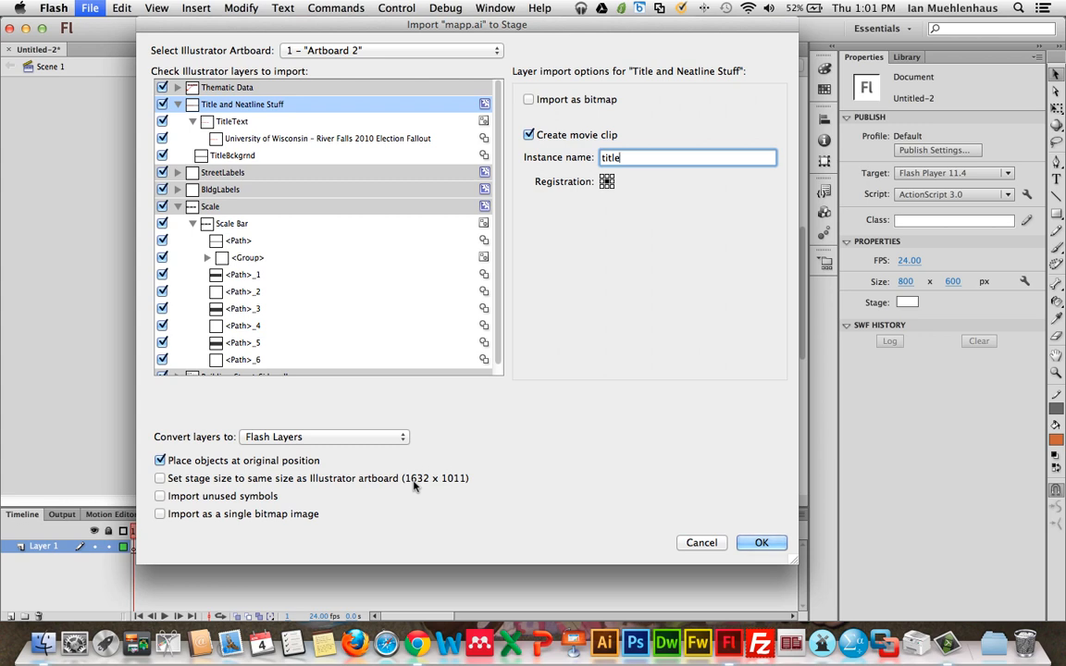
mouse_move(431, 484)
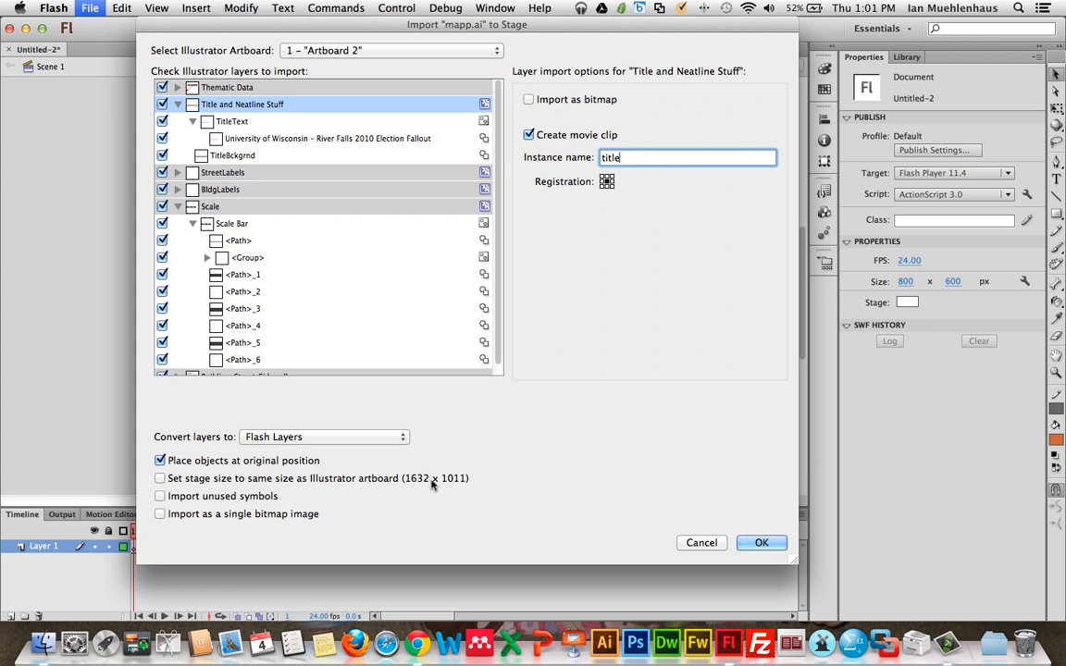
mouse_move(957, 555)
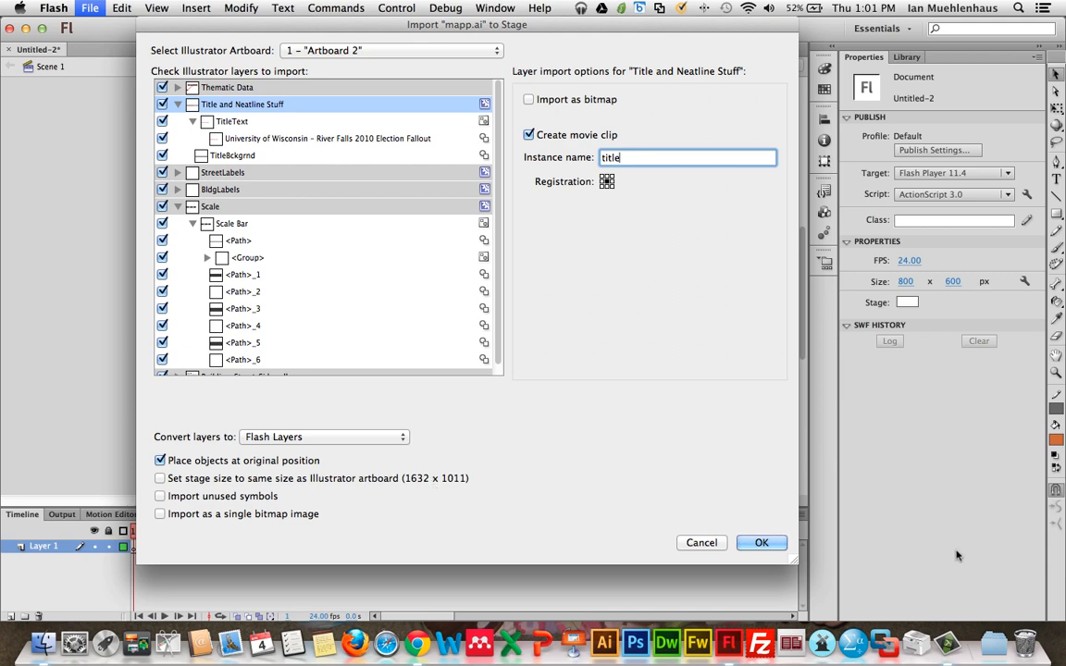
Step: Confirm the Import to Stage dialog so mapp.ai's artboard arrives as Flash layers
click(760, 542)
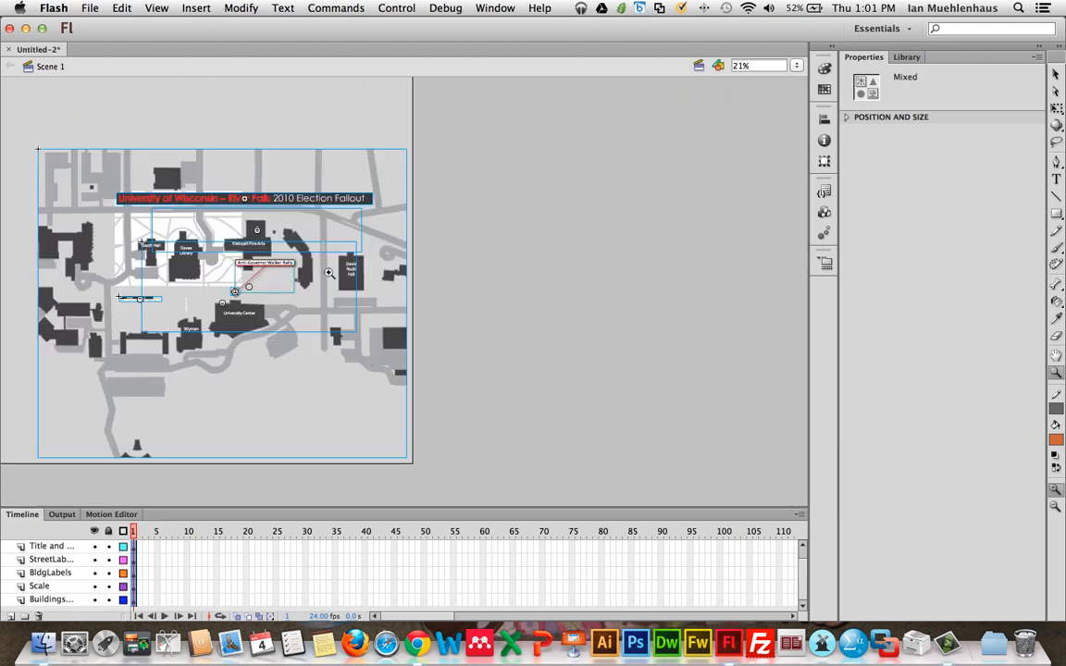
mouse_move(277, 294)
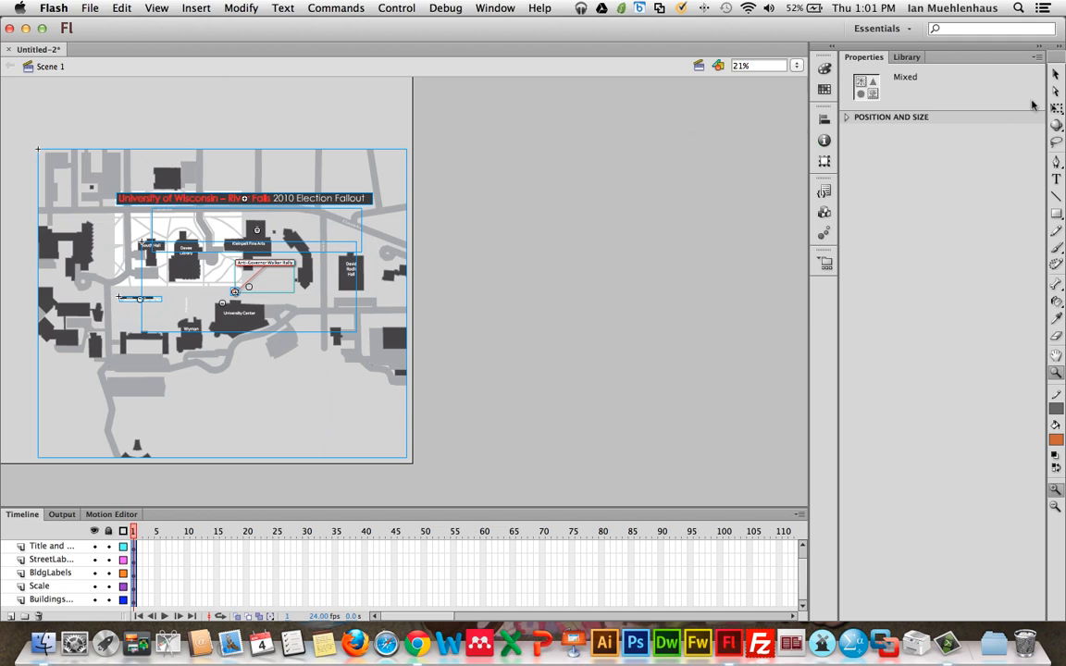
mouse_move(1056, 76)
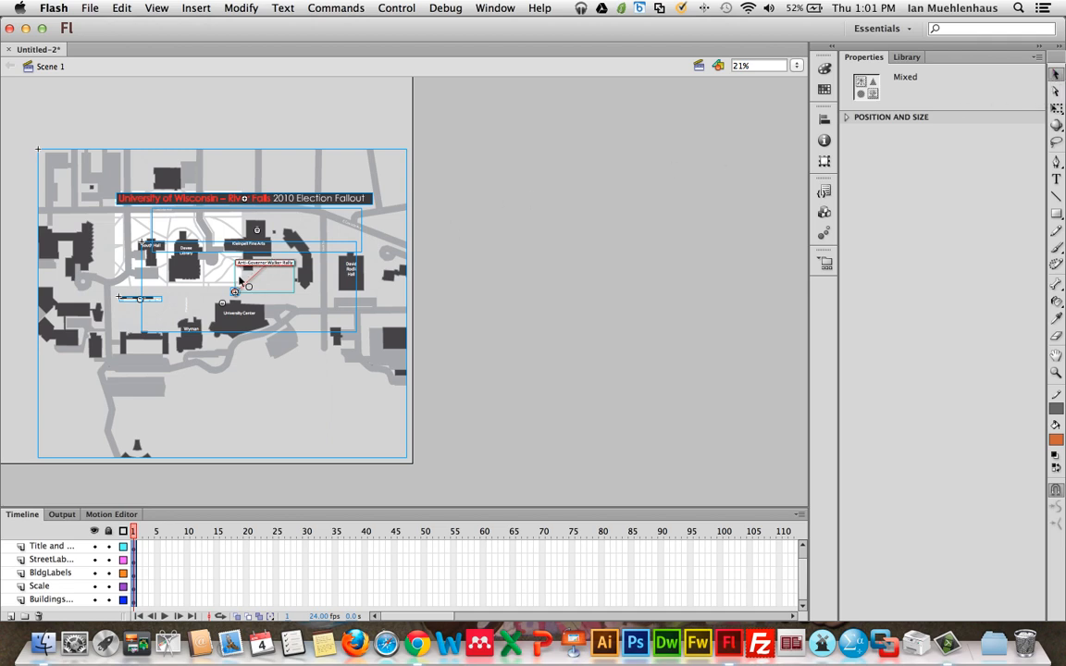
mouse_move(480, 318)
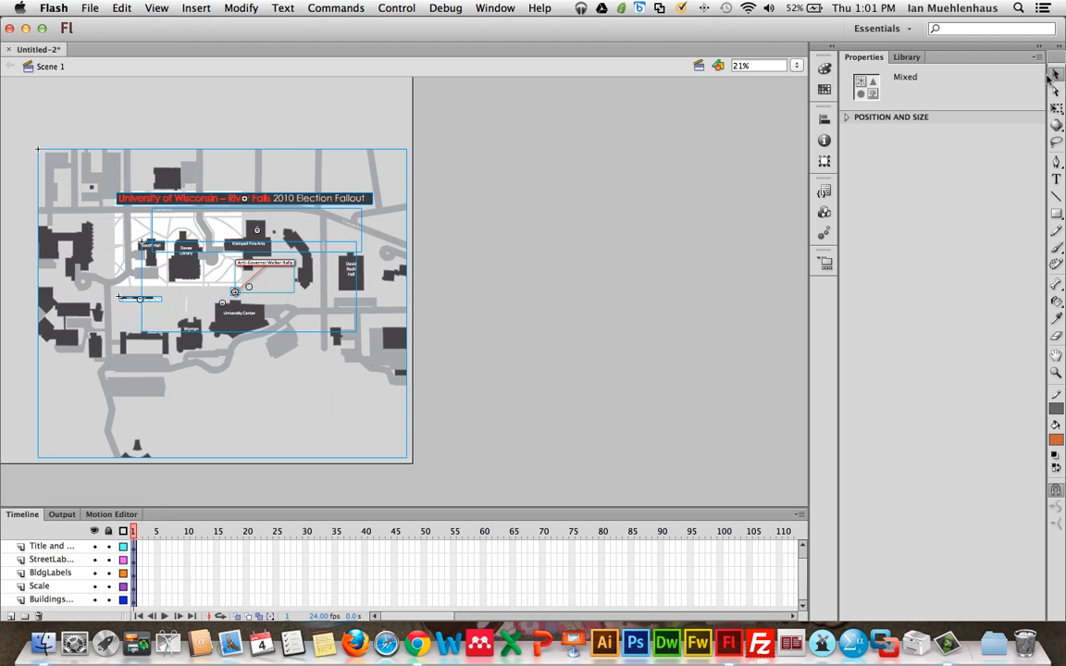
mouse_move(306, 366)
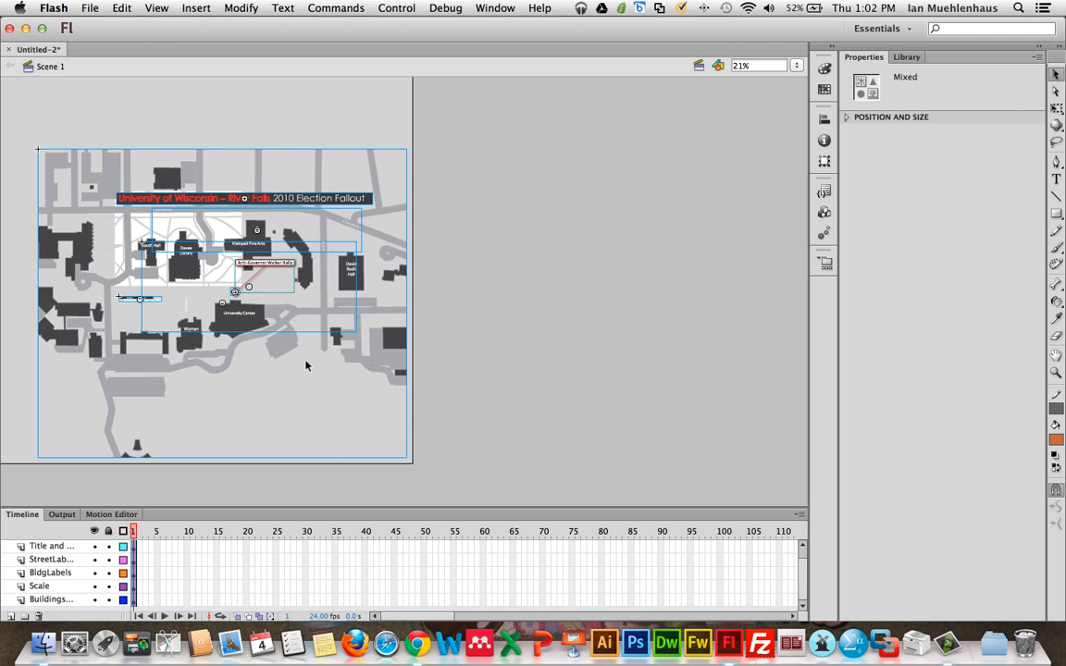
mouse_move(1055, 108)
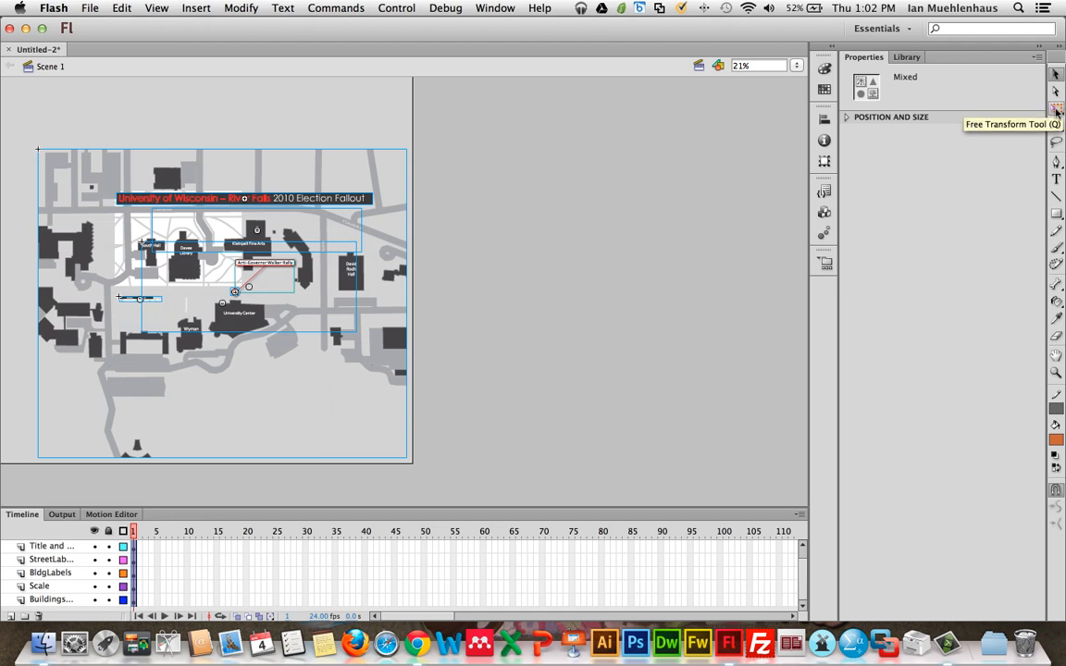
Step: Set the view to 44% and scale the map down to fit the 800x600 stage
click(1056, 108)
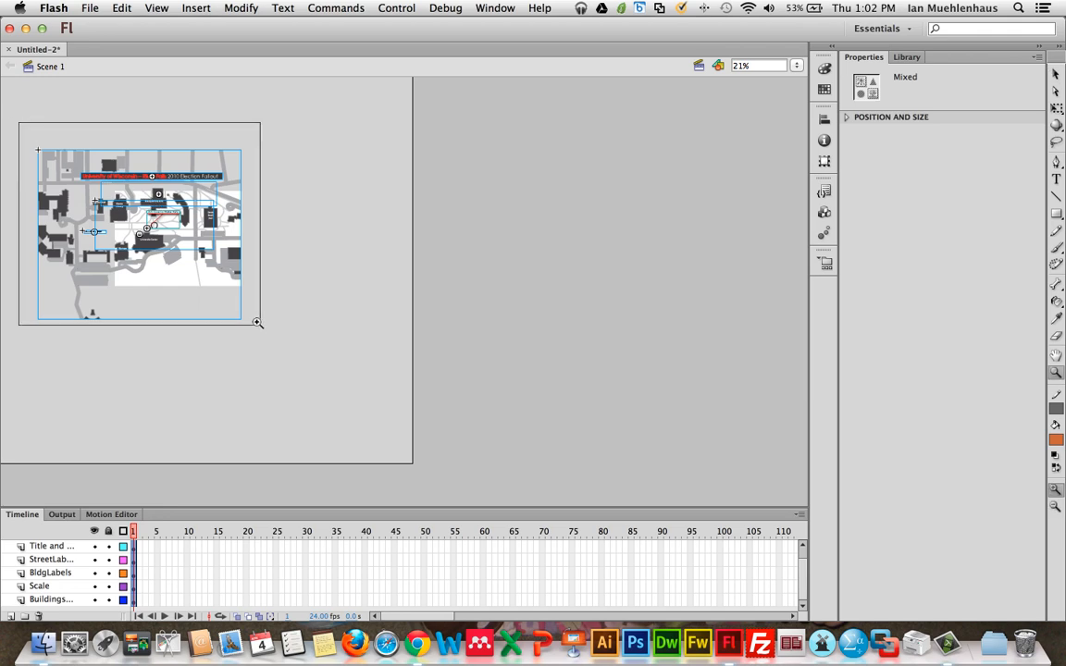
text(44%)
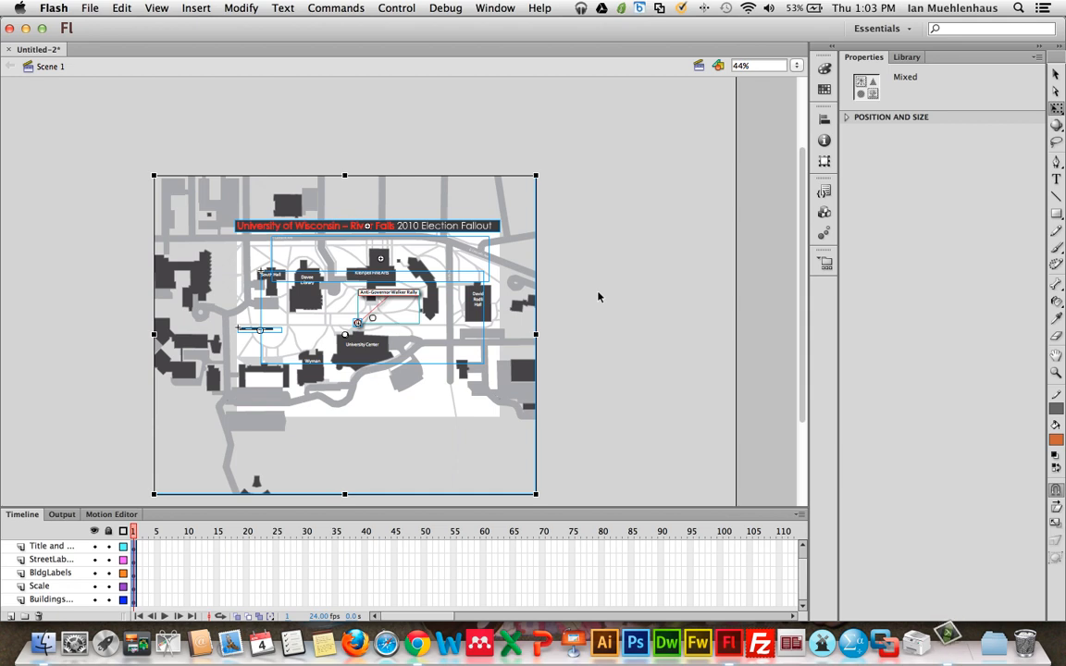
mouse_move(510, 262)
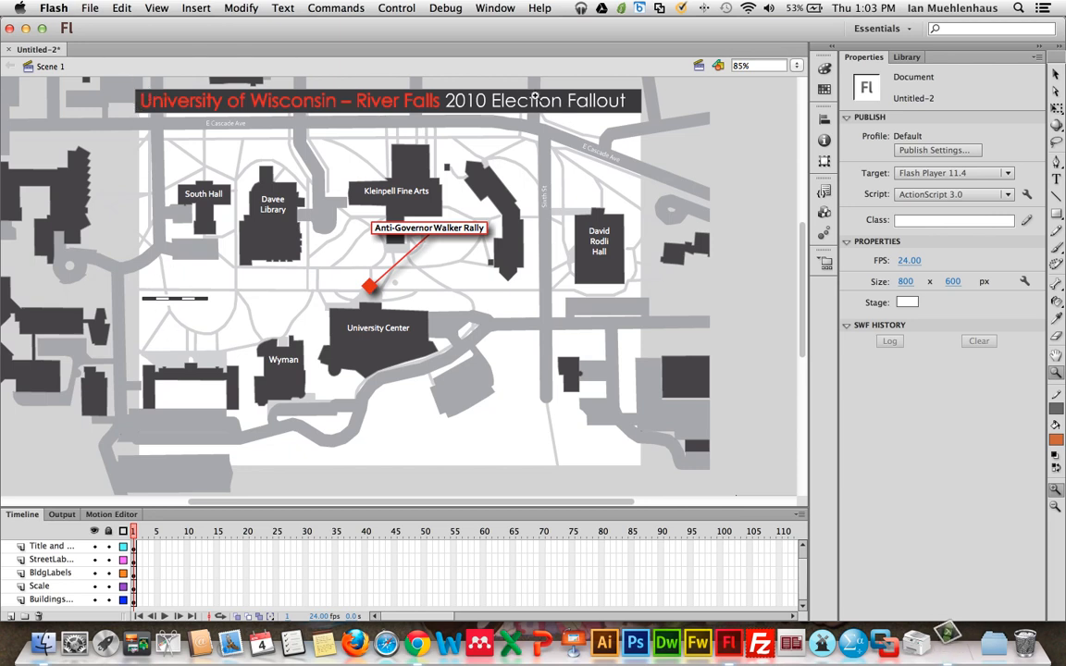
mouse_move(660, 476)
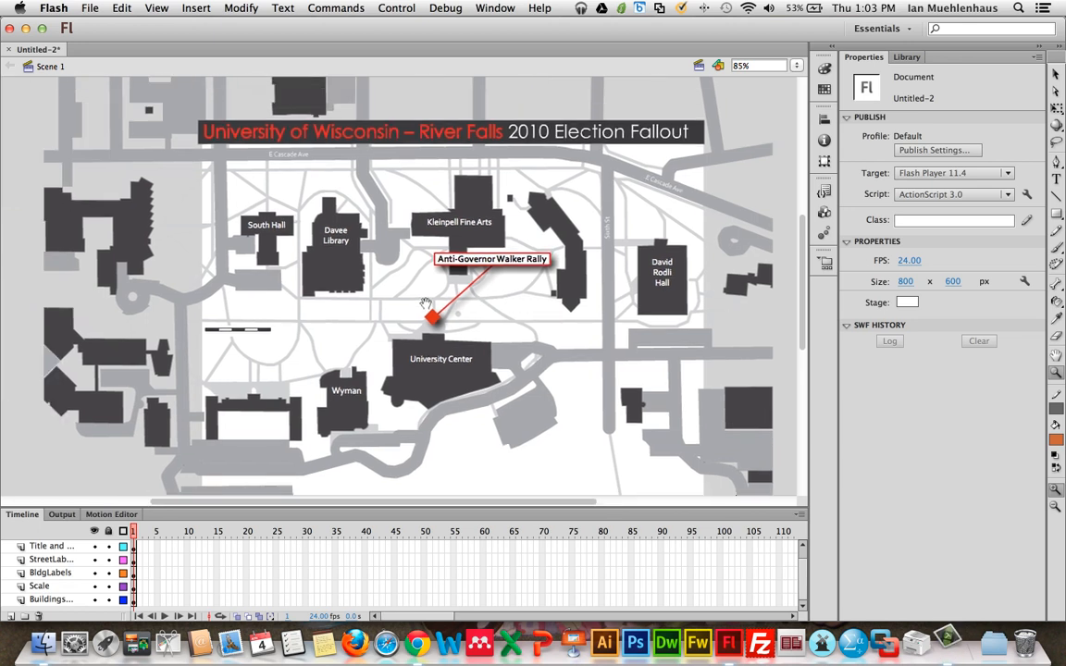
Step: Inspect StreetLabels, Thematic Data, Scale, buildings, Title and Neatline Stuff, and BldgLabels layers
scroll(down, 3)
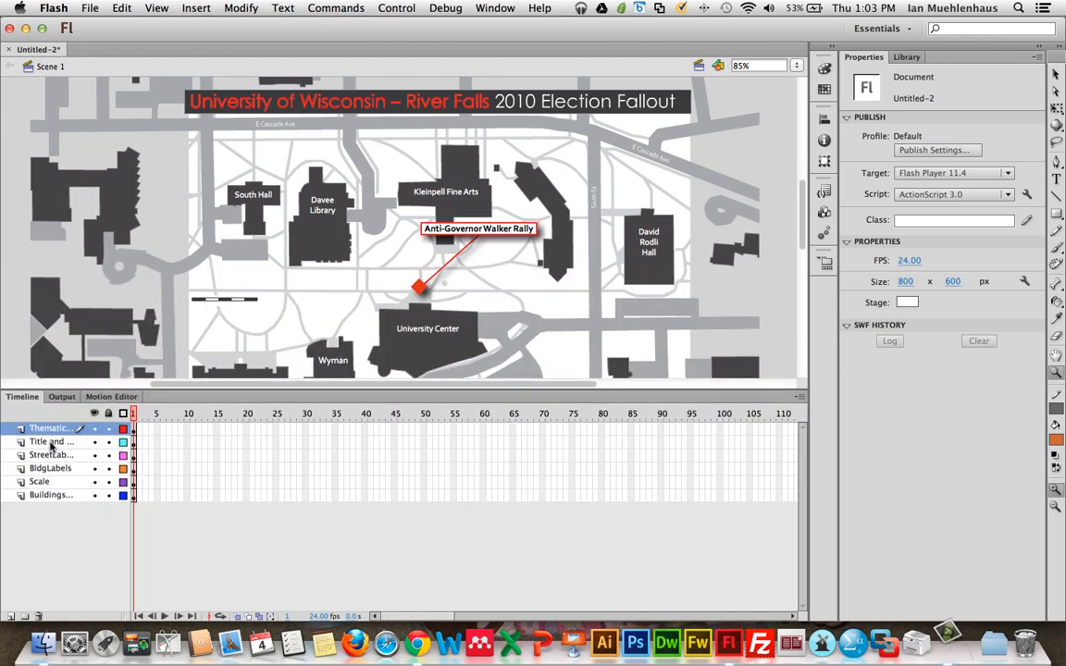
click(51, 455)
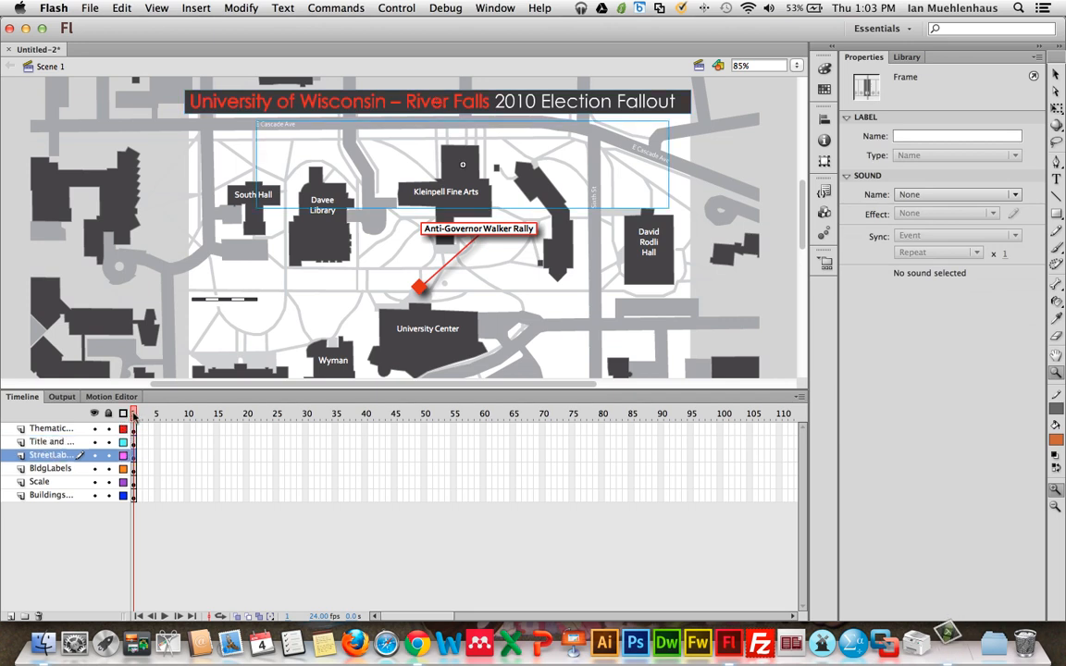
click(51, 427)
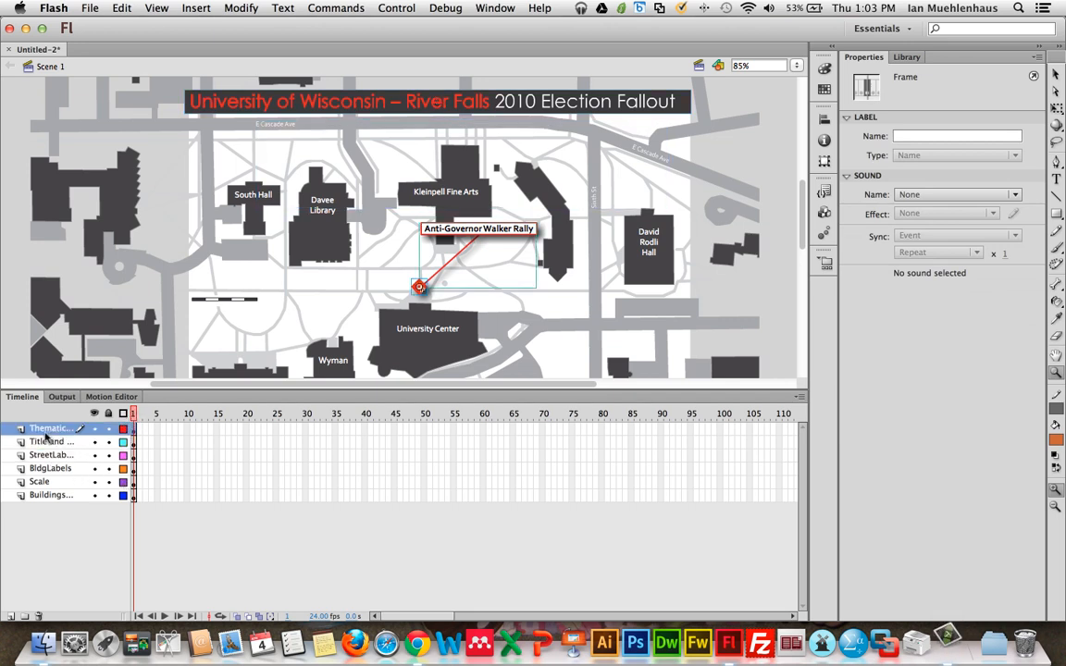
click(39, 481)
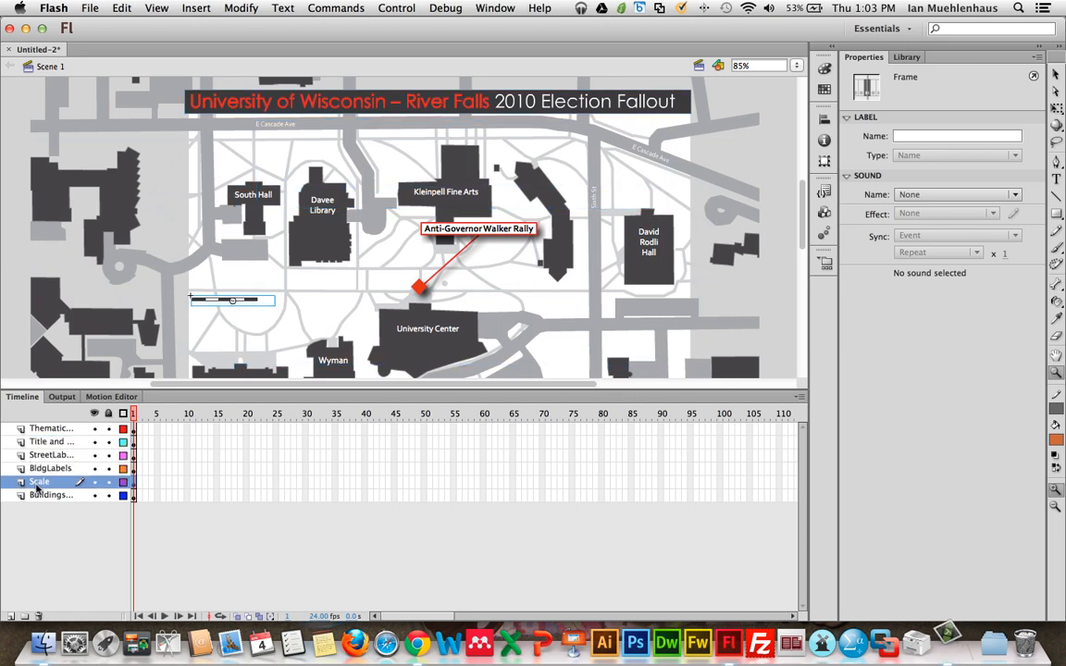
click(50, 494)
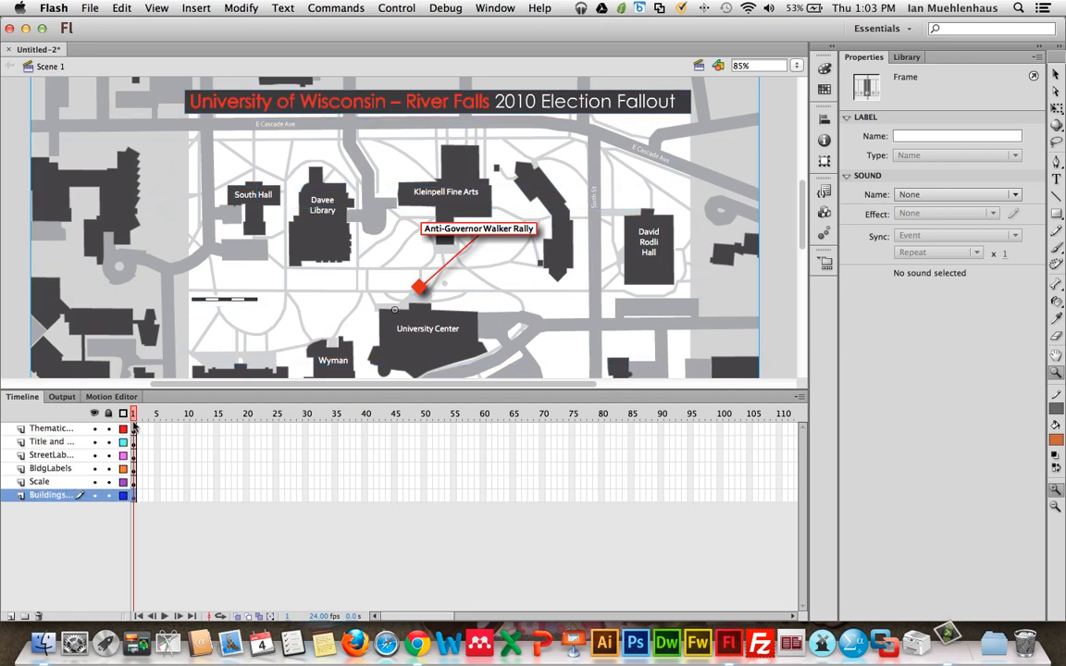
click(51, 442)
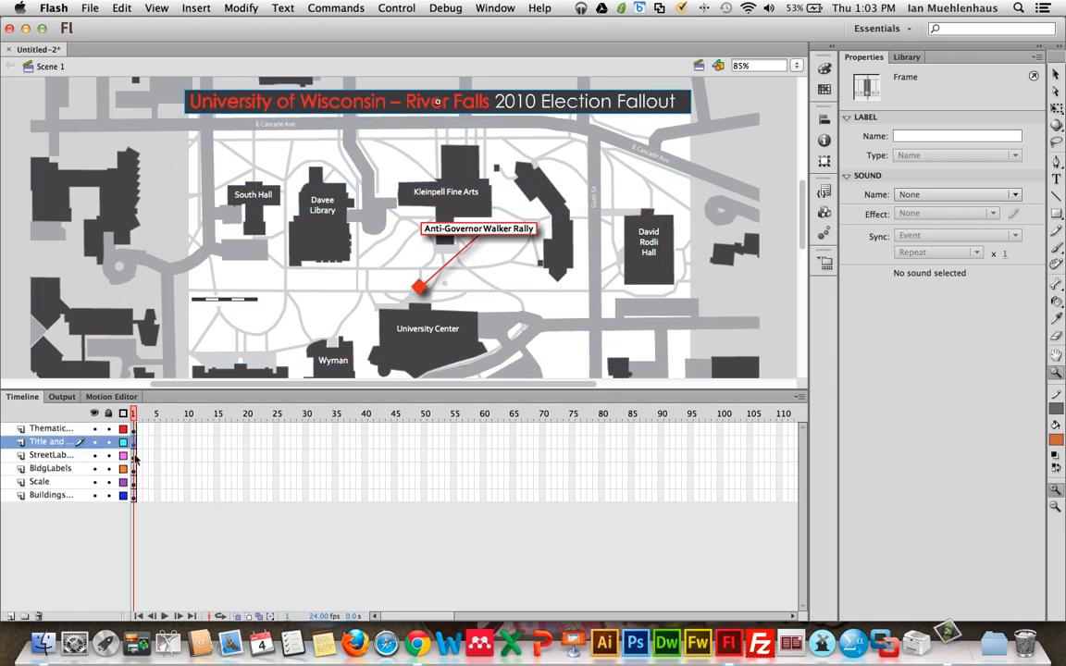
click(51, 467)
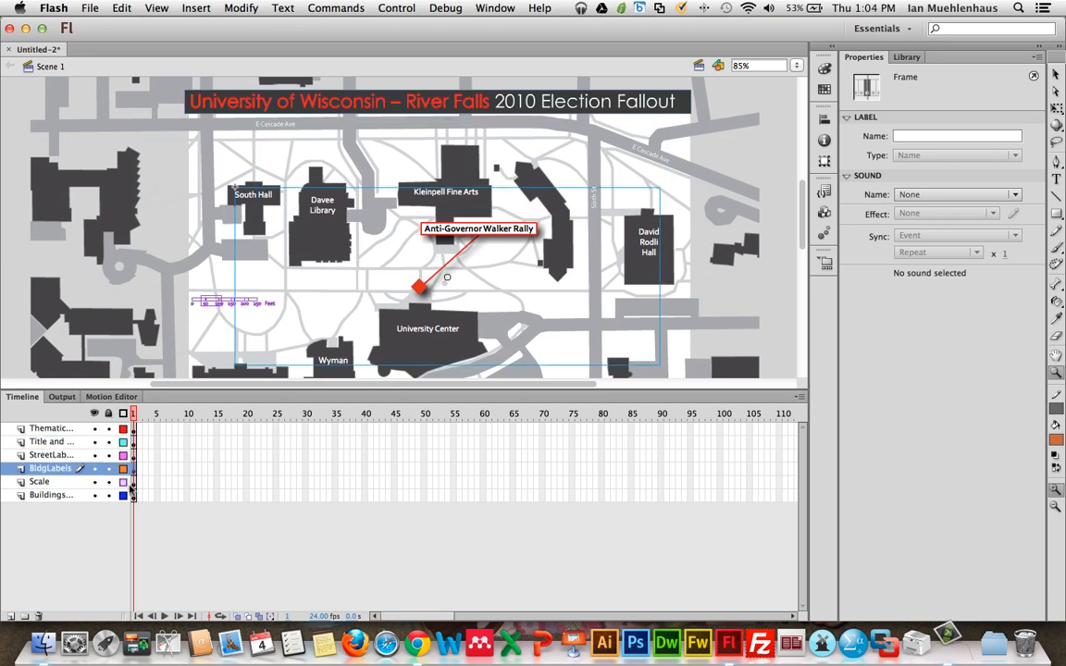
click(51, 494)
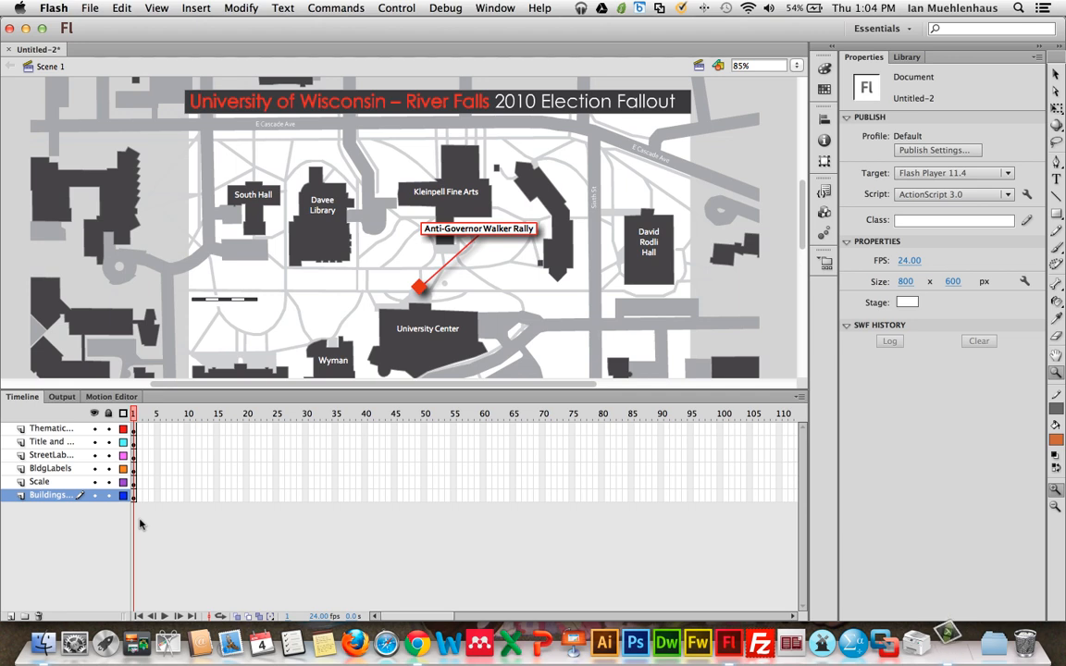
mouse_move(250, 439)
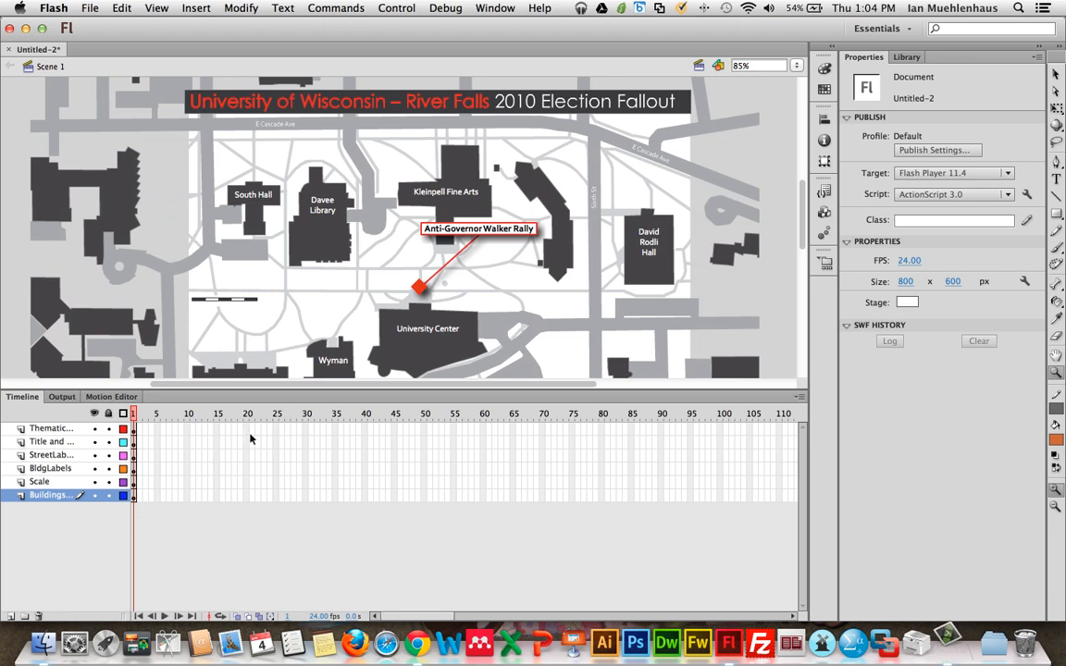
mouse_move(359, 439)
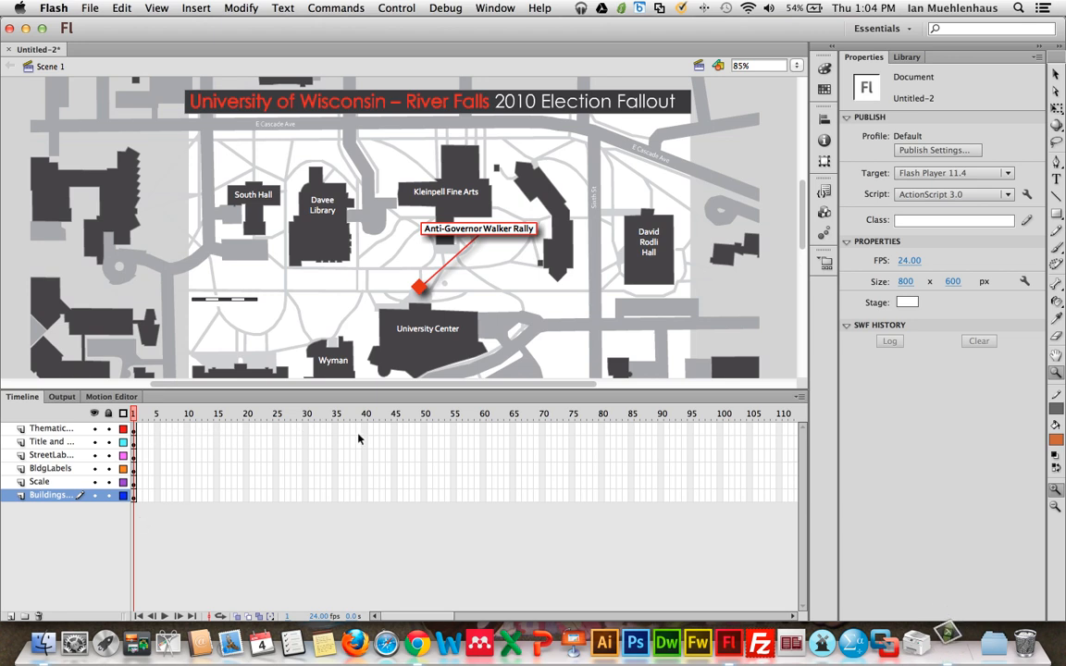
mouse_move(207, 435)
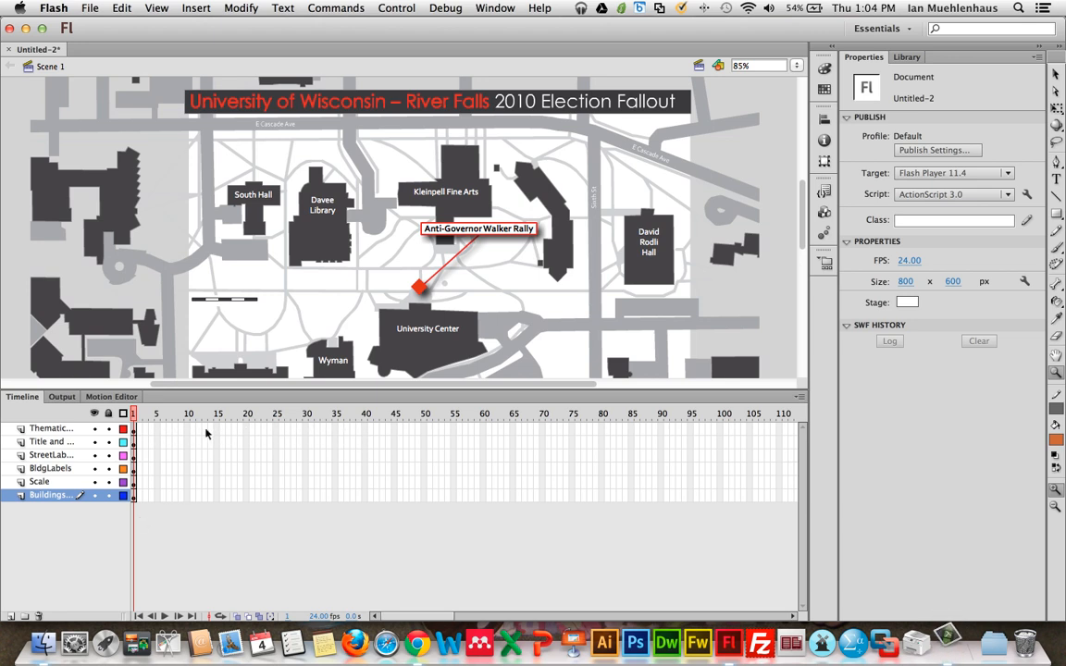
mouse_move(150, 433)
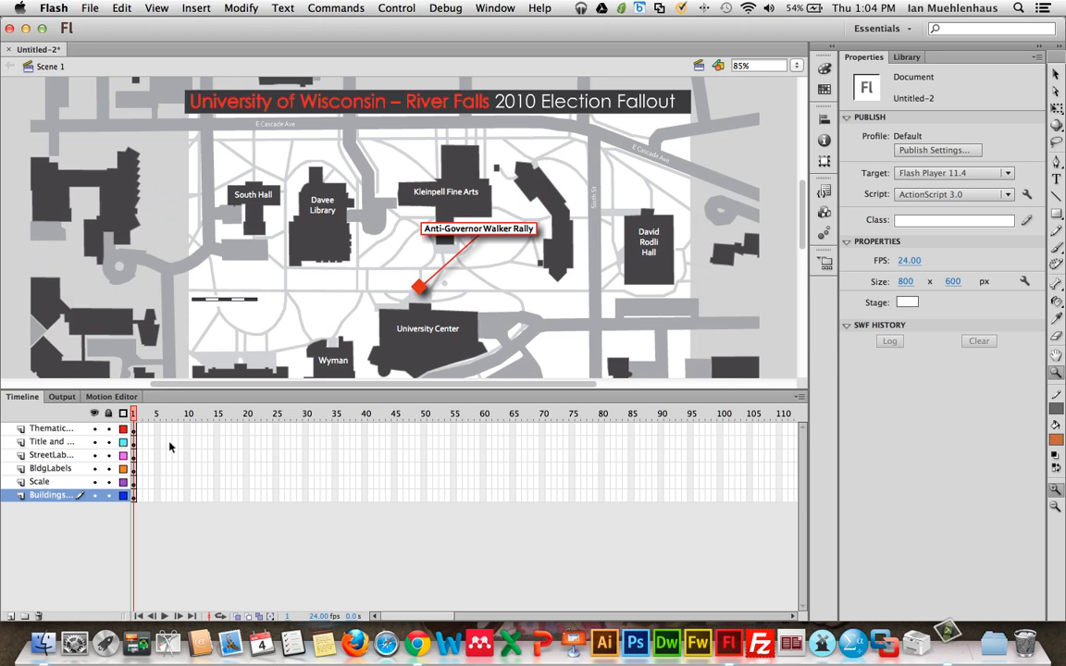
mouse_move(59, 477)
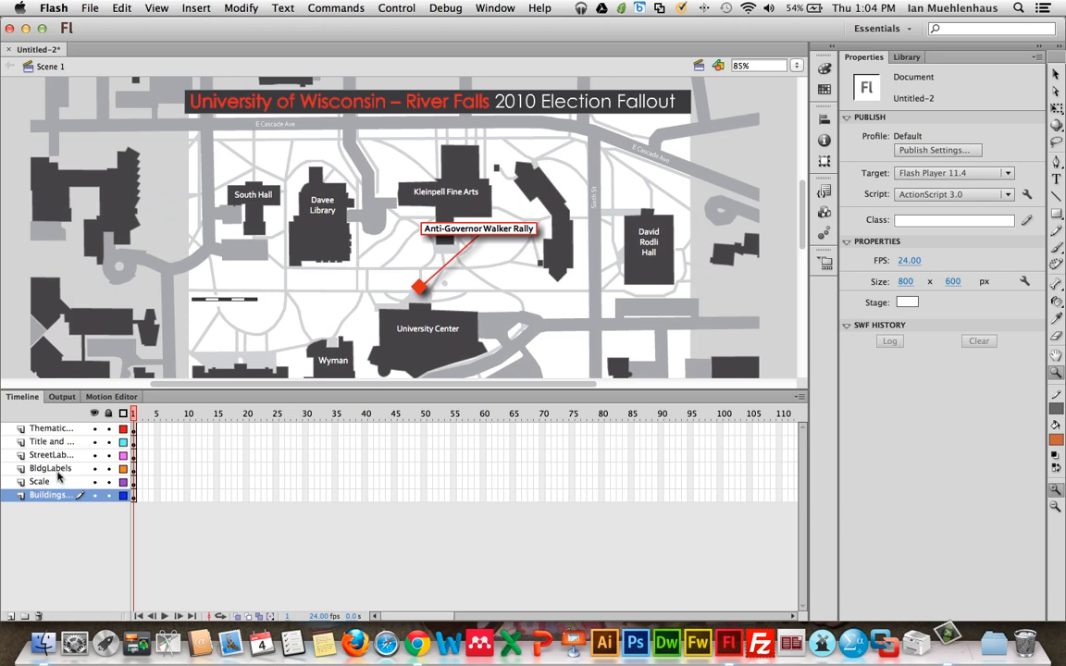
Step: Lock all six imported map layers in the timeline
click(50, 468)
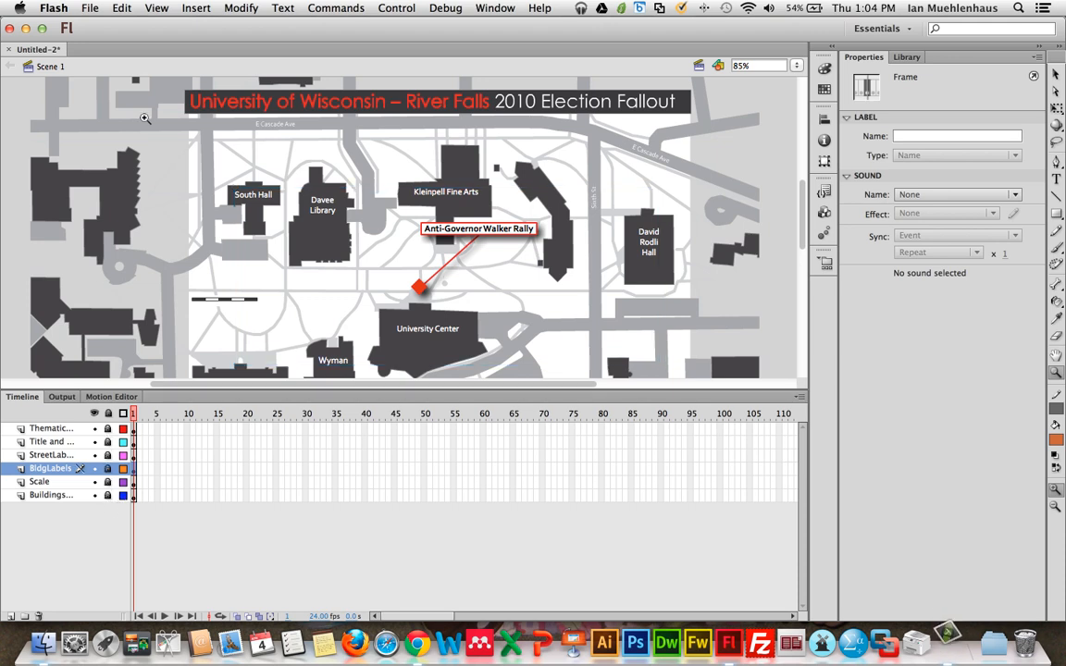
mouse_move(173, 153)
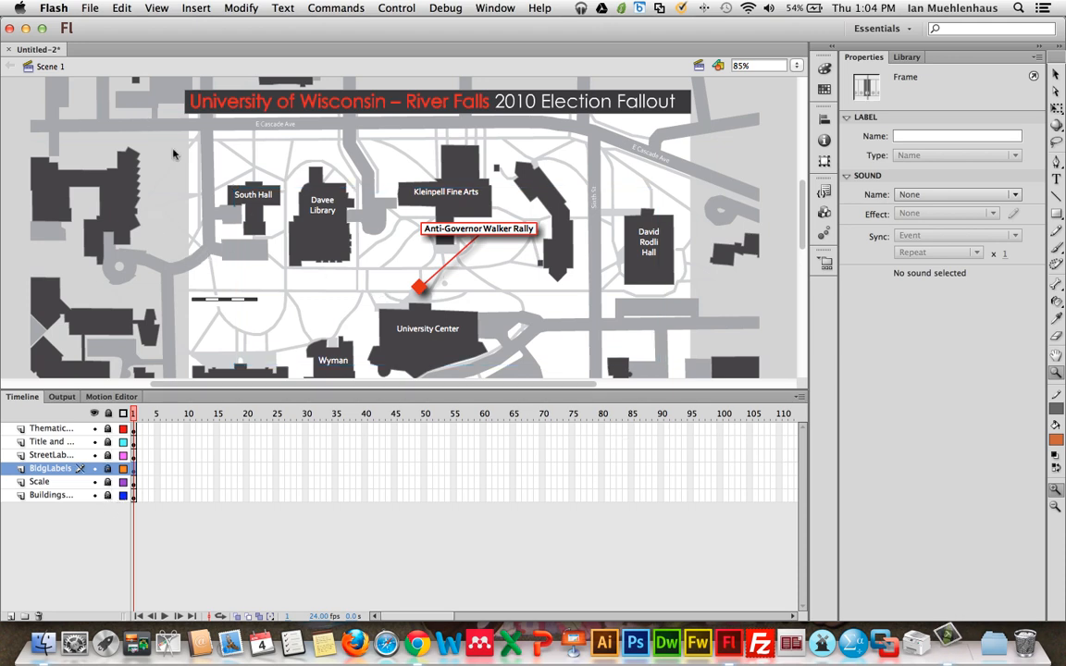